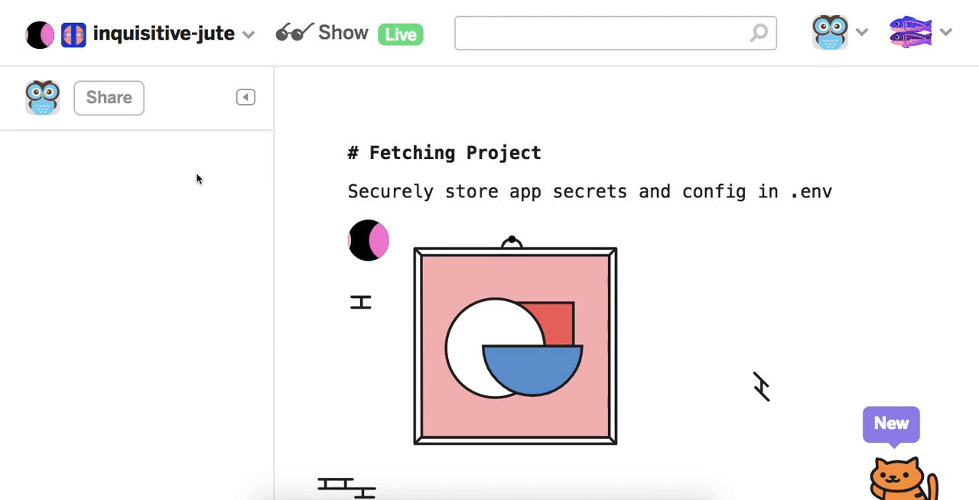
Open the inquisitive-jute project, narrow the file sidebar, and scroll down the file list.
{"action": "left_click", "coordinate": [245, 97]}
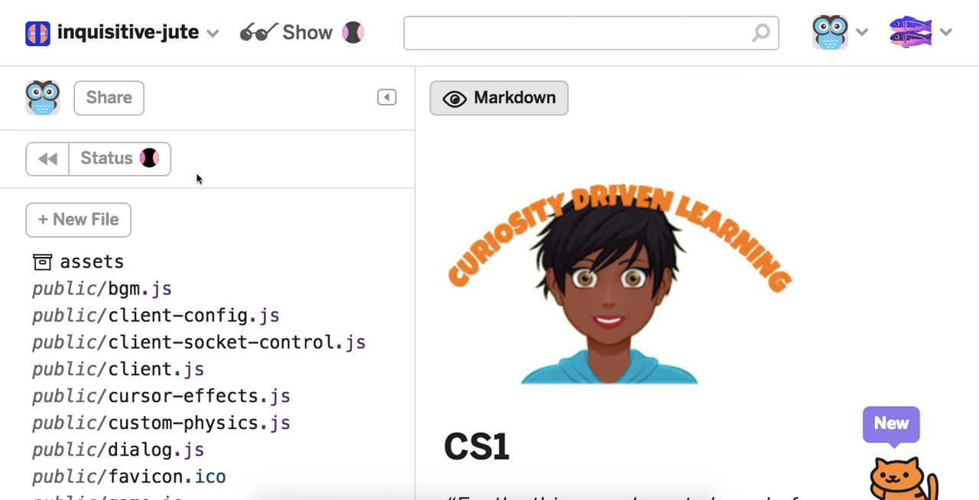
{"action": "left_click_drag", "start_coordinate": [402, 203], "coordinate": [382, 203]}
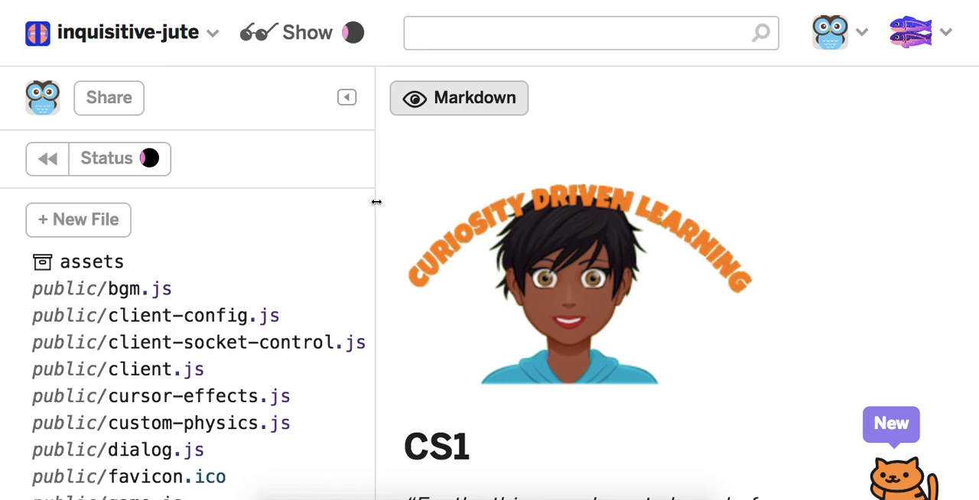
{"action": "scroll", "scroll_direction": "down", "scroll_amount": 3}
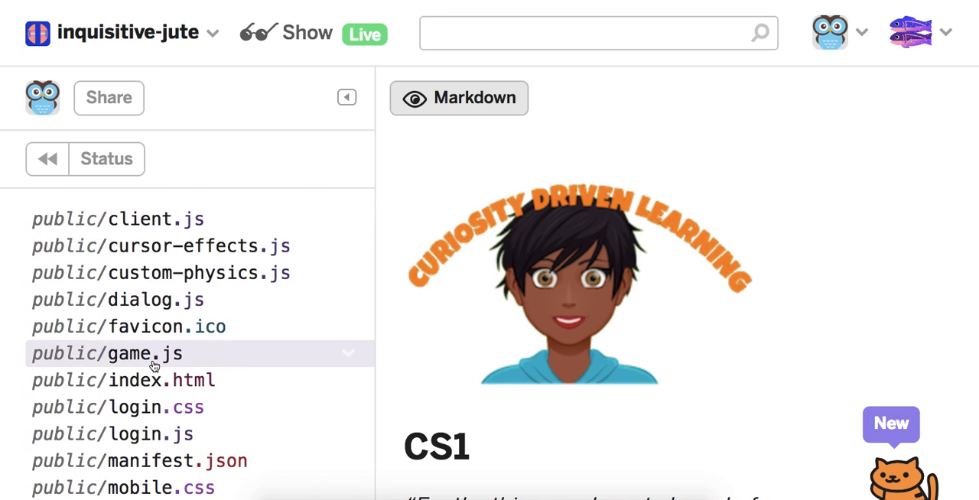
{"action": "mouse_move", "coordinate": [153, 353]}
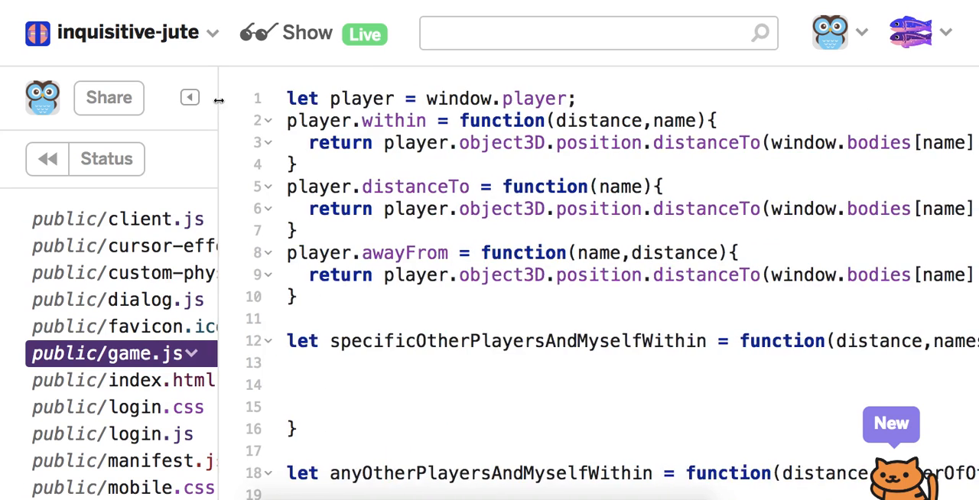
Scroll game.js to the setInterval block and highlight the Bull Pug restart and quiet-flag reset.
{"action": "scroll", "scroll_direction": "down", "scroll_amount": 3}
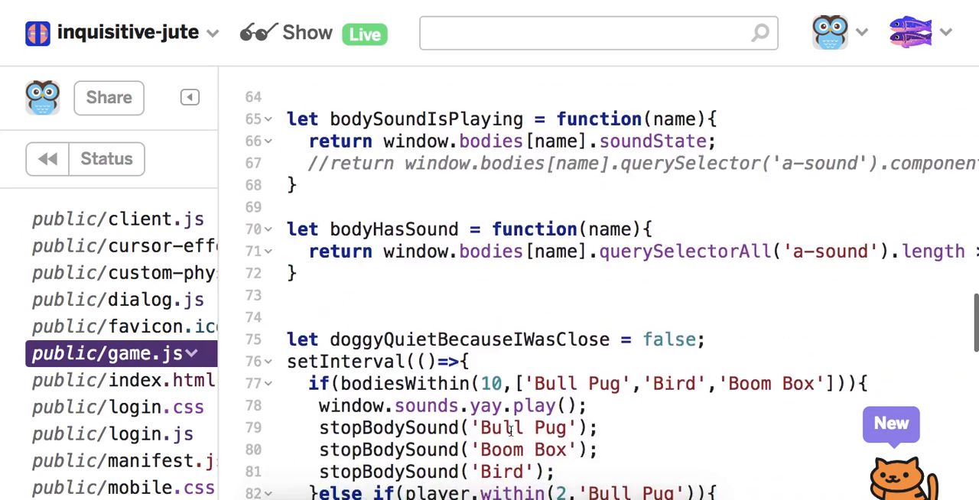
{"action": "scroll", "scroll_direction": "down", "scroll_amount": 3}
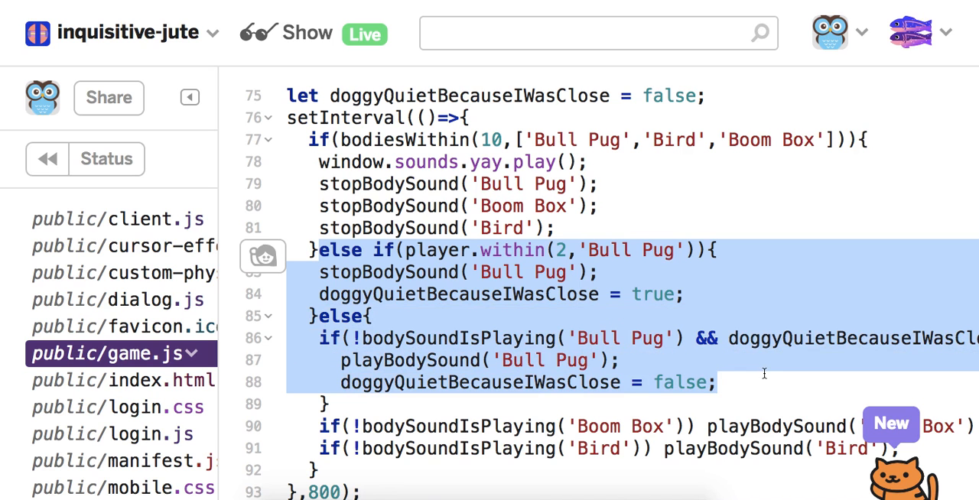
{"action": "mouse_move", "coordinate": [765, 393]}
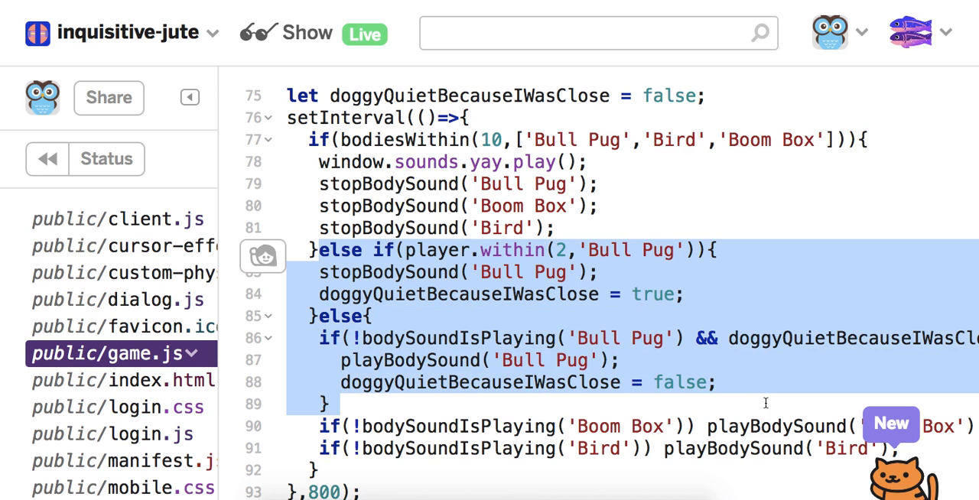
{"action": "mouse_move", "coordinate": [448, 75]}
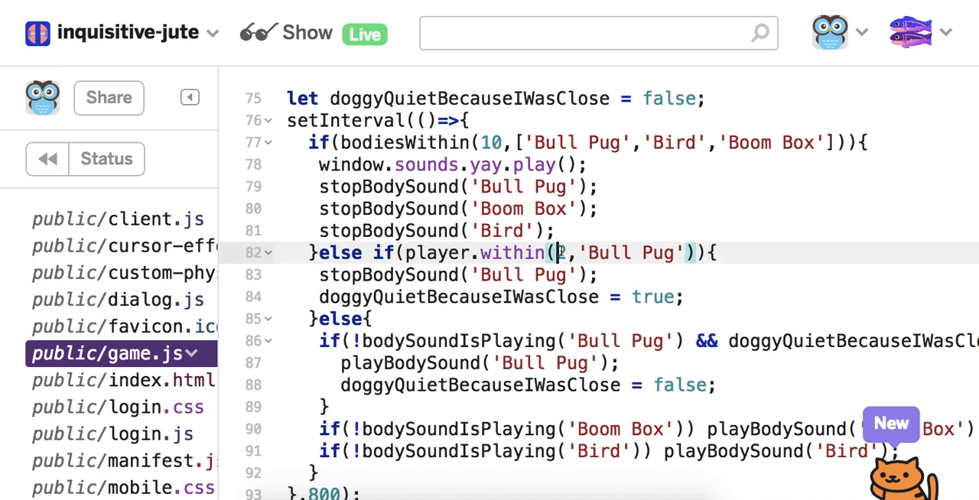
{"action": "type", "text": "2"}
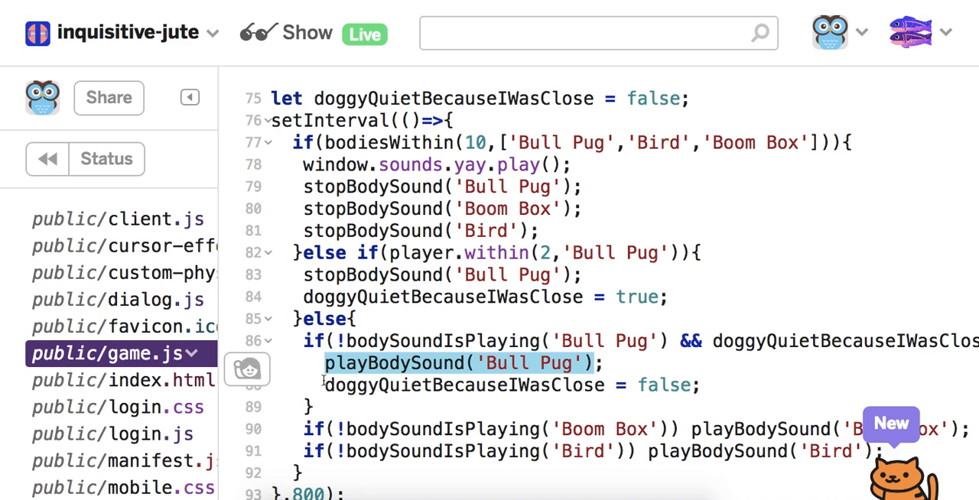
{"action": "double_click", "coordinate": [466, 385]}
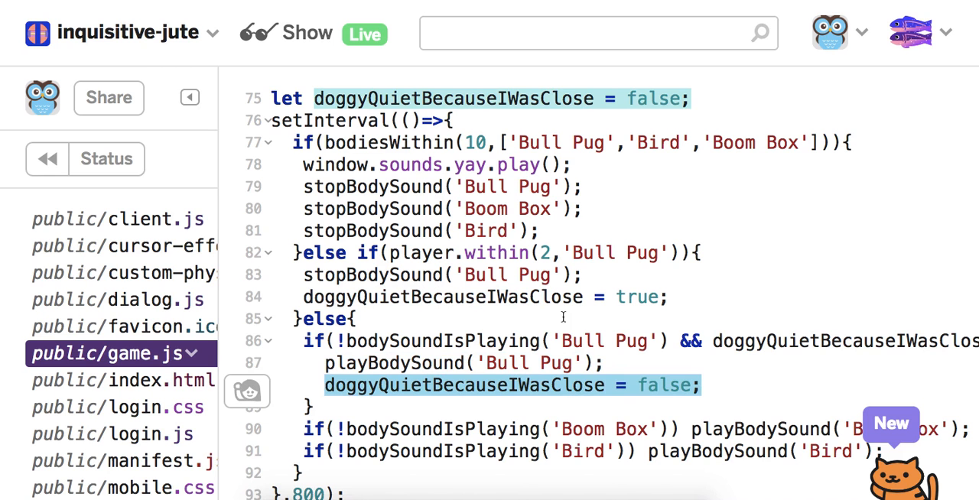
{"action": "left_click", "coordinate": [550, 319]}
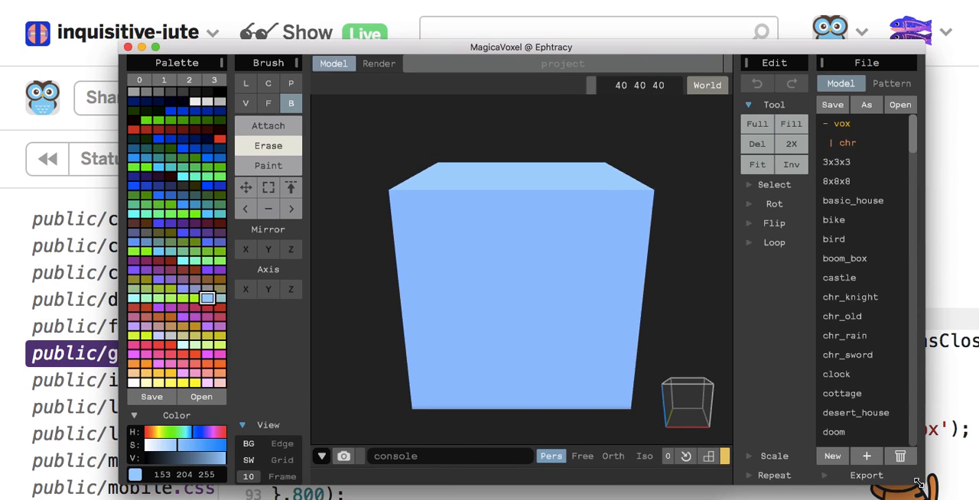
{"action": "mouse_move", "coordinate": [374, 310]}
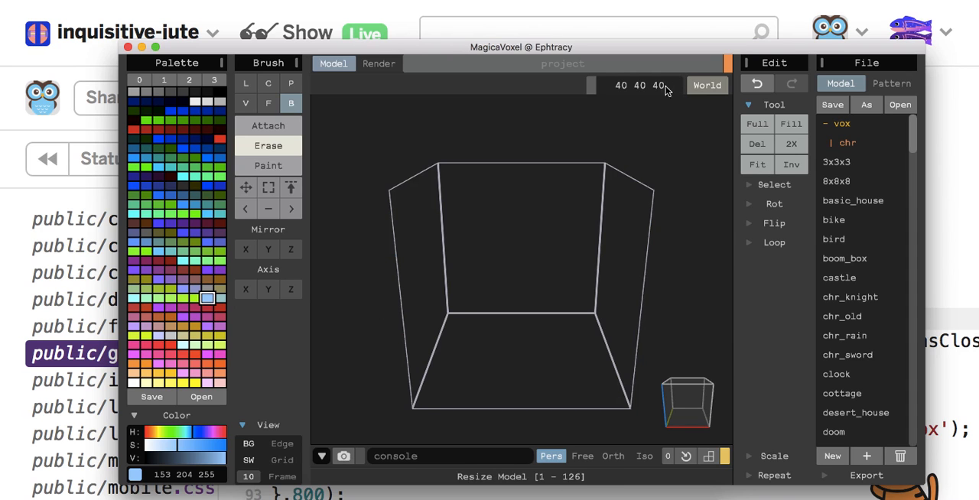
Resize the empty MagicaVoxel model to 15 15 15.
{"action": "left_click", "coordinate": [640, 85]}
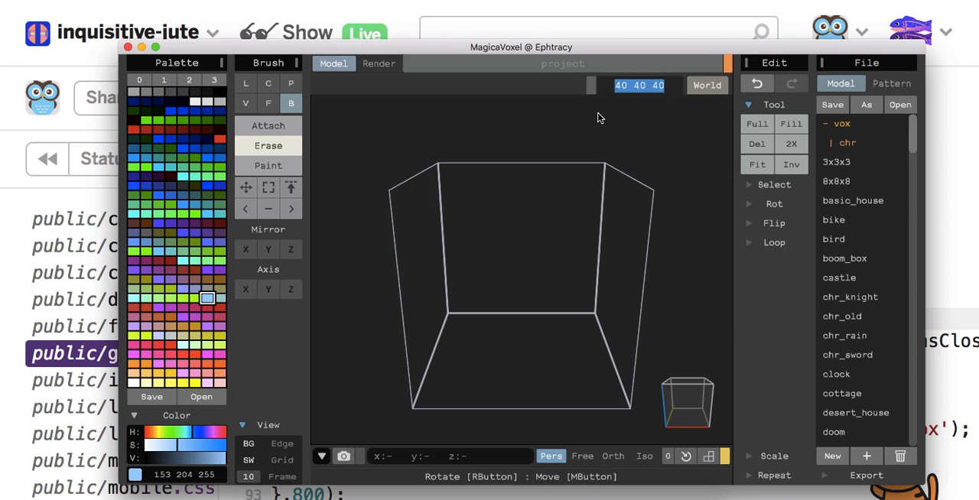
{"action": "type", "text": "15 15 15"}
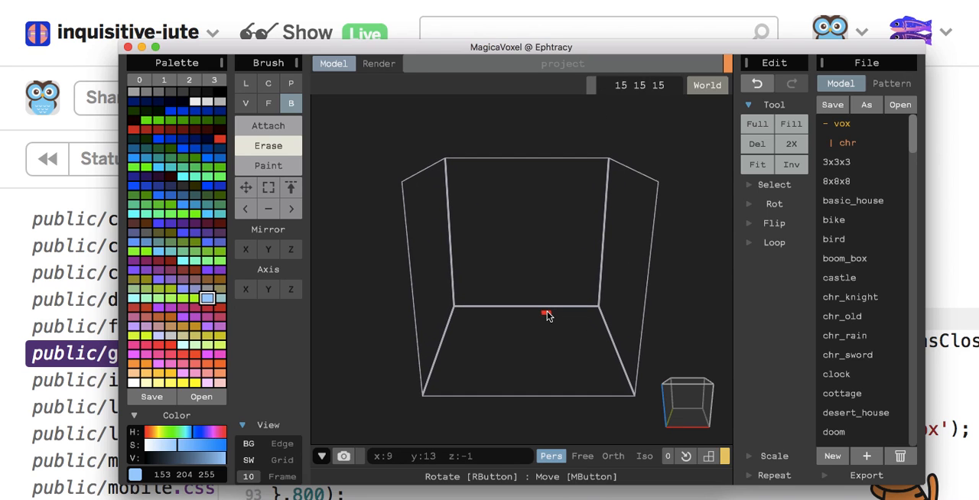
{"action": "mouse_move", "coordinate": [341, 249]}
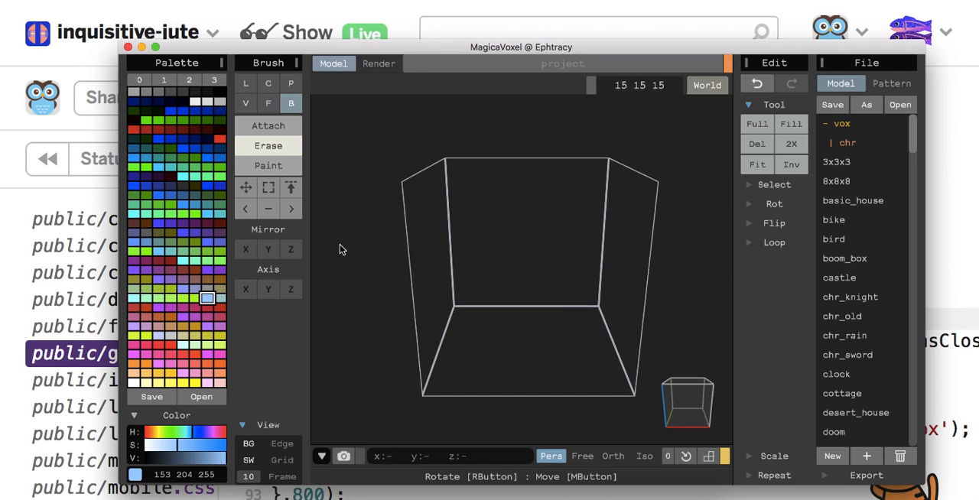
Switch to default palette 3 and mix a brown of about 161 117 35.
{"action": "left_click", "coordinate": [214, 79]}
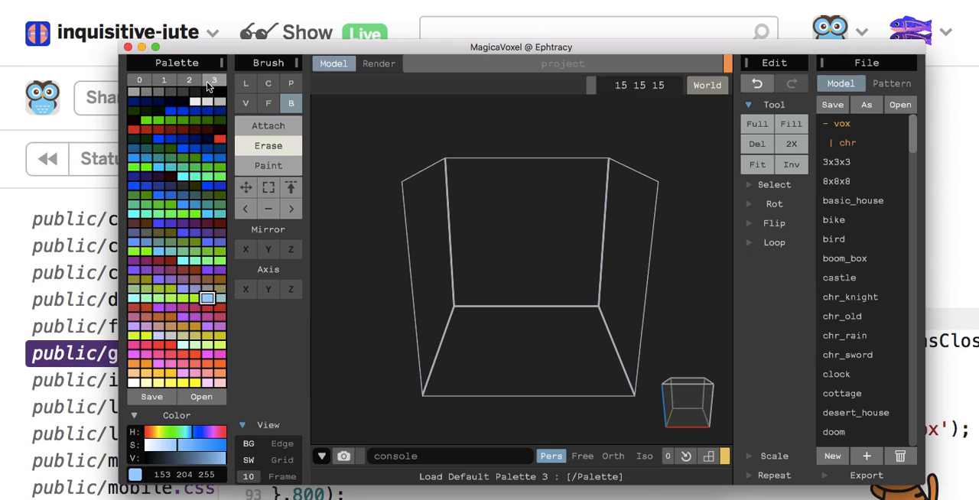
{"action": "left_click", "coordinate": [214, 80]}
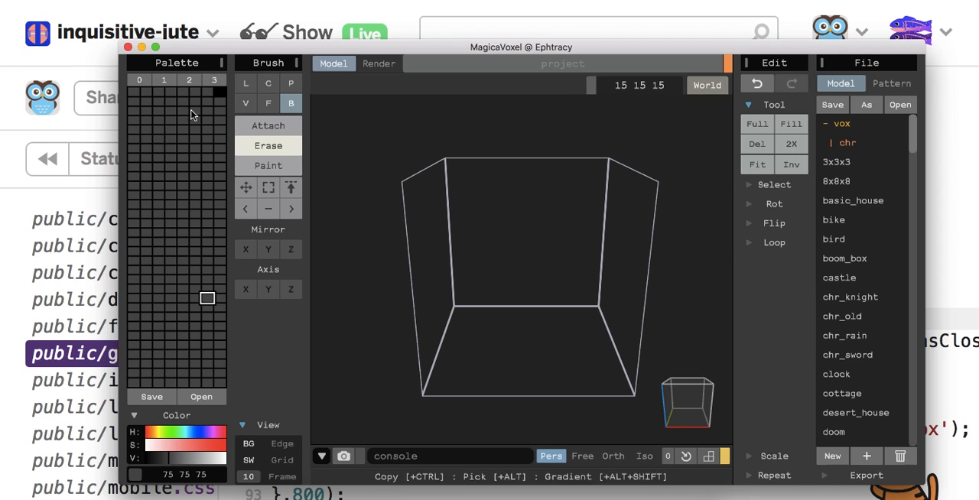
{"action": "mouse_move", "coordinate": [163, 459]}
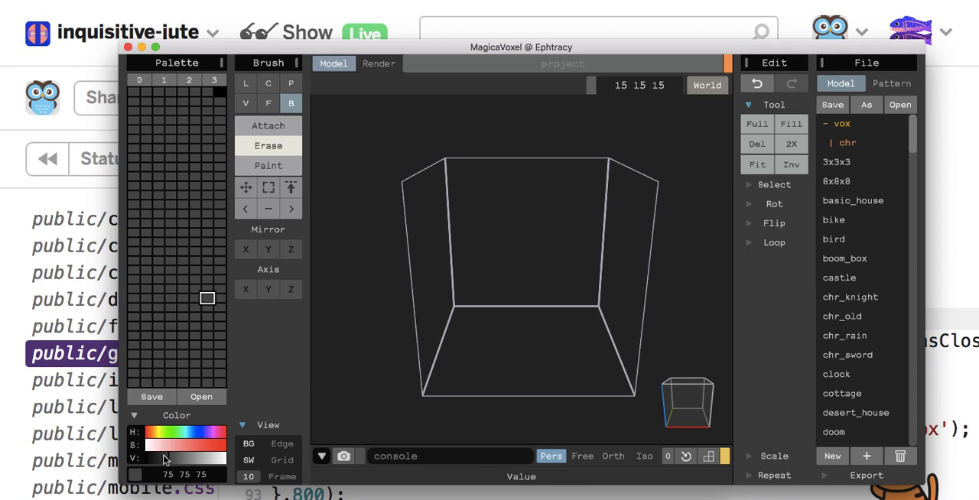
{"action": "mouse_move", "coordinate": [188, 437]}
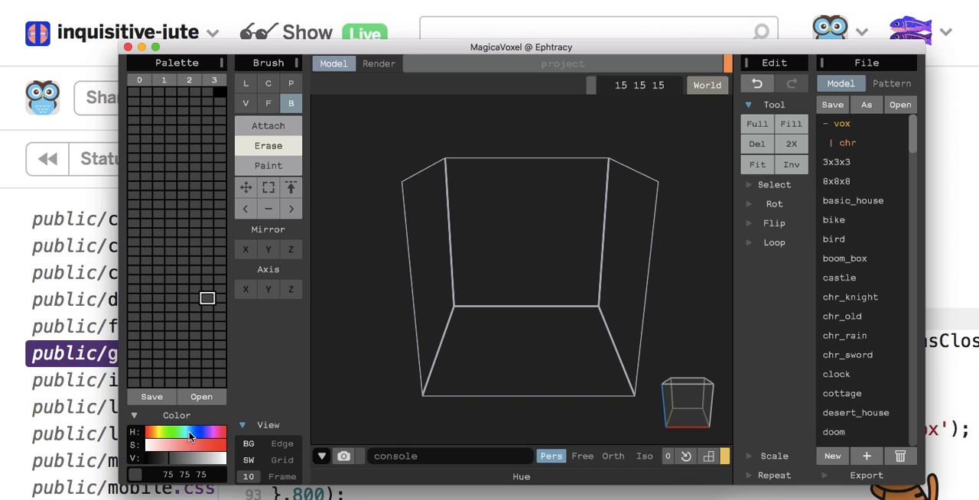
{"action": "left_click", "coordinate": [202, 460]}
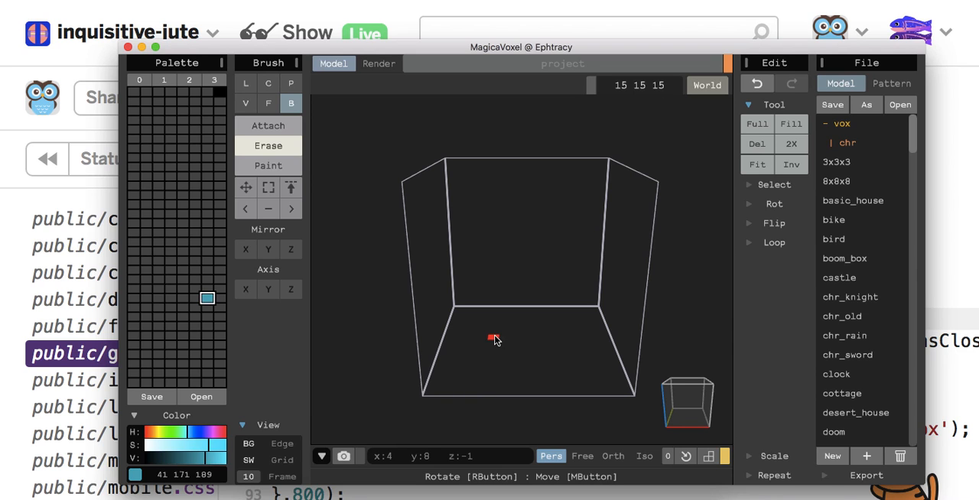
{"action": "left_click", "coordinate": [201, 397]}
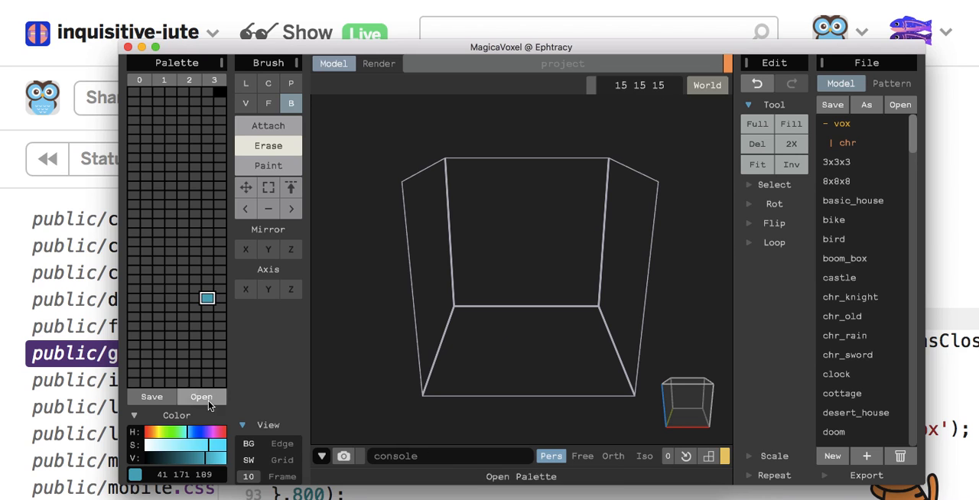
{"action": "left_click", "coordinate": [157, 445]}
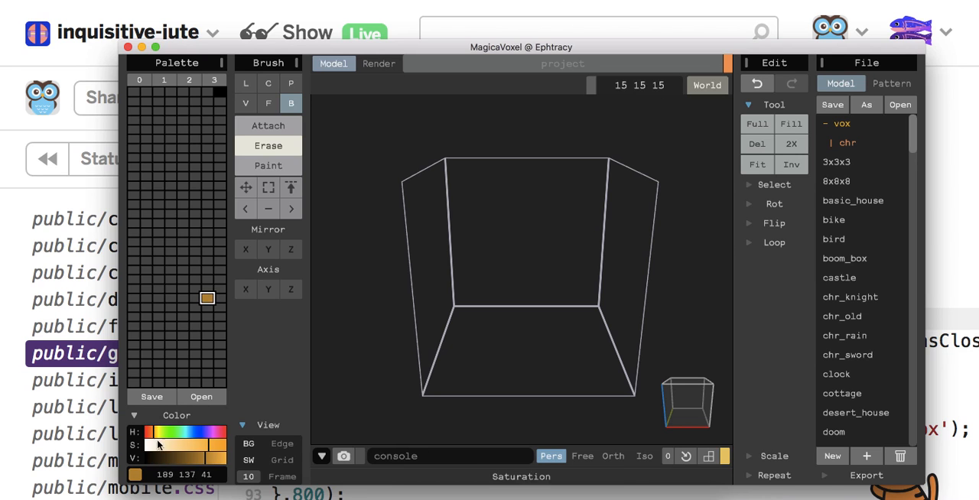
{"action": "mouse_move", "coordinate": [464, 322]}
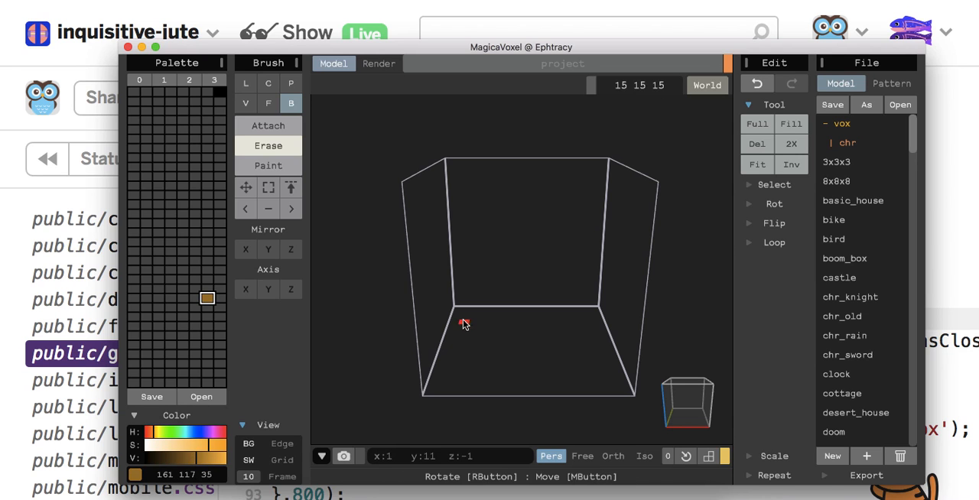
{"action": "left_click", "coordinate": [269, 145]}
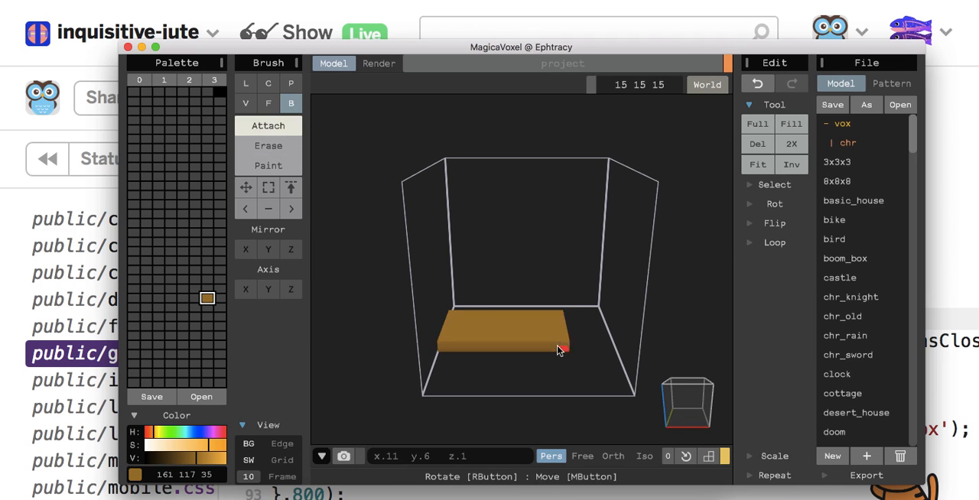
Lay a brown floor slab, extend it into a solid block, and switch to Paint mode.
{"action": "left_click_drag", "start_coordinate": [558, 350], "coordinate": [616, 363]}
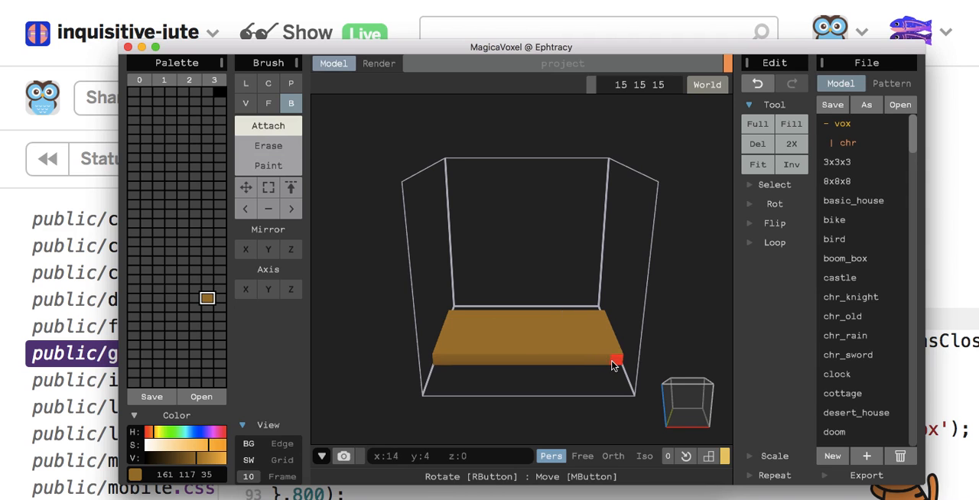
{"action": "left_click", "coordinate": [269, 103]}
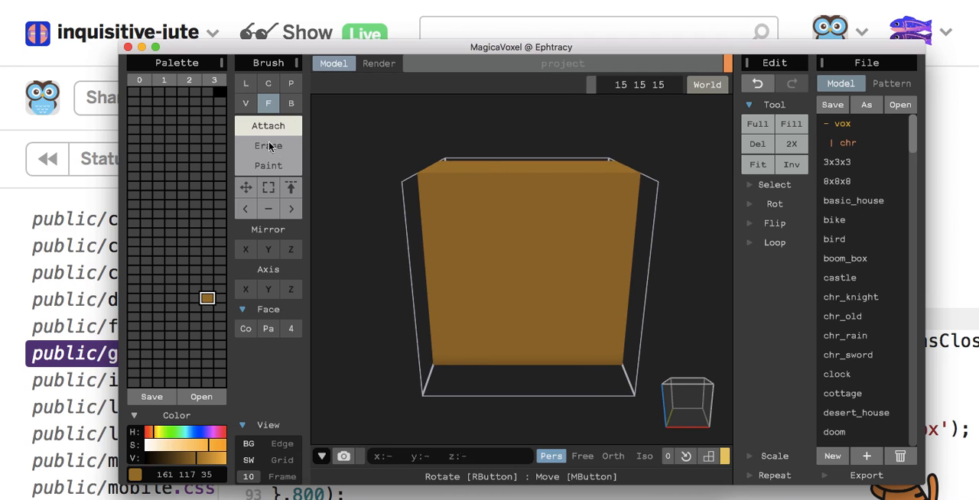
{"action": "left_click", "coordinate": [269, 165]}
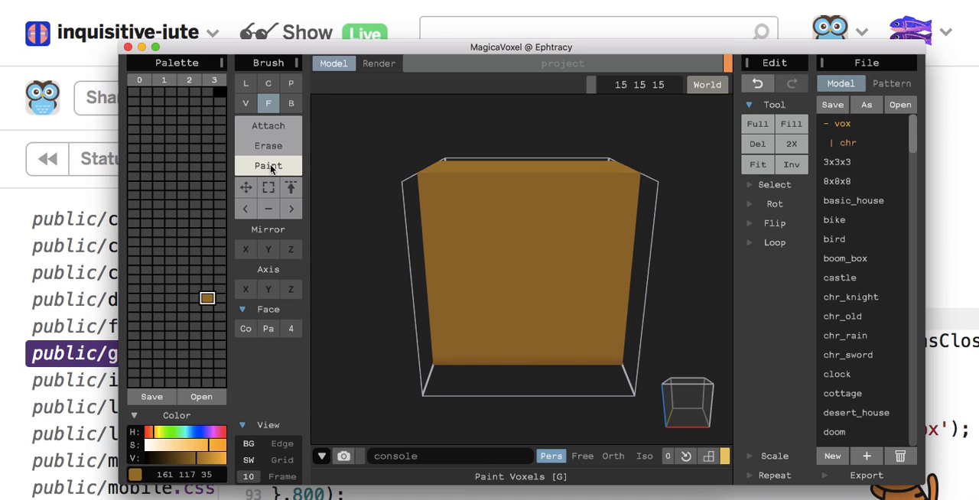
{"action": "mouse_move", "coordinate": [176, 449]}
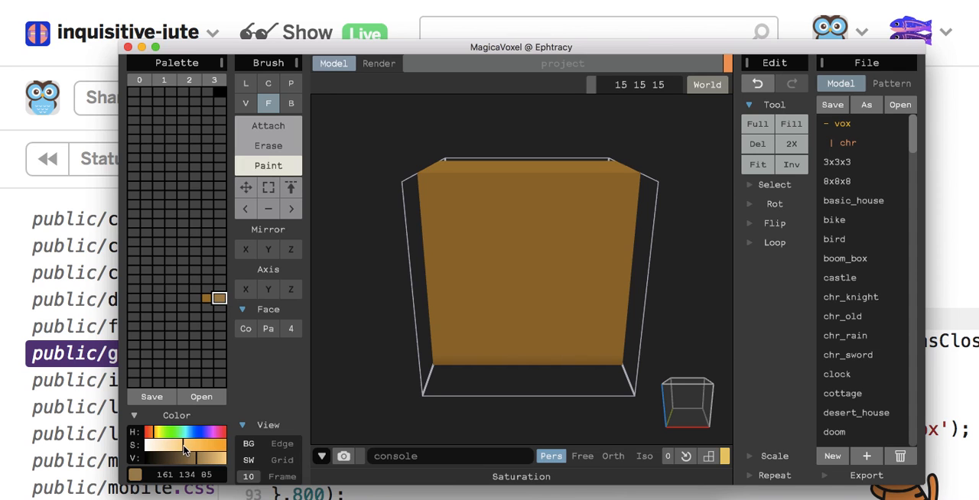
Lighten the colour to pale beige and paint an inset beige rectangle on the front face.
{"action": "left_click_drag", "start_coordinate": [183, 448], "coordinate": [172, 447]}
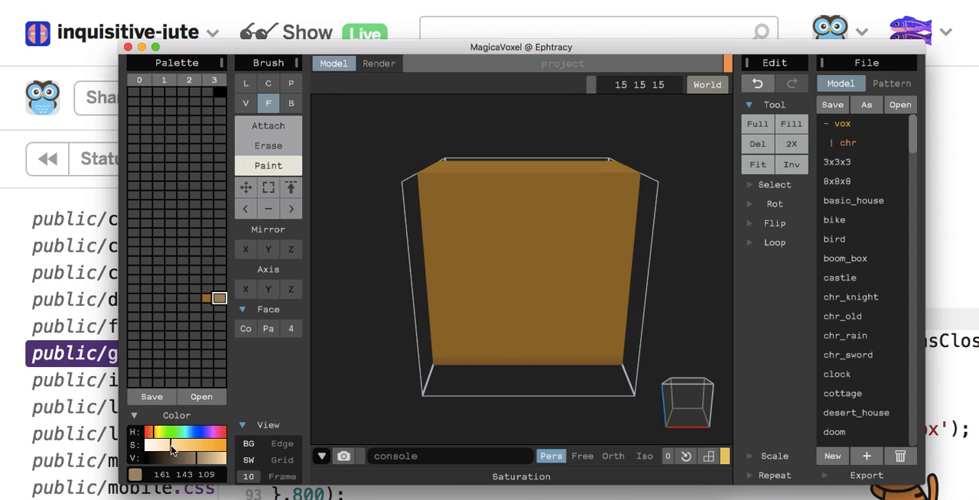
{"action": "left_click_drag", "start_coordinate": [171, 446], "coordinate": [153, 446]}
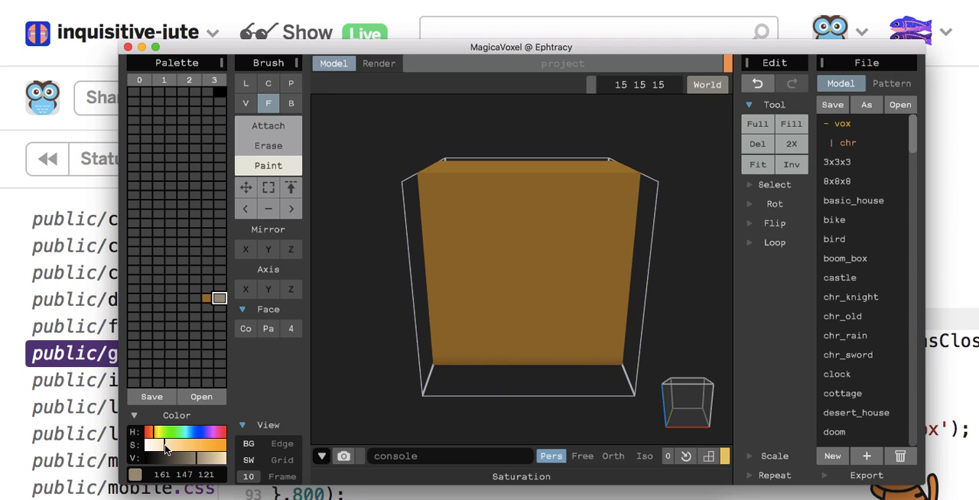
{"action": "mouse_move", "coordinate": [442, 211]}
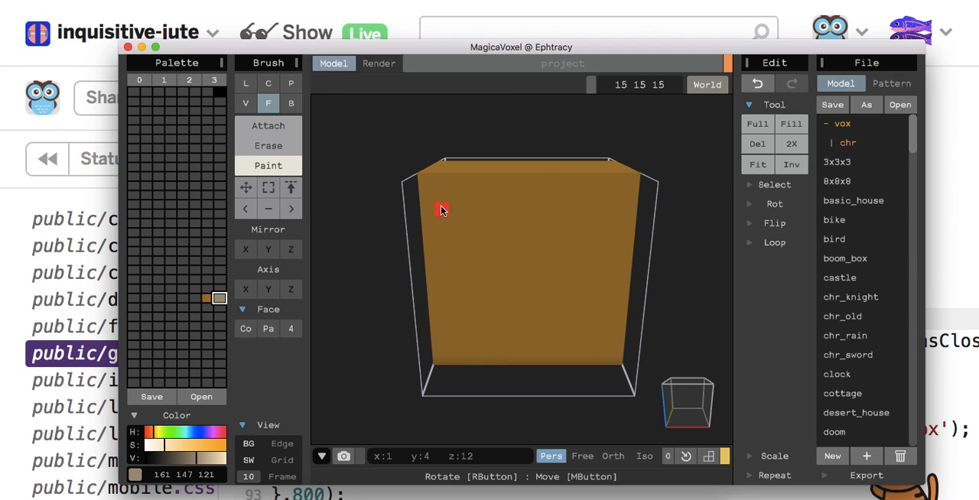
{"action": "left_click", "coordinate": [459, 278]}
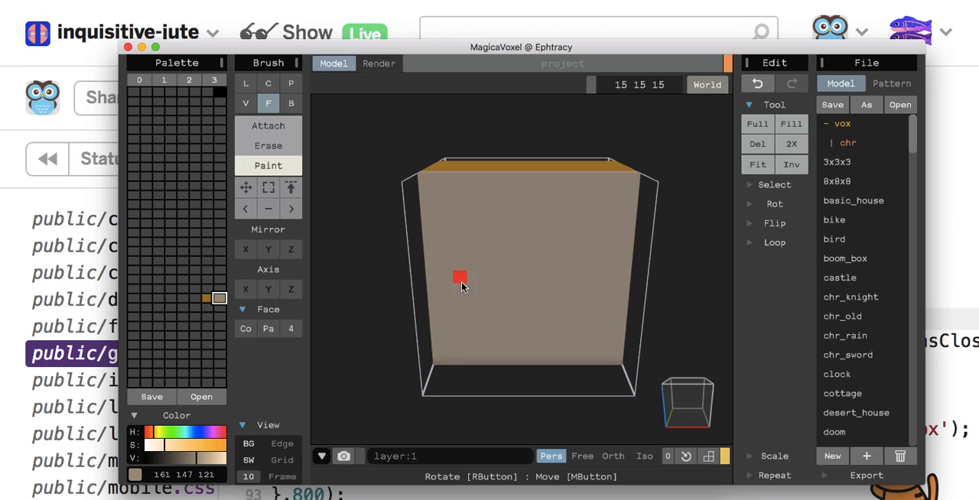
{"action": "left_click", "coordinate": [290, 104]}
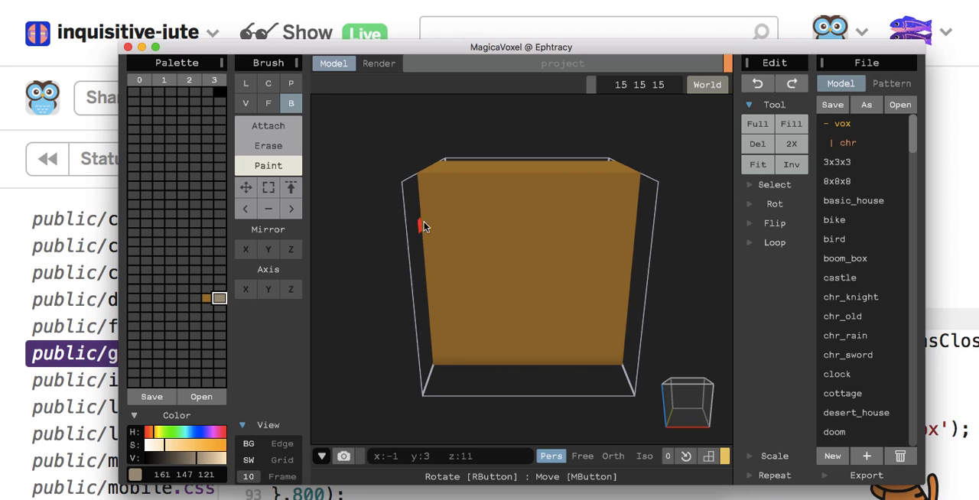
{"action": "left_click", "coordinate": [568, 327]}
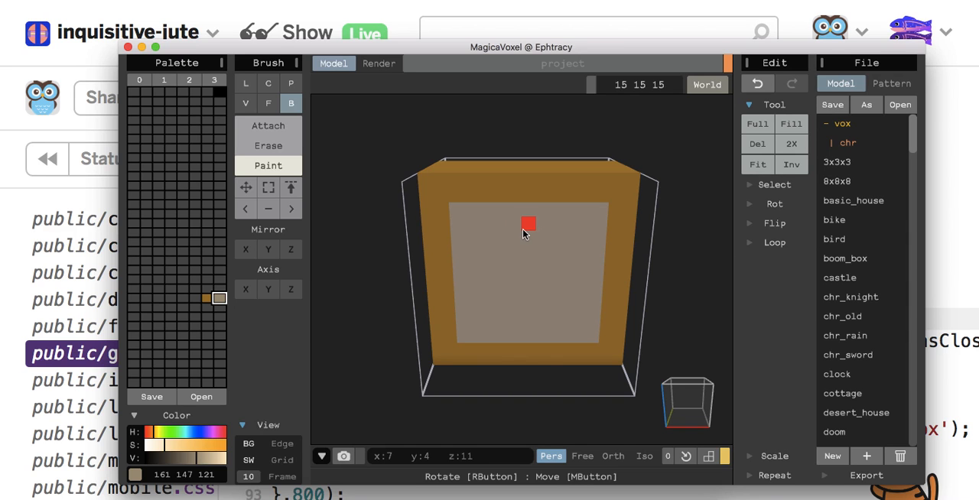
{"action": "left_click", "coordinate": [528, 225]}
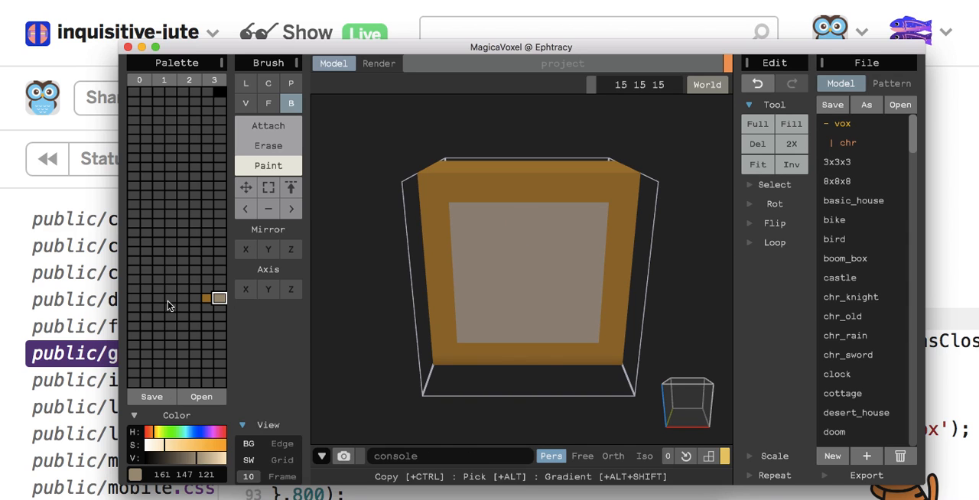
{"action": "mouse_move", "coordinate": [206, 315]}
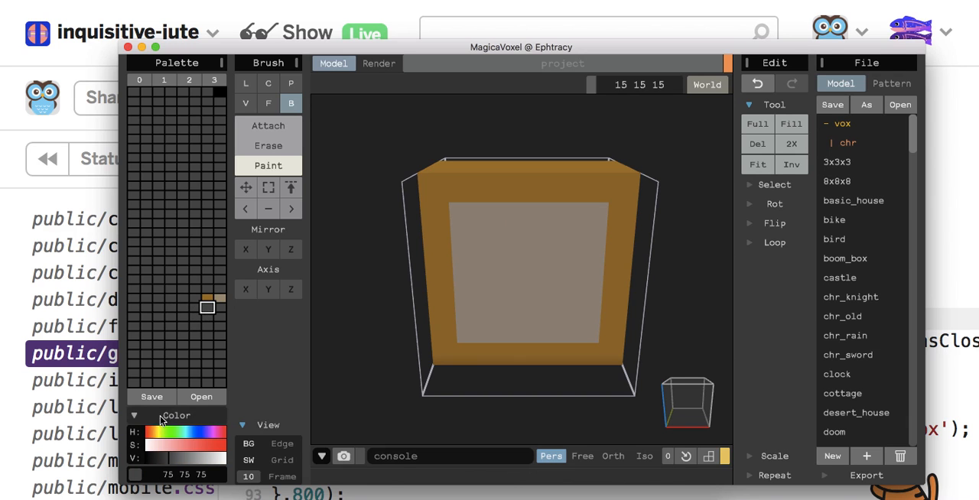
Pick a dark brown swatch and paint rows of dark grille holes across the beige panel.
{"action": "left_click", "coordinate": [207, 298]}
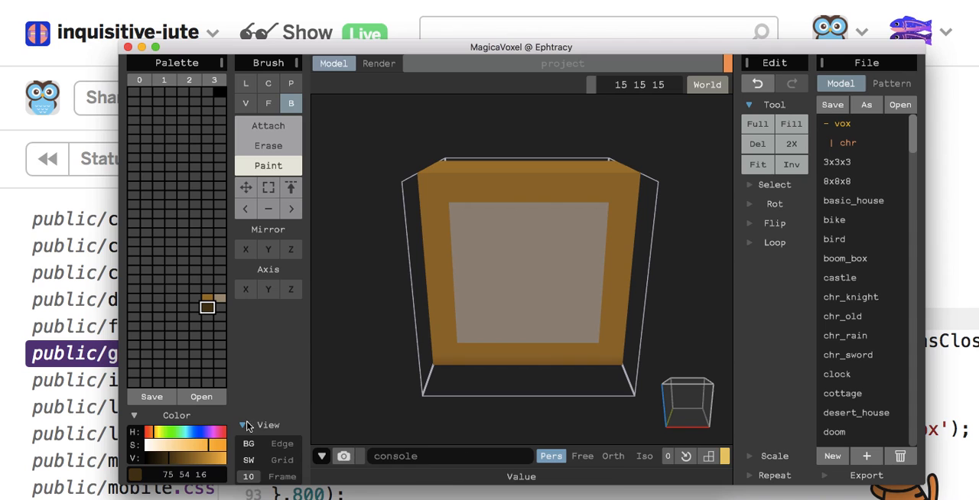
{"action": "mouse_move", "coordinate": [470, 223]}
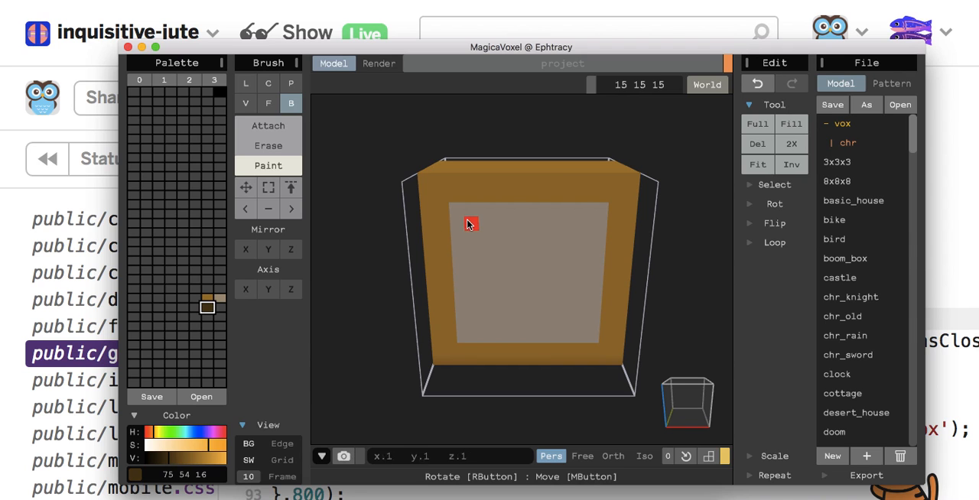
{"action": "left_click_drag", "start_coordinate": [470, 223], "coordinate": [543, 223]}
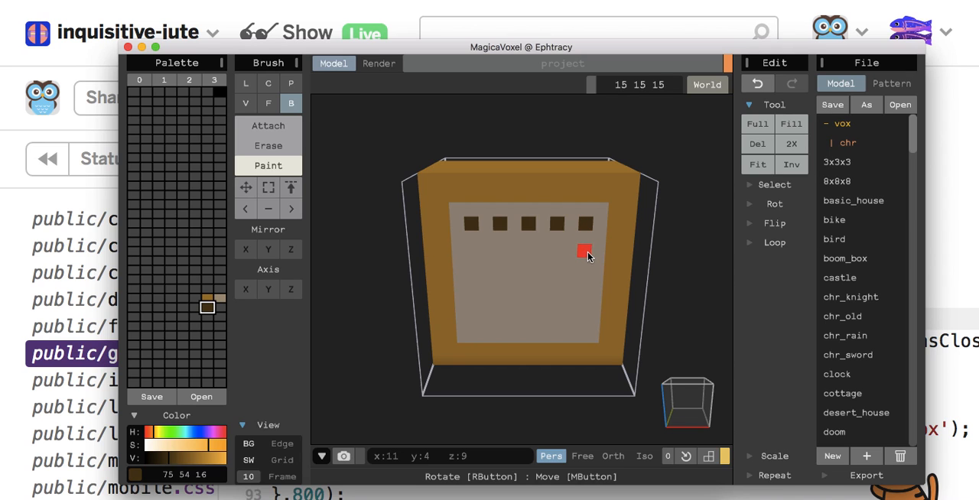
{"action": "mouse_move", "coordinate": [529, 253]}
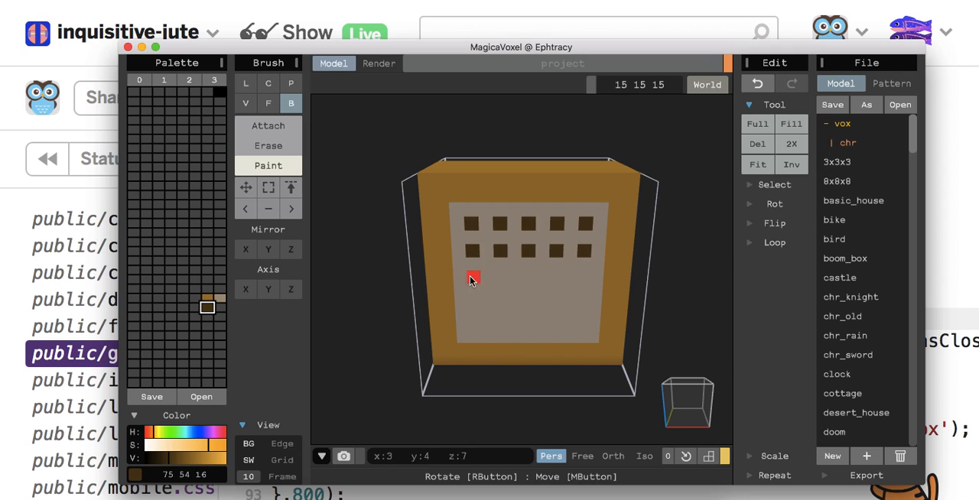
{"action": "left_click", "coordinate": [486, 268]}
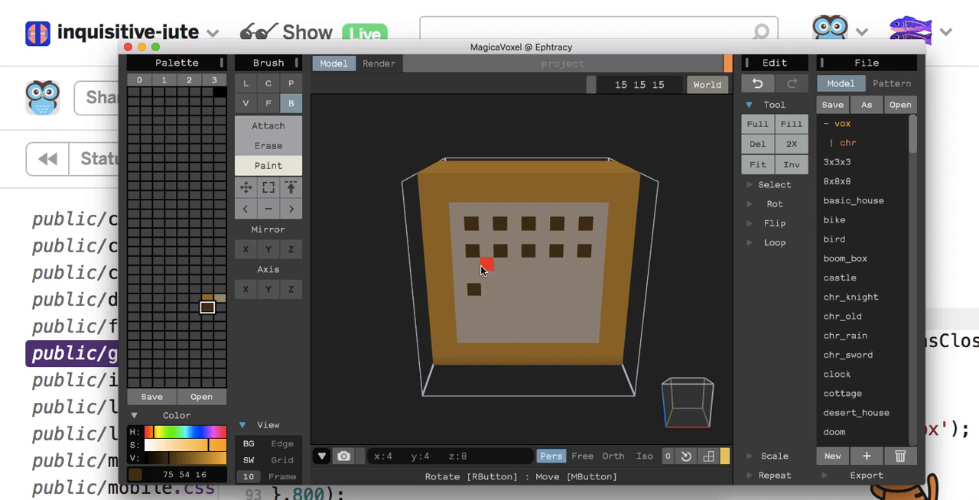
{"action": "left_click", "coordinate": [475, 298]}
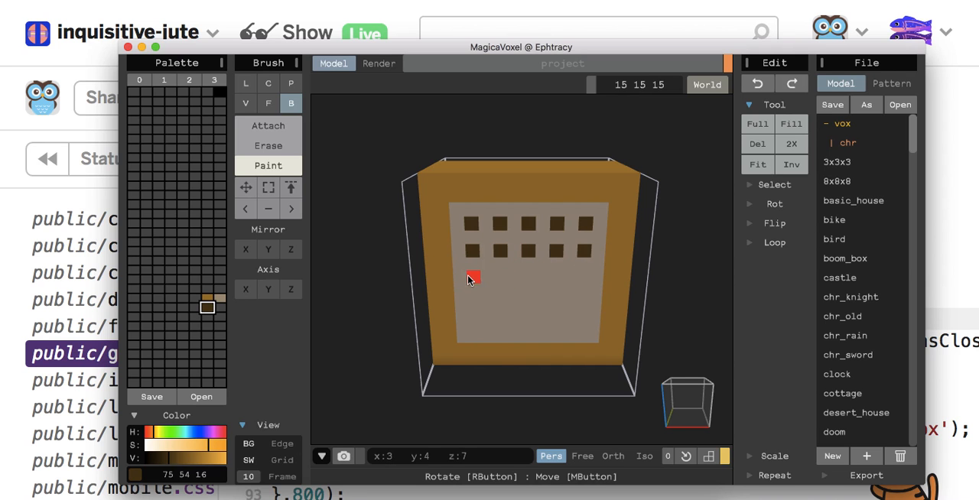
{"action": "left_click", "coordinate": [527, 277]}
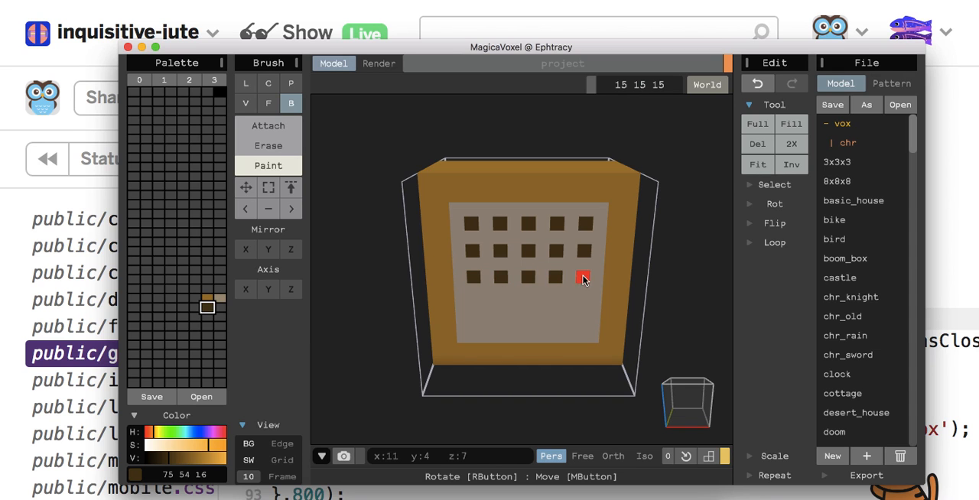
{"action": "mouse_move", "coordinate": [540, 304]}
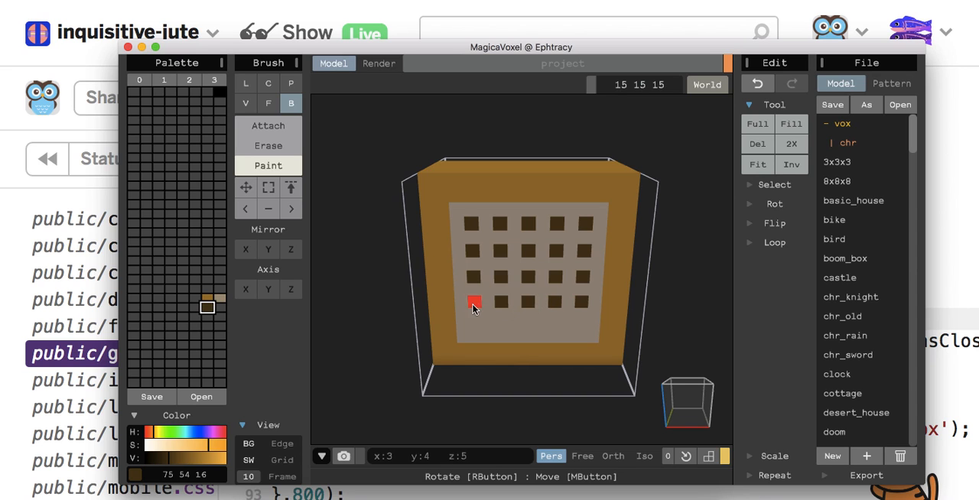
{"action": "mouse_move", "coordinate": [501, 329]}
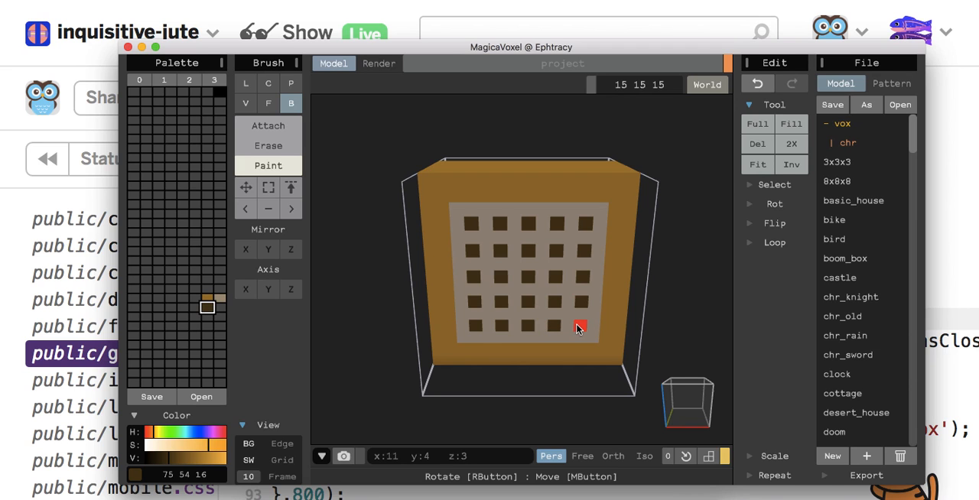
{"action": "mouse_move", "coordinate": [385, 393]}
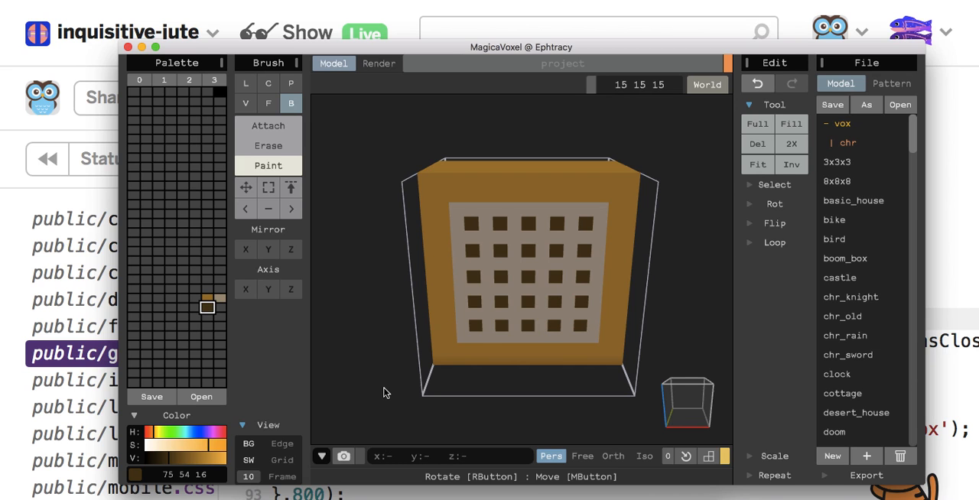
Orbit the view around the speaker box.
{"action": "left_click_drag", "start_coordinate": [386, 392], "coordinate": [417, 407]}
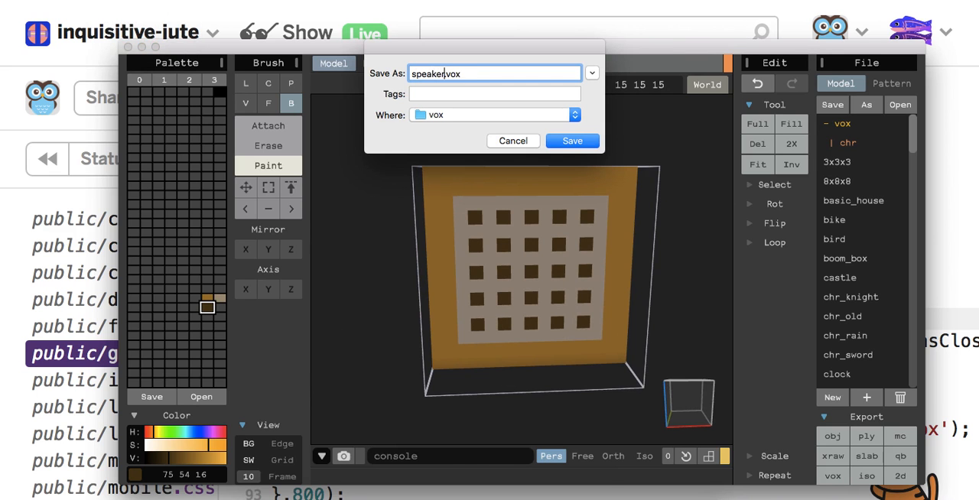
Save speaker.vox, save the palette as speaker.png, and export speaker.obj.
{"action": "left_click", "coordinate": [572, 141]}
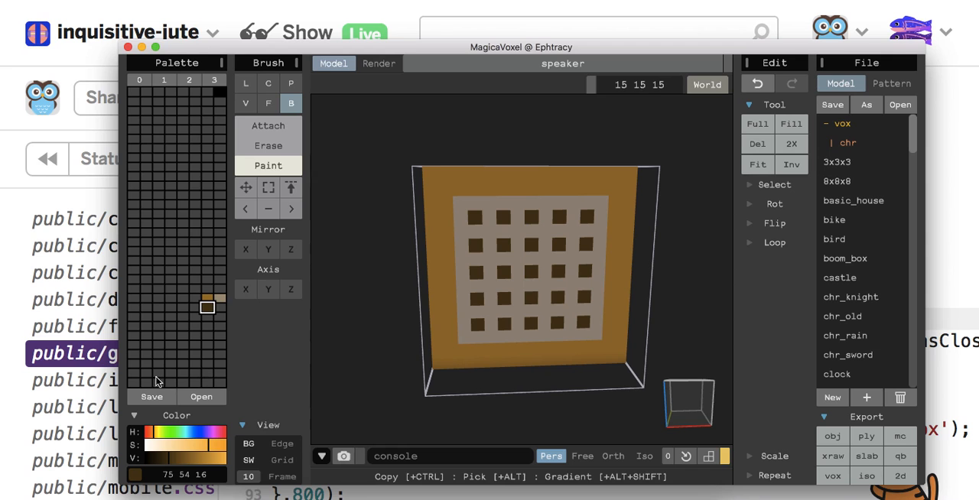
{"action": "left_click", "coordinate": [151, 396]}
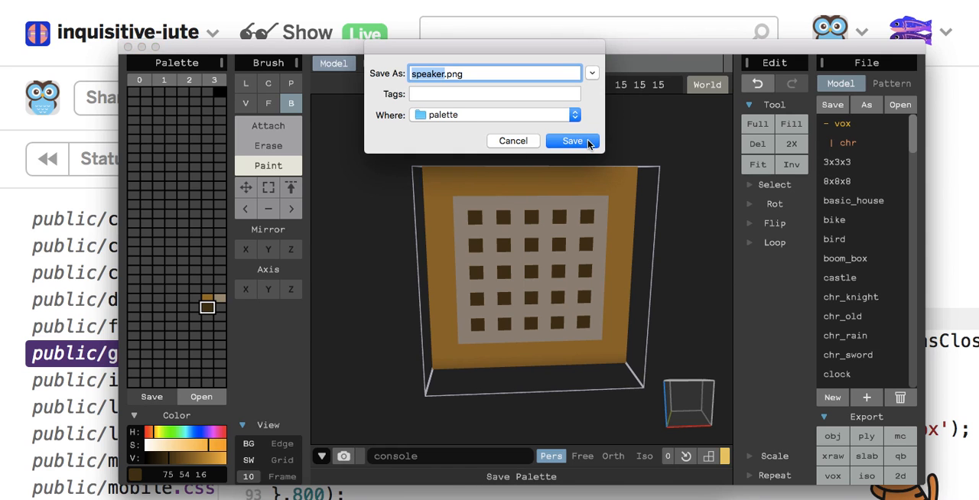
{"action": "left_click", "coordinate": [572, 141]}
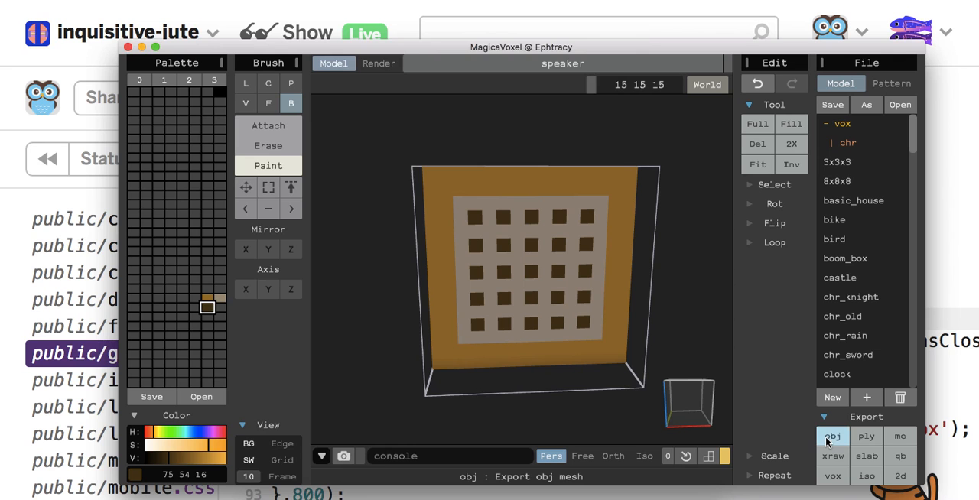
{"action": "left_click", "coordinate": [832, 435]}
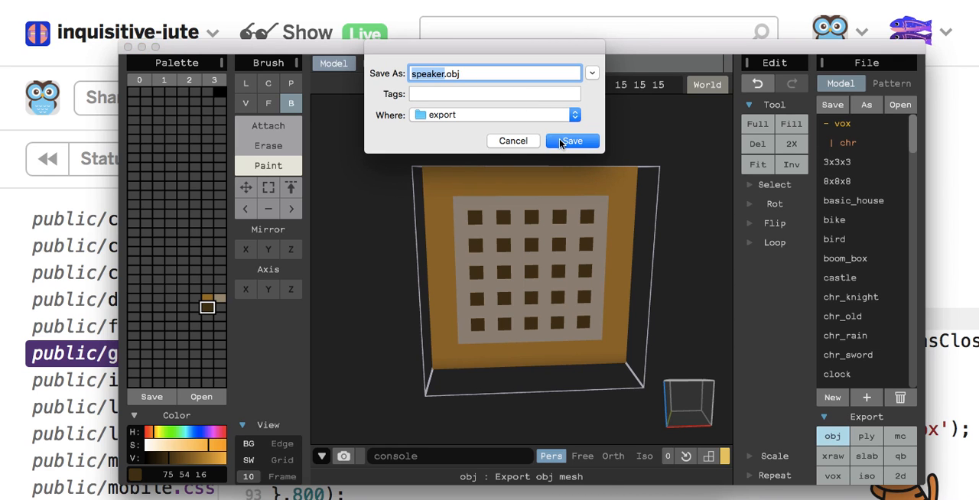
{"action": "left_click", "coordinate": [571, 141]}
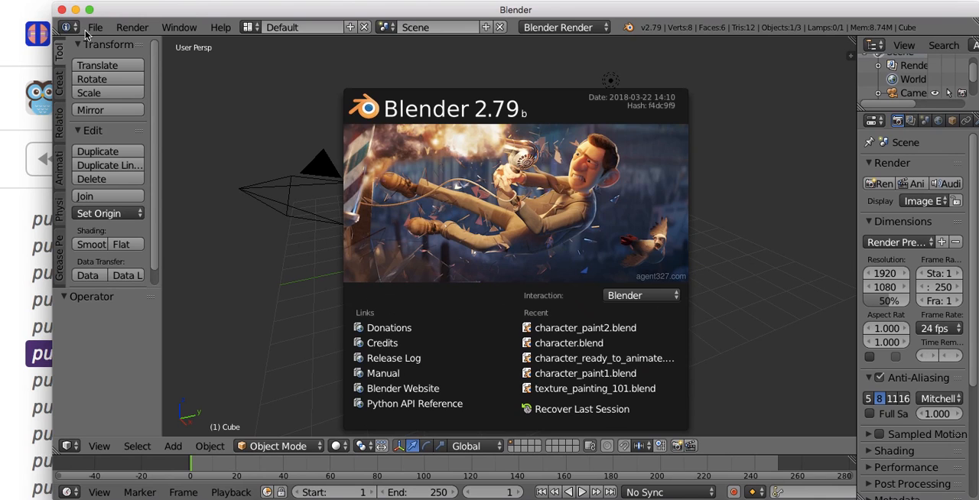
Dismiss Blender's splash screen, delete the default cube, and reopen the File menu.
{"action": "left_click", "coordinate": [95, 27]}
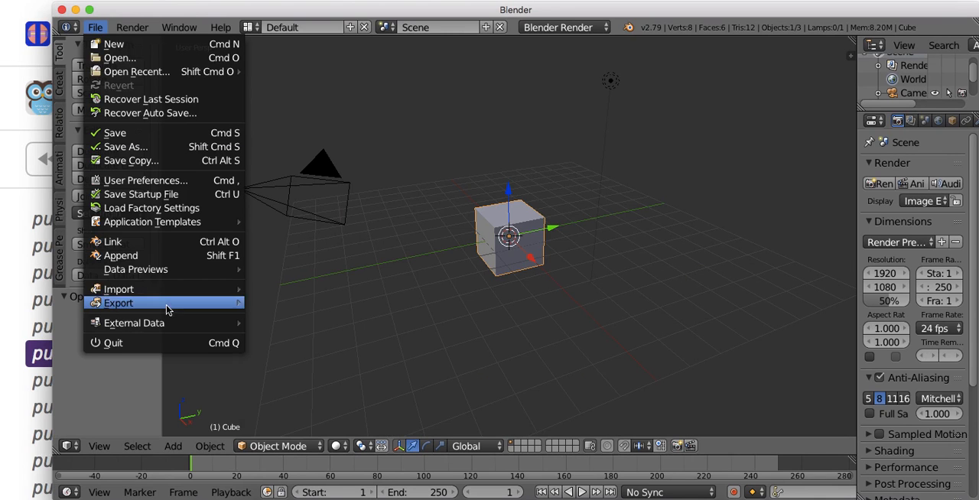
{"action": "mouse_move", "coordinate": [371, 257]}
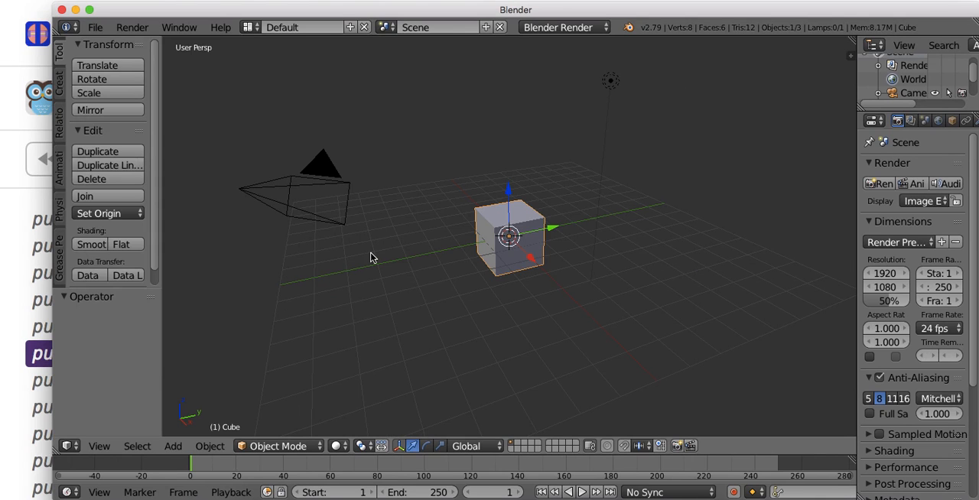
{"action": "left_click", "coordinate": [91, 179]}
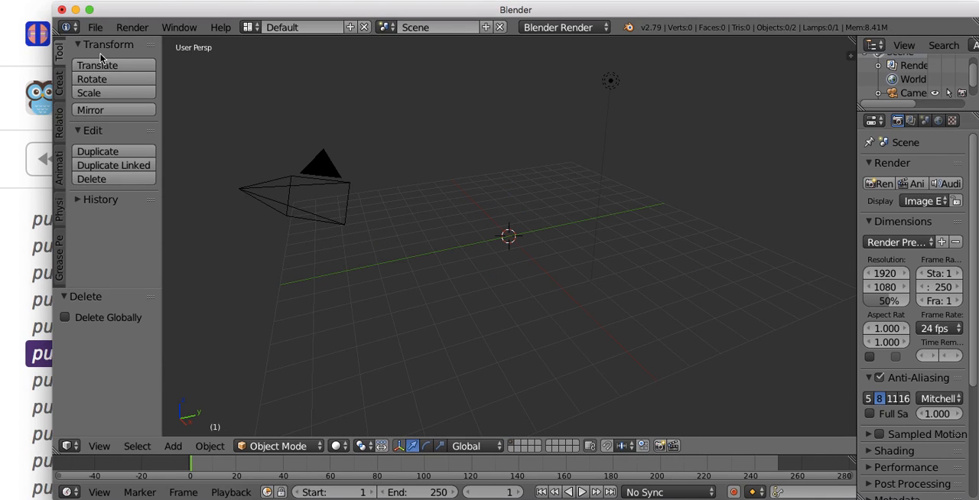
{"action": "left_click", "coordinate": [95, 27]}
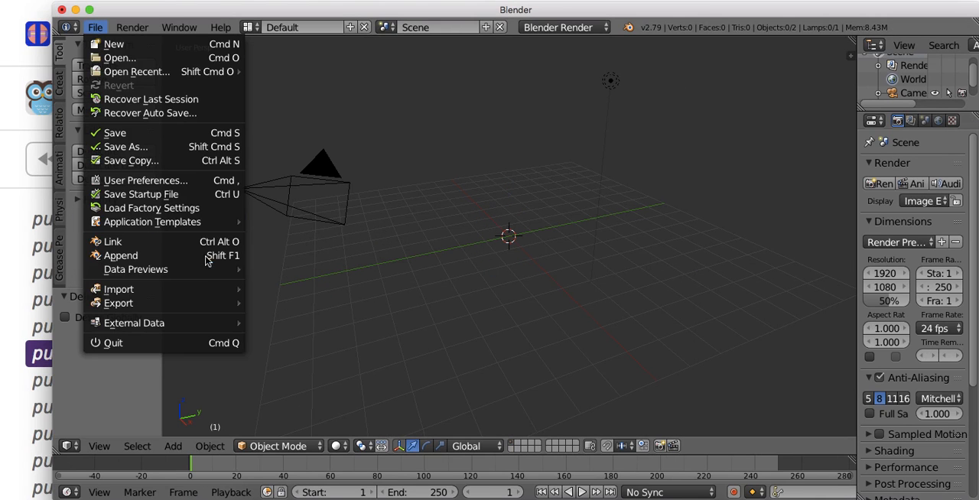
{"action": "mouse_move", "coordinate": [119, 288]}
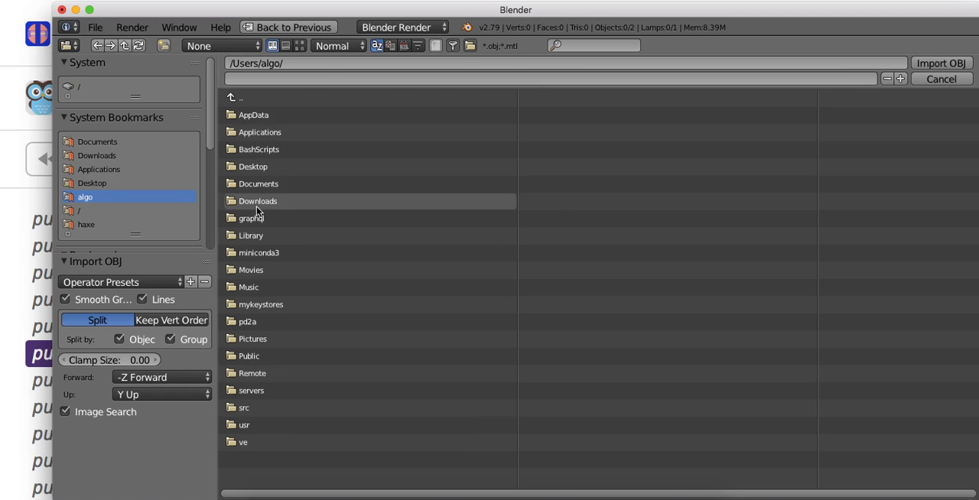
{"action": "double_click", "coordinate": [257, 201]}
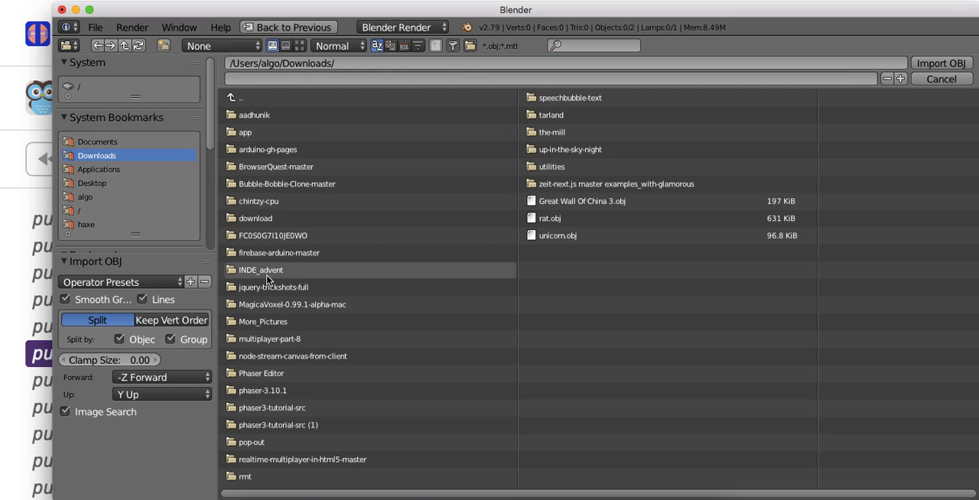
{"action": "double_click", "coordinate": [292, 305]}
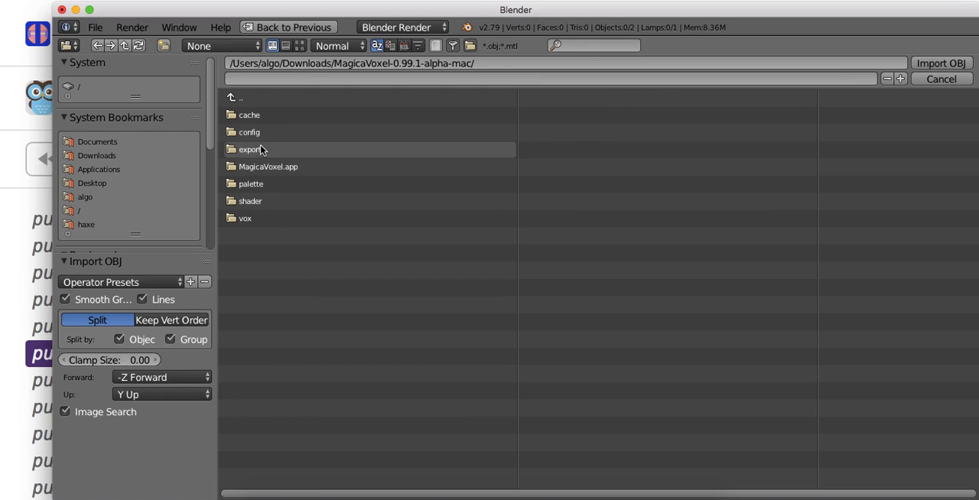
{"action": "double_click", "coordinate": [250, 149]}
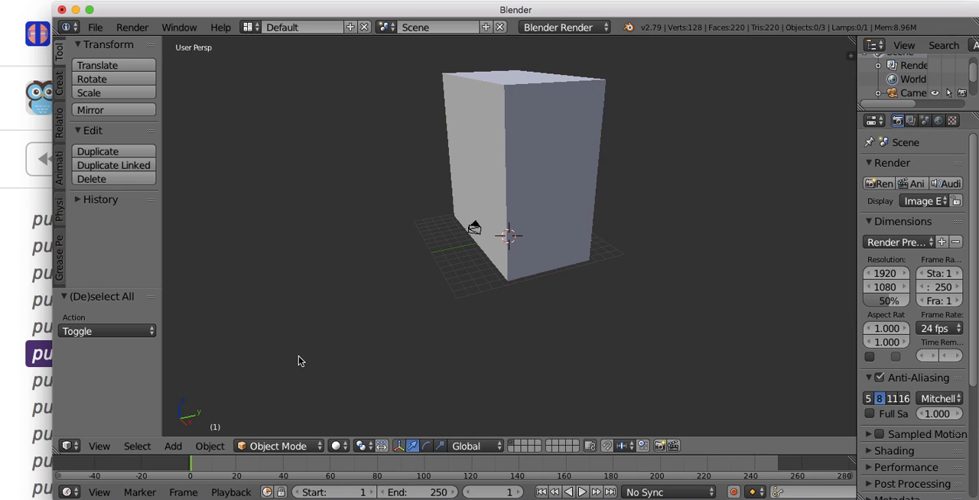
{"action": "mouse_move", "coordinate": [367, 367]}
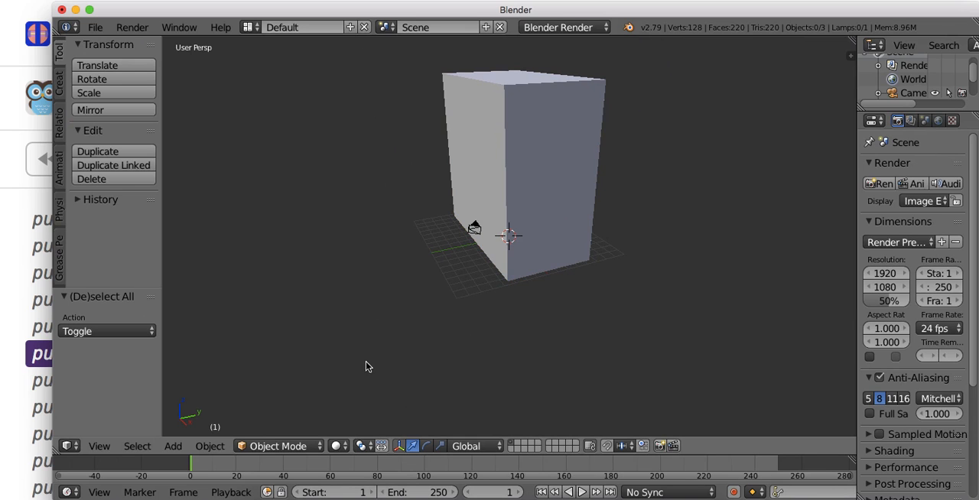
{"action": "left_click_drag", "start_coordinate": [367, 367], "coordinate": [232, 362]}
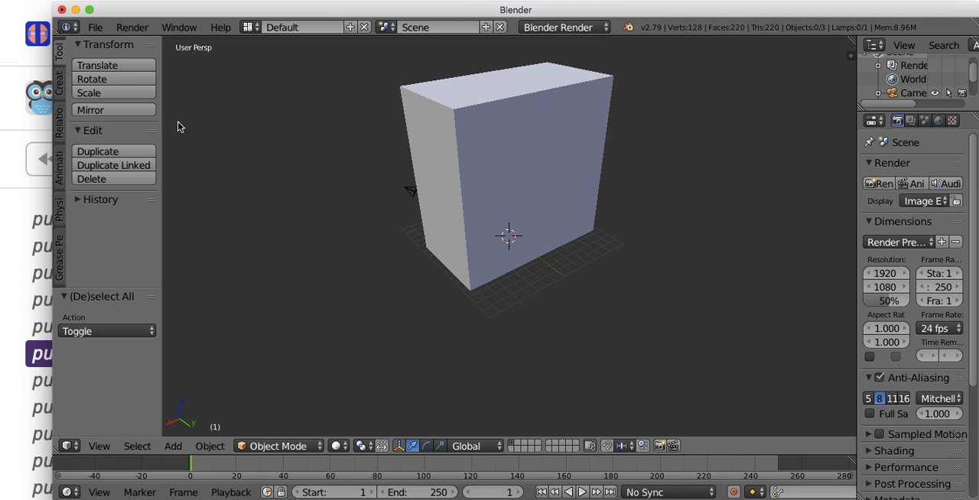
{"action": "left_click", "coordinate": [95, 27]}
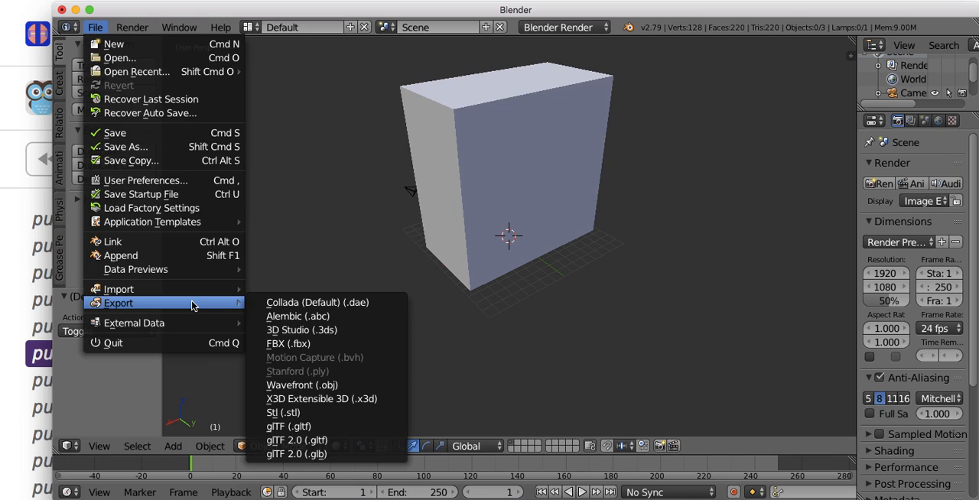
{"action": "mouse_move", "coordinate": [325, 454]}
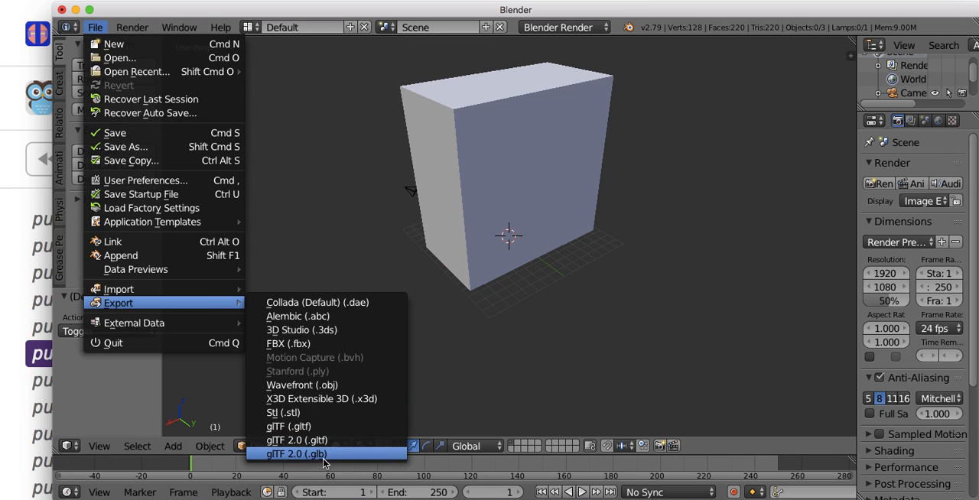
{"action": "mouse_move", "coordinate": [310, 454]}
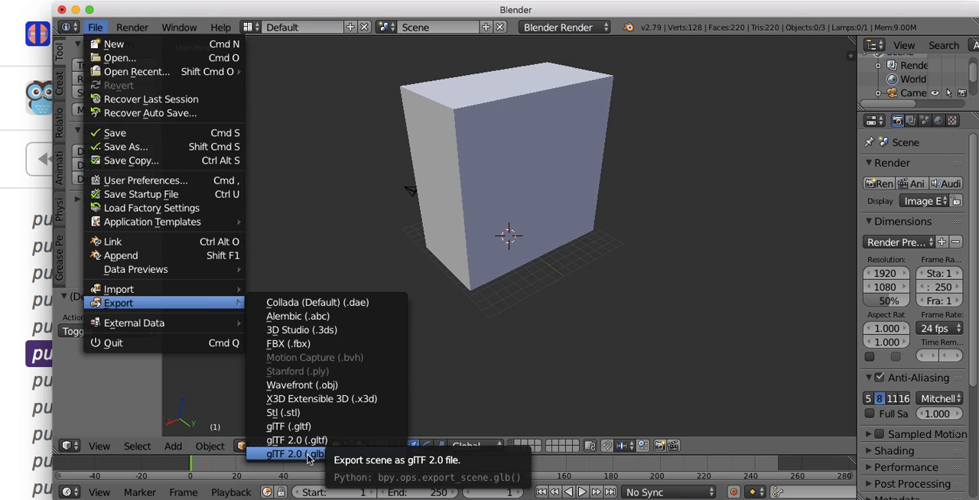
Export the Blender box model as speaker.glb (glTF 2.0 binary) into Documents/game_models.
{"action": "left_click", "coordinate": [297, 453]}
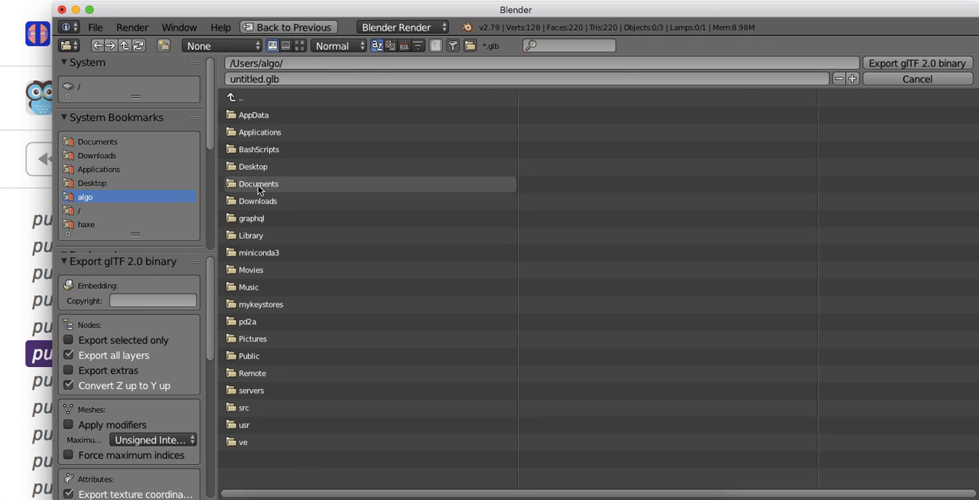
{"action": "double_click", "coordinate": [258, 183]}
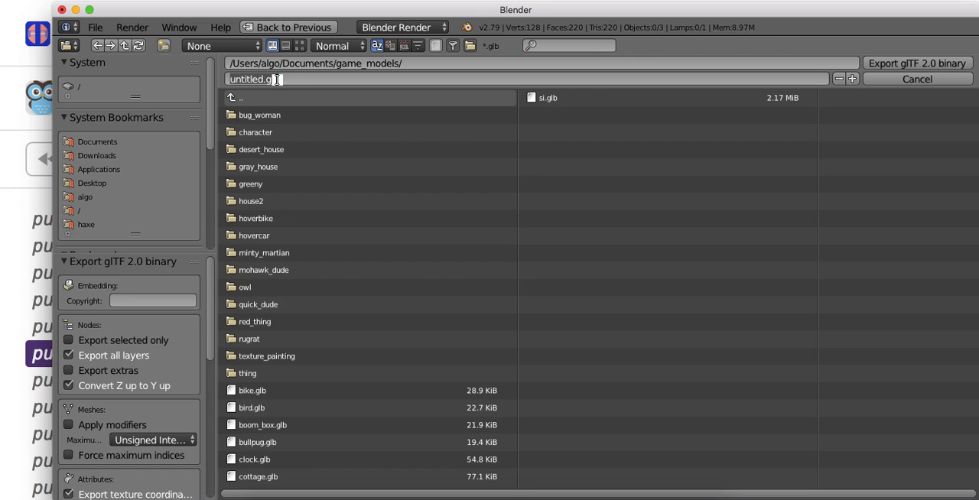
{"action": "type", "text": "speaker.glb"}
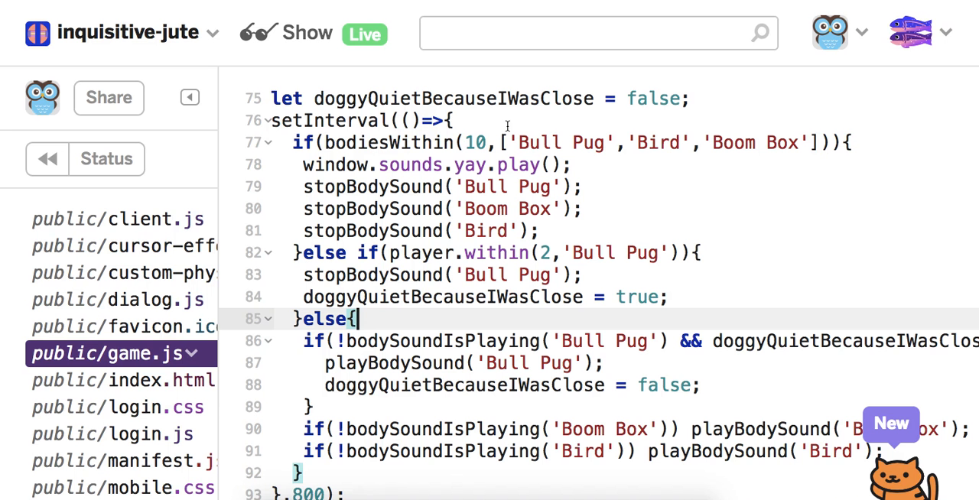
{"action": "mouse_move", "coordinate": [215, 158]}
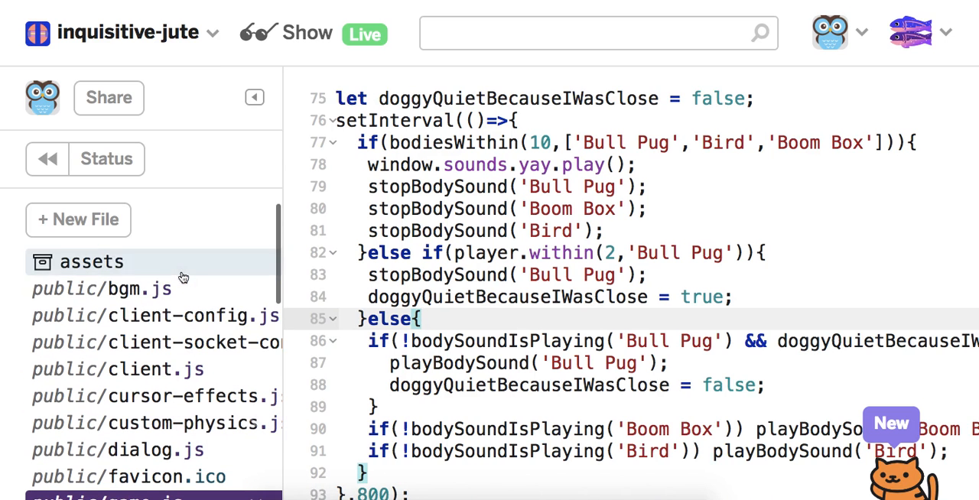
Upload speaker.glb from the computer into the Glitch project's assets and view it.
{"action": "left_click", "coordinate": [91, 262]}
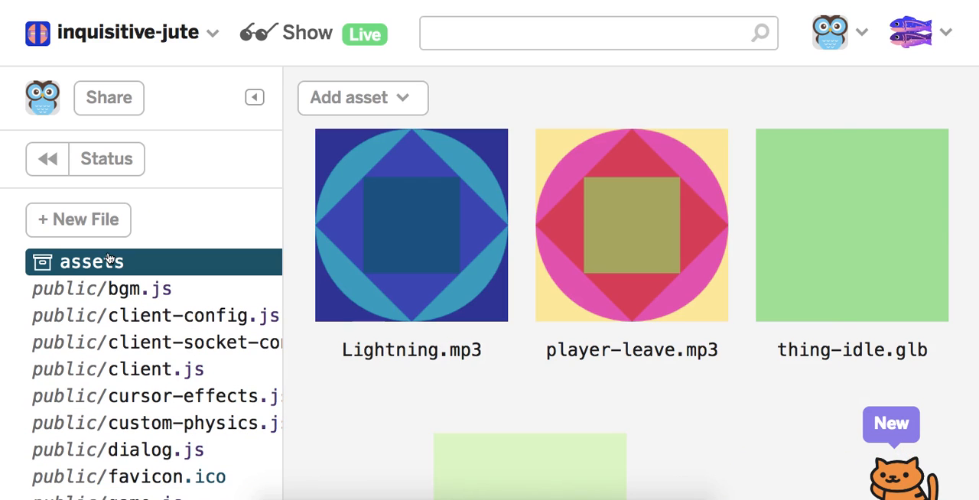
{"action": "left_click", "coordinate": [361, 97]}
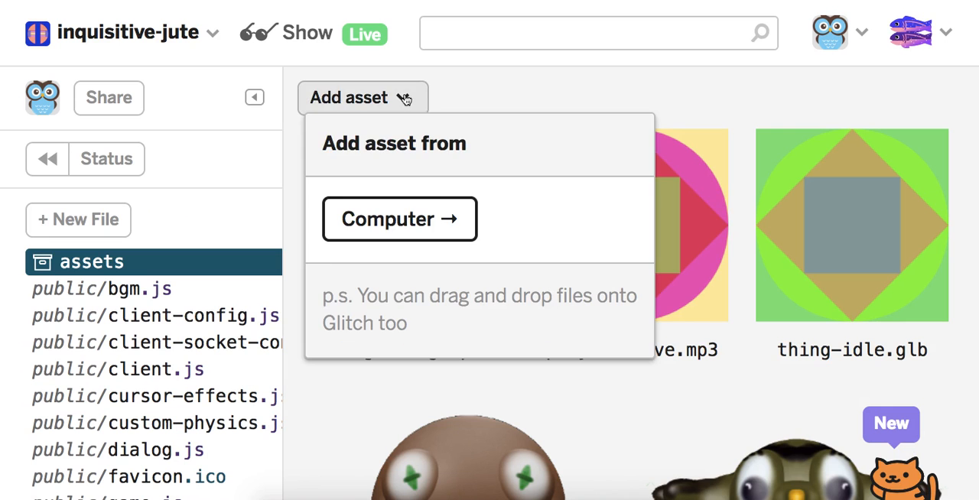
{"action": "left_click", "coordinate": [400, 220]}
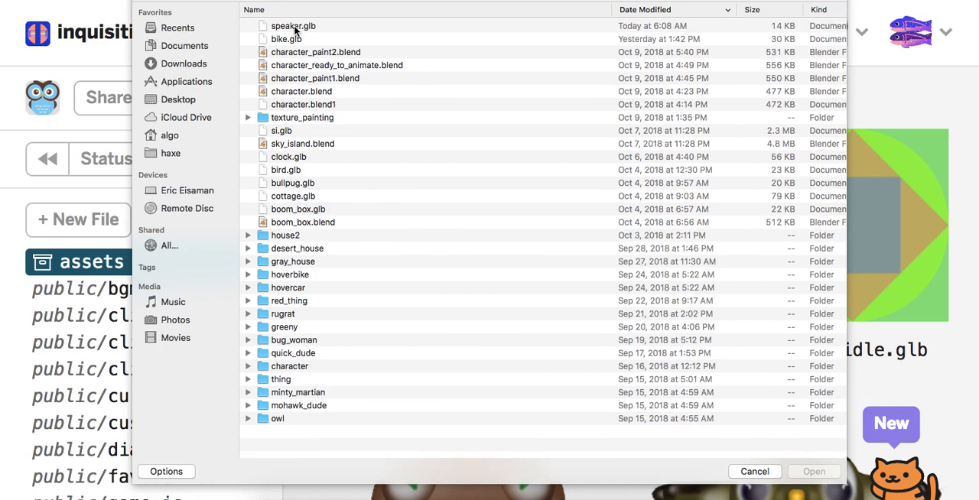
{"action": "left_click", "coordinate": [813, 471]}
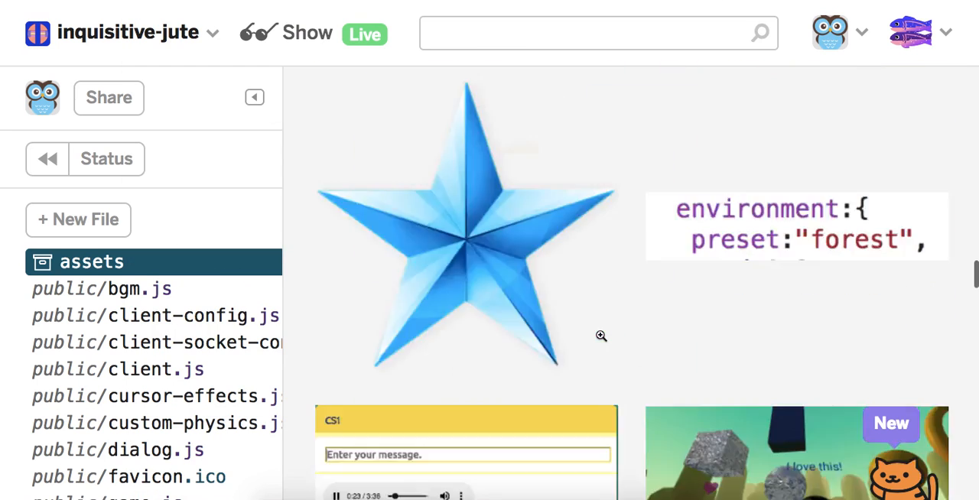
{"action": "scroll", "scroll_direction": "down", "scroll_amount": 3}
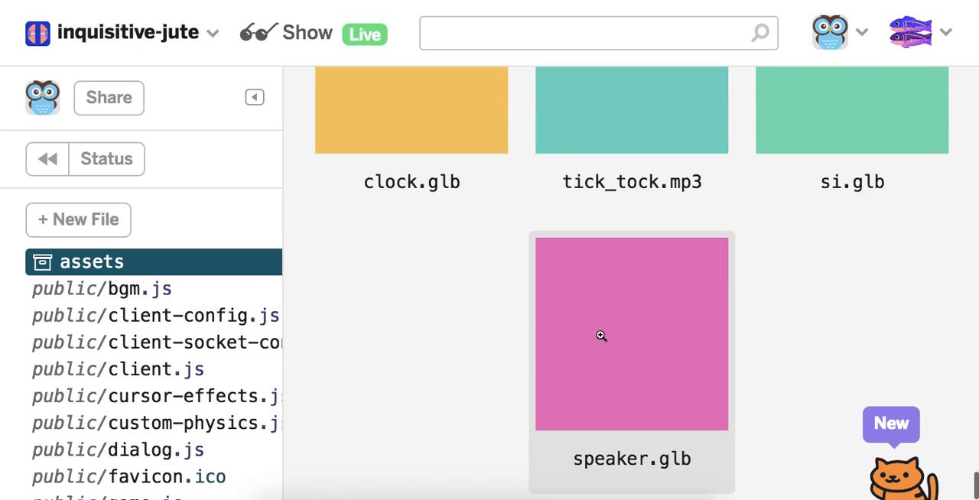
{"action": "left_click", "coordinate": [631, 333]}
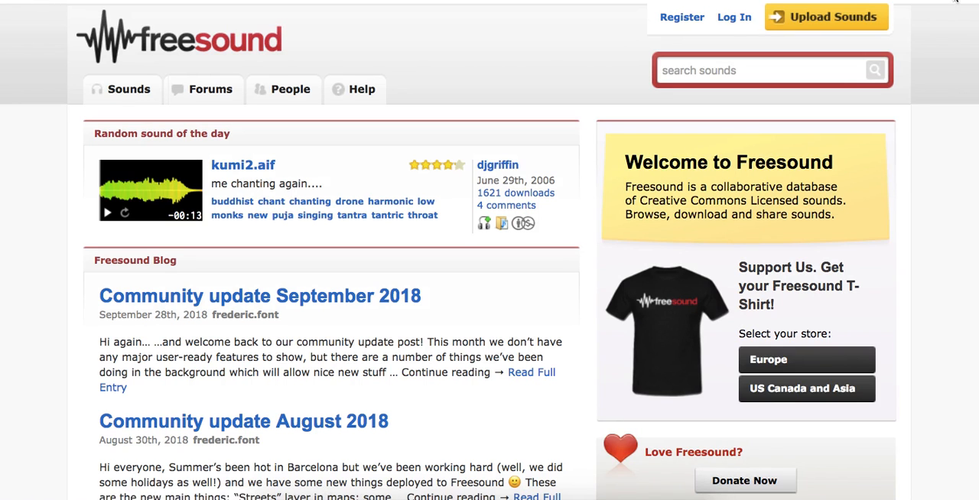
Log into the Freesound account with username and password.
{"action": "left_click", "coordinate": [734, 17]}
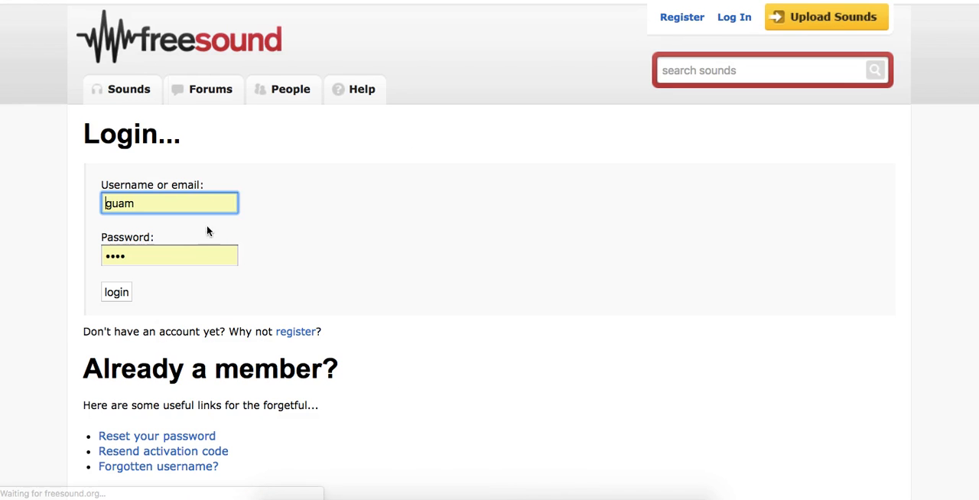
{"action": "left_click", "coordinate": [116, 292]}
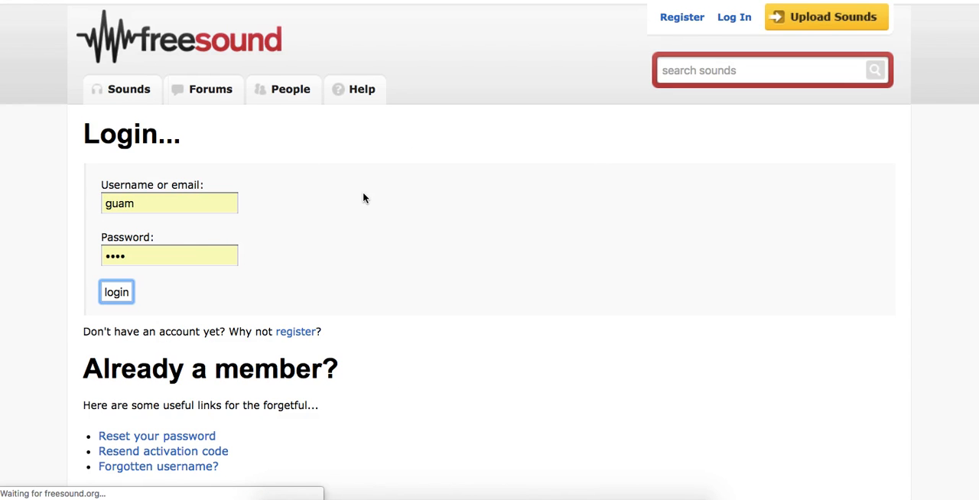
{"action": "left_click", "coordinate": [116, 291]}
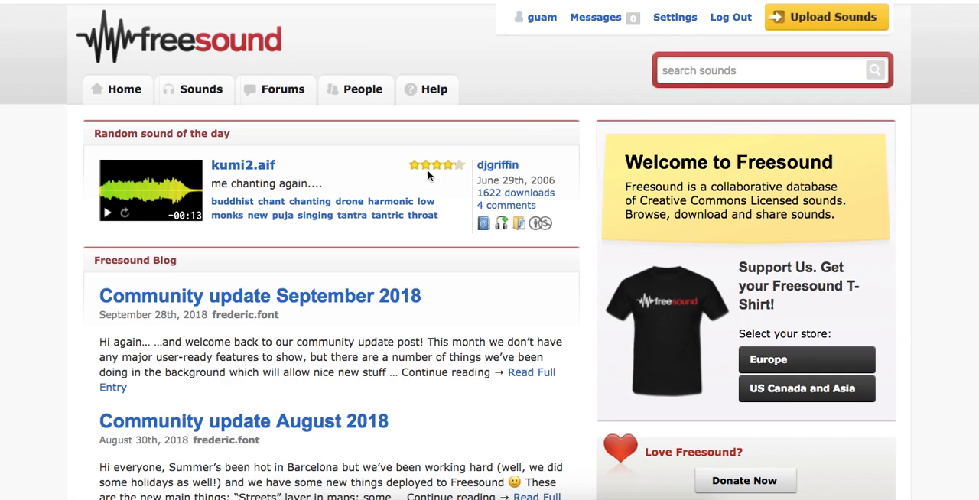
{"action": "left_click", "coordinate": [757, 70]}
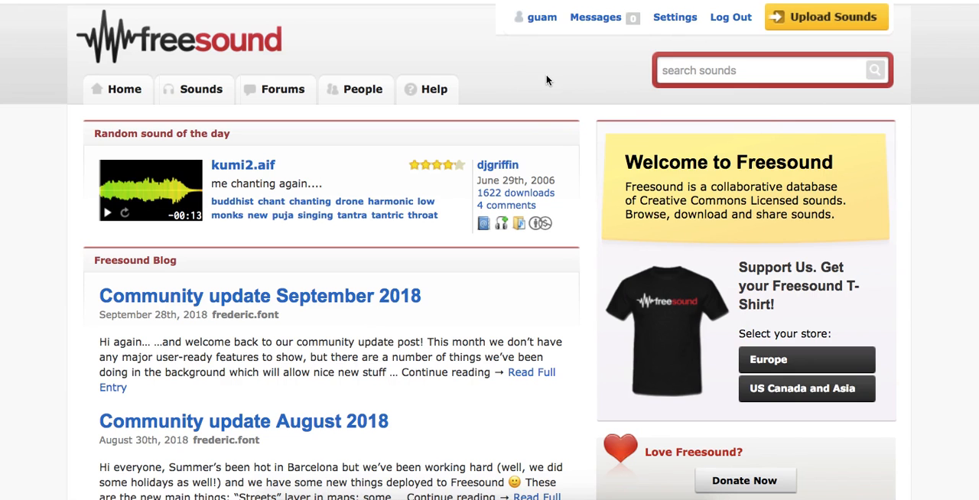
{"action": "mouse_move", "coordinate": [671, 57]}
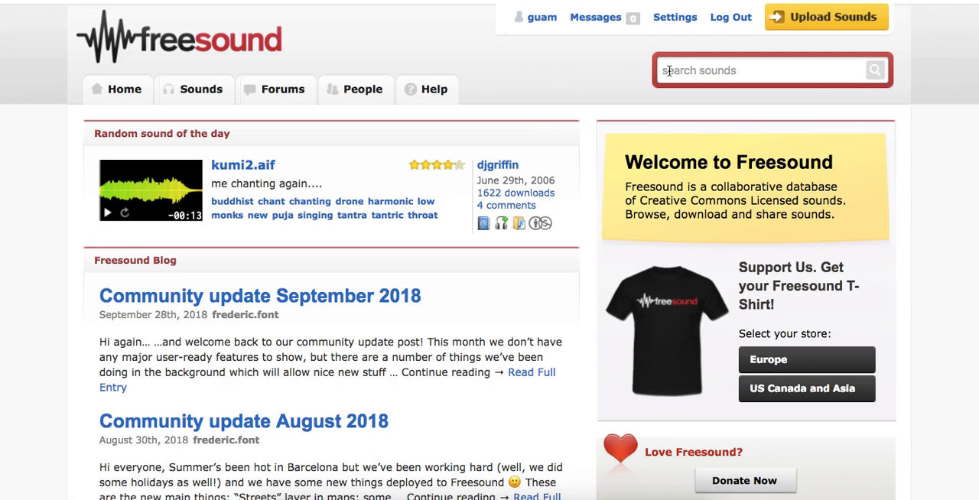
Search Freesound for 'loop' and preview the Analog vintage Loop twice.
{"action": "type", "text": "loop"}
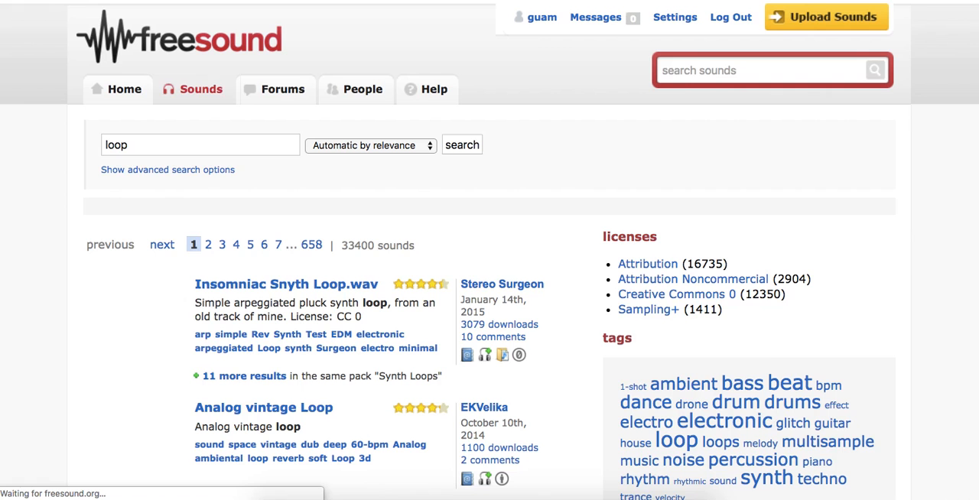
{"action": "scroll", "scroll_direction": "down", "scroll_amount": 3}
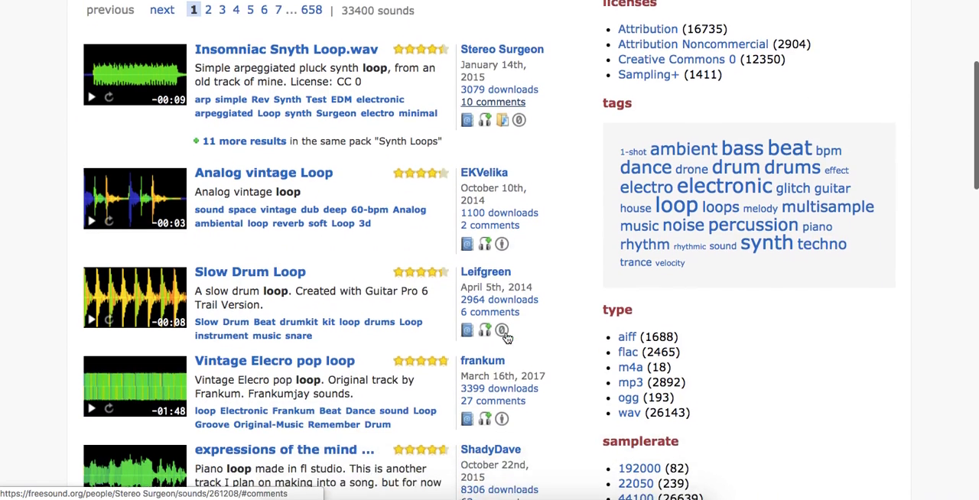
{"action": "scroll", "scroll_direction": "down", "scroll_amount": 3}
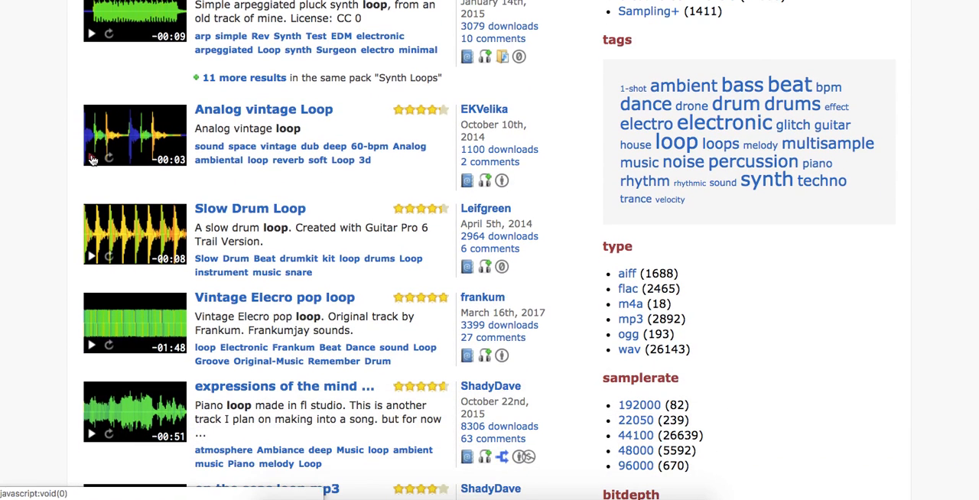
{"action": "left_click", "coordinate": [91, 159]}
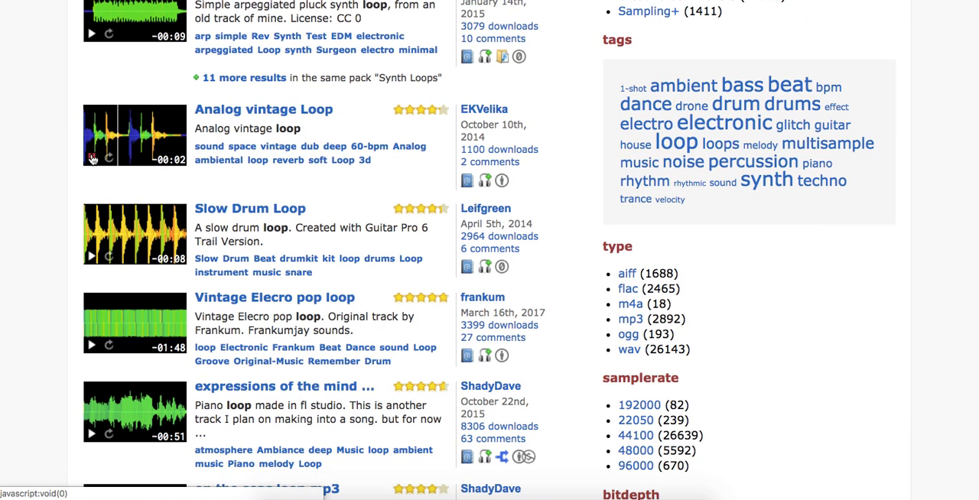
{"action": "left_click", "coordinate": [91, 157]}
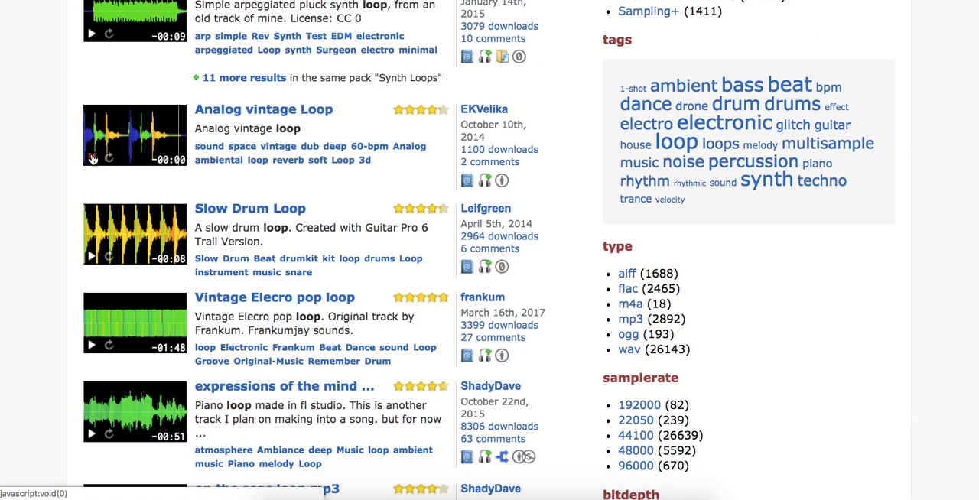
Scroll down to play the Slow Drum Loop preview, then scroll back up.
{"action": "scroll", "scroll_direction": "down", "scroll_amount": 3}
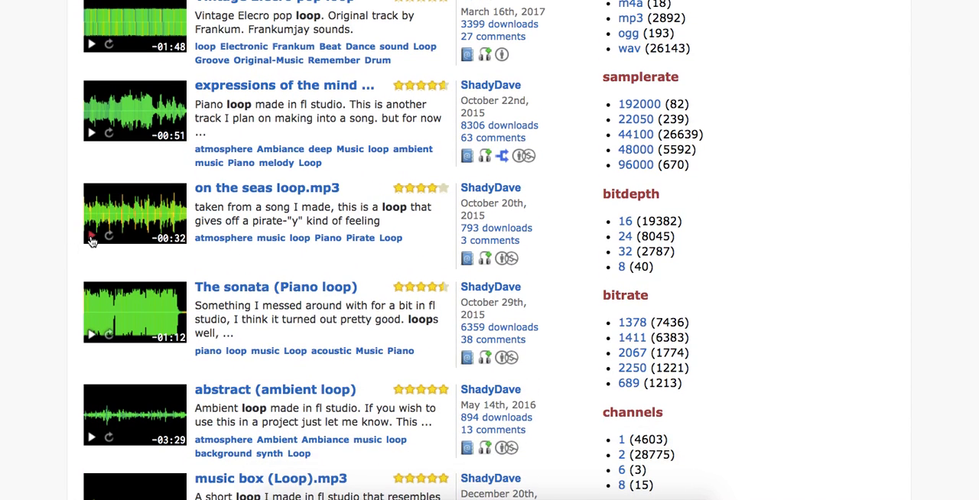
{"action": "scroll", "scroll_direction": "down", "scroll_amount": 3}
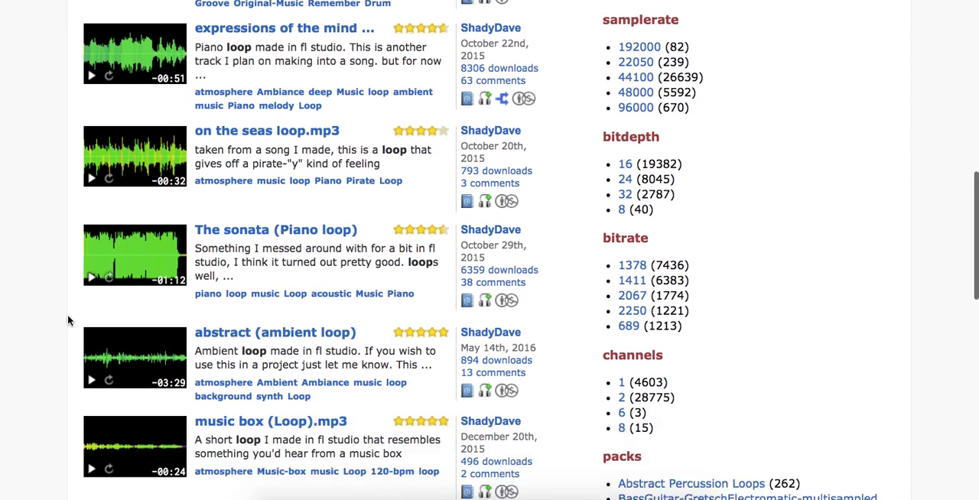
{"action": "scroll", "scroll_direction": "down", "scroll_amount": 3}
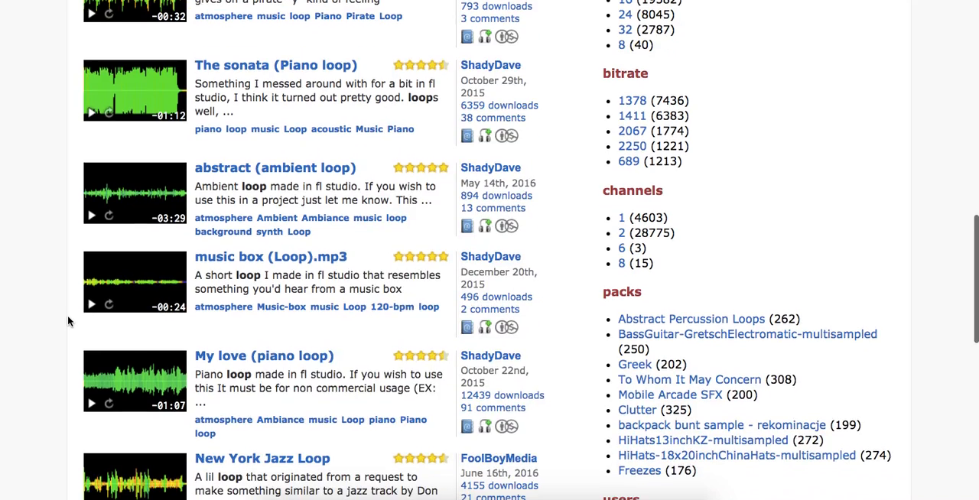
{"action": "scroll", "scroll_direction": "down", "scroll_amount": 3}
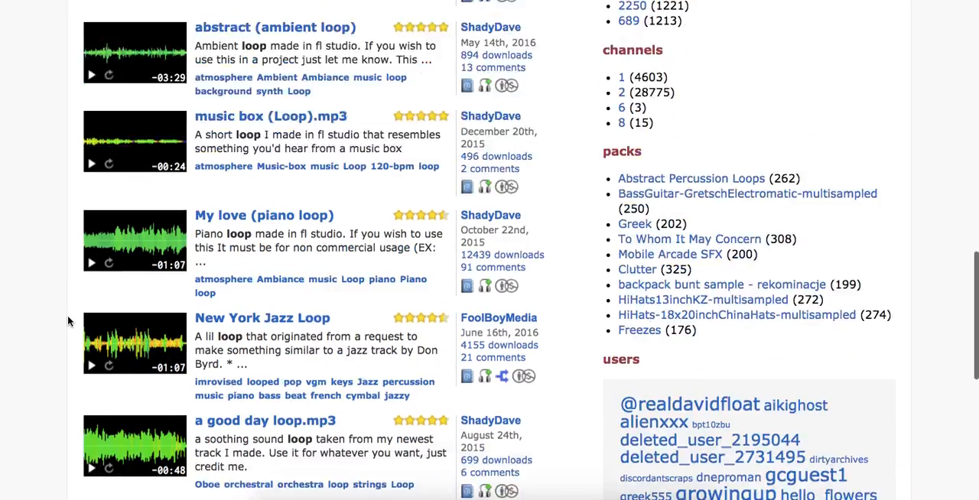
{"action": "scroll", "scroll_direction": "down", "scroll_amount": 3}
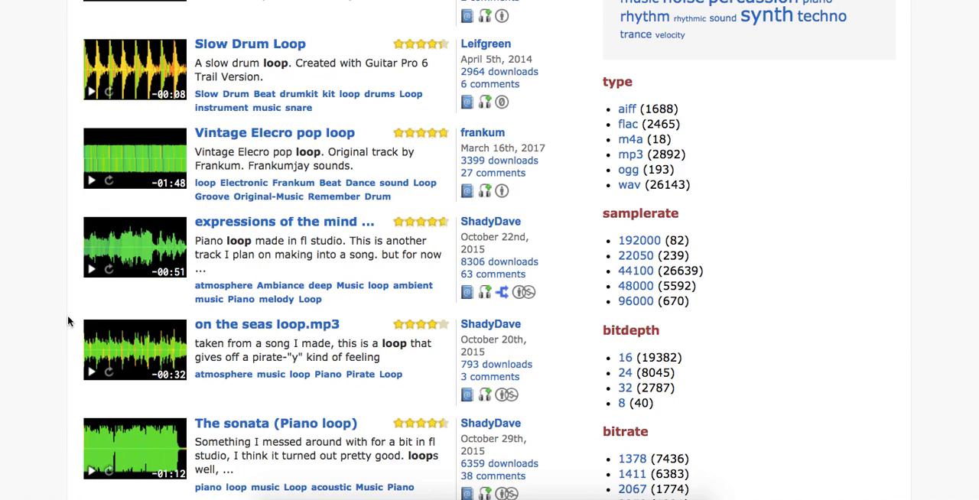
{"action": "mouse_move", "coordinate": [94, 94]}
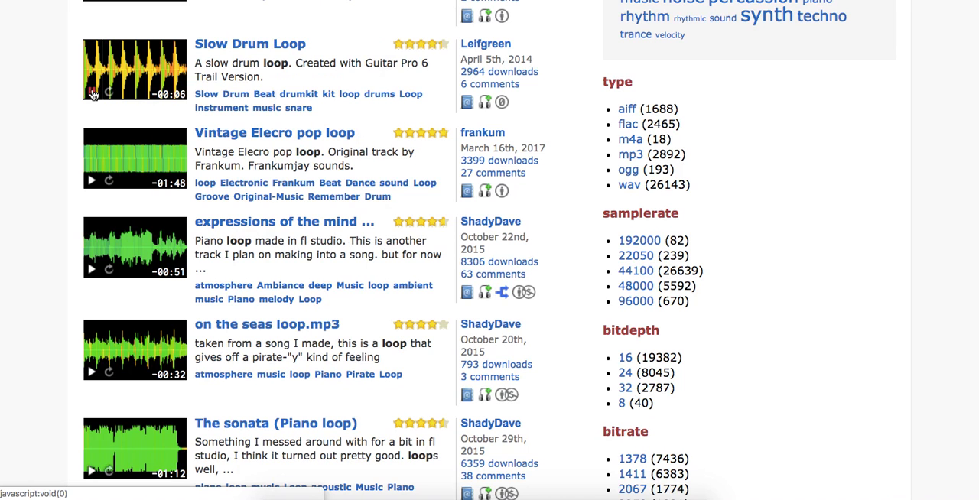
{"action": "left_click", "coordinate": [91, 94]}
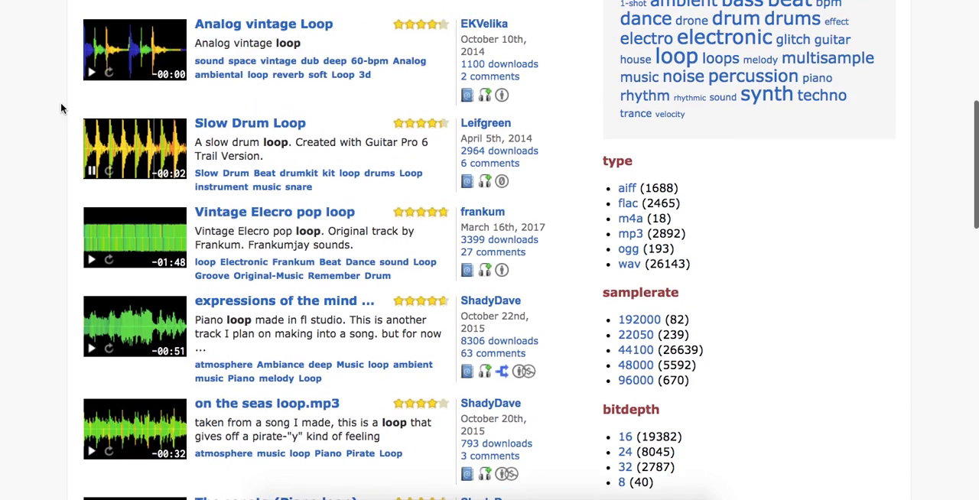
{"action": "scroll", "scroll_direction": "up", "scroll_amount": 3}
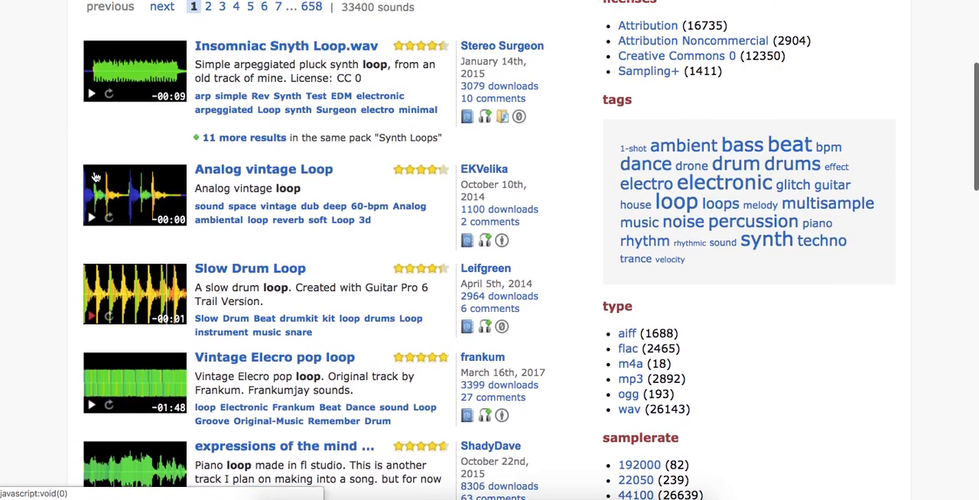
{"action": "scroll", "scroll_direction": "up", "scroll_amount": 3}
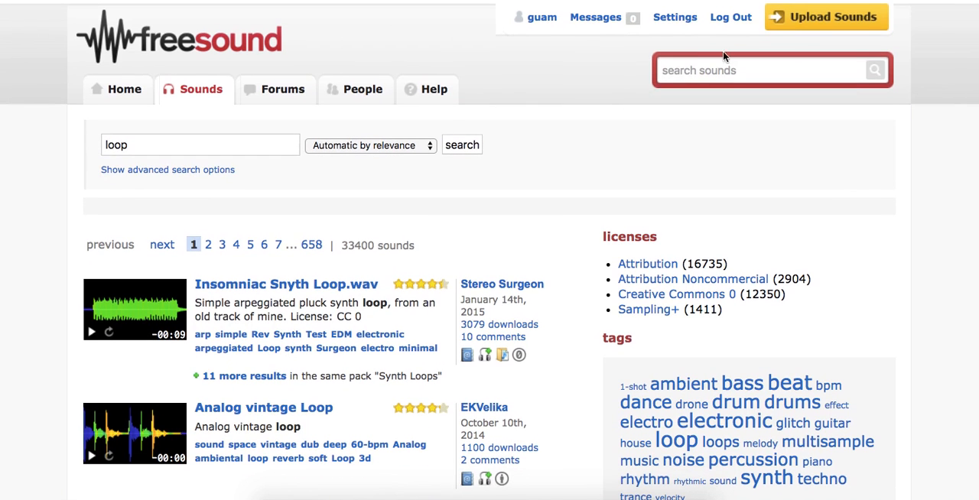
Search Freesound for 'synth', preview Requiem 3.mp3, and open its sound page.
{"action": "type", "text": "s"}
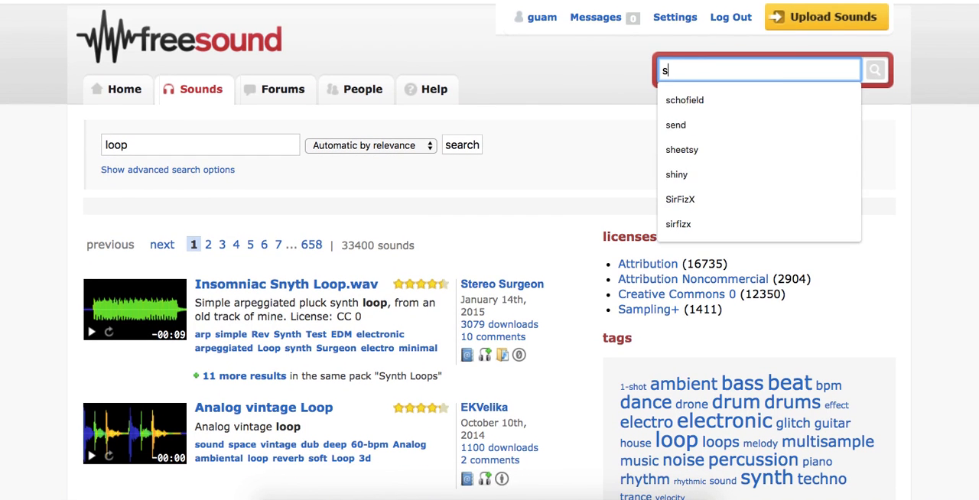
{"action": "type", "text": "ynth"}
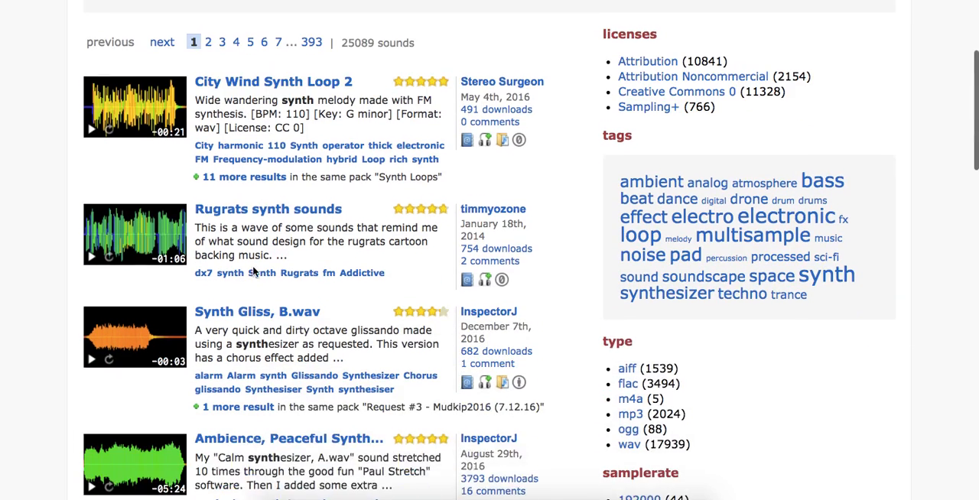
{"action": "scroll", "scroll_direction": "down", "scroll_amount": 3}
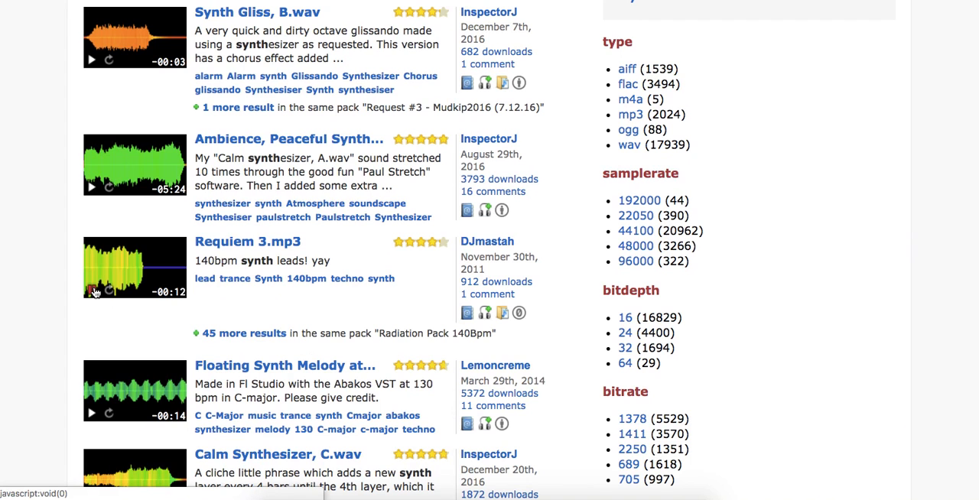
{"action": "left_click", "coordinate": [91, 292]}
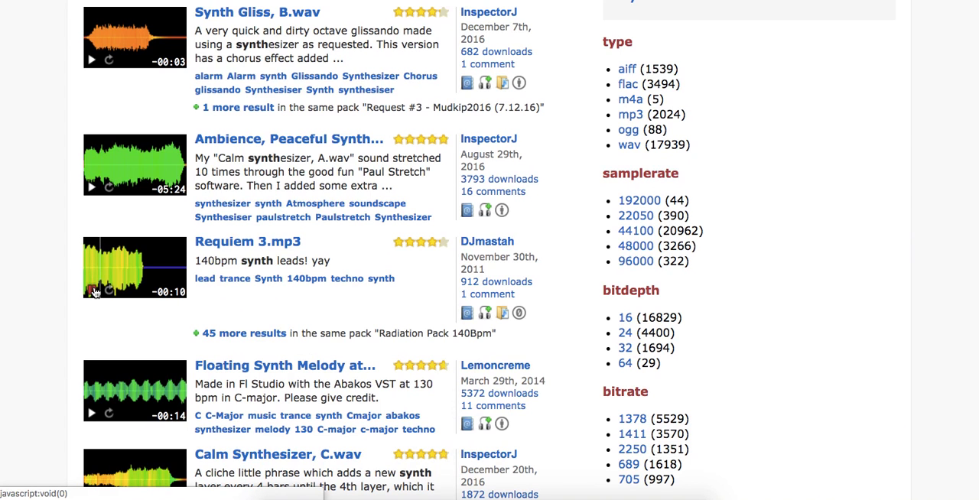
{"action": "left_click", "coordinate": [91, 294]}
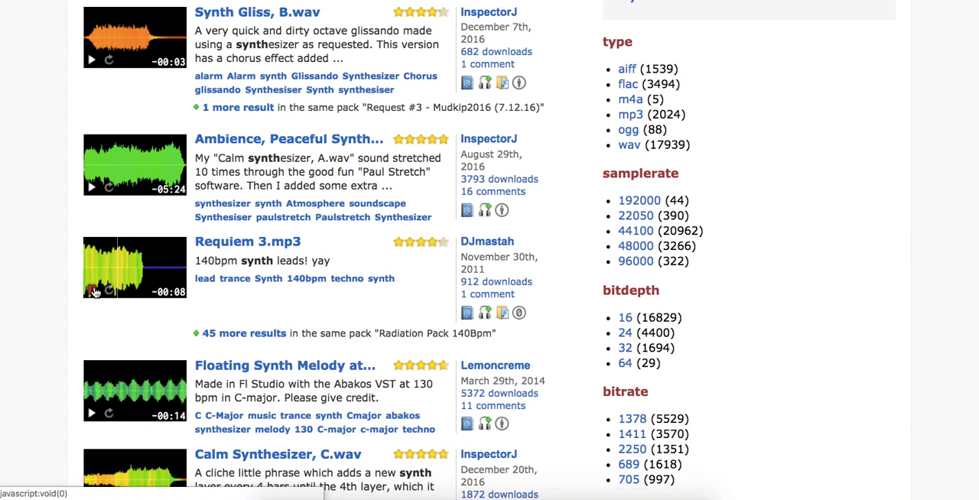
{"action": "left_click", "coordinate": [91, 291]}
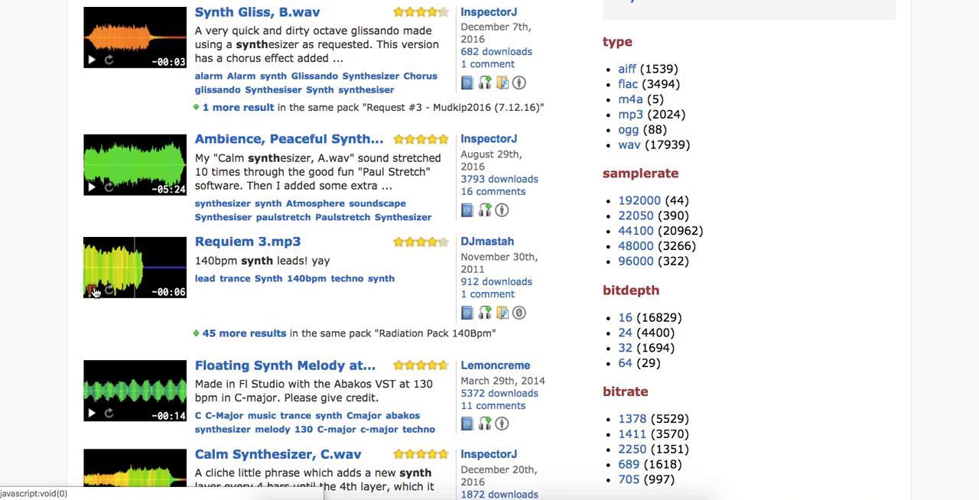
{"action": "left_click", "coordinate": [90, 291]}
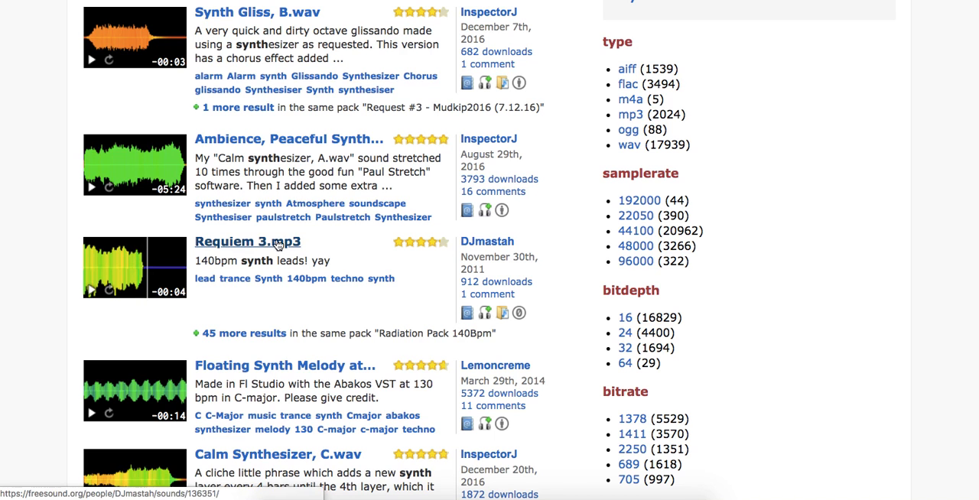
{"action": "left_click", "coordinate": [247, 241]}
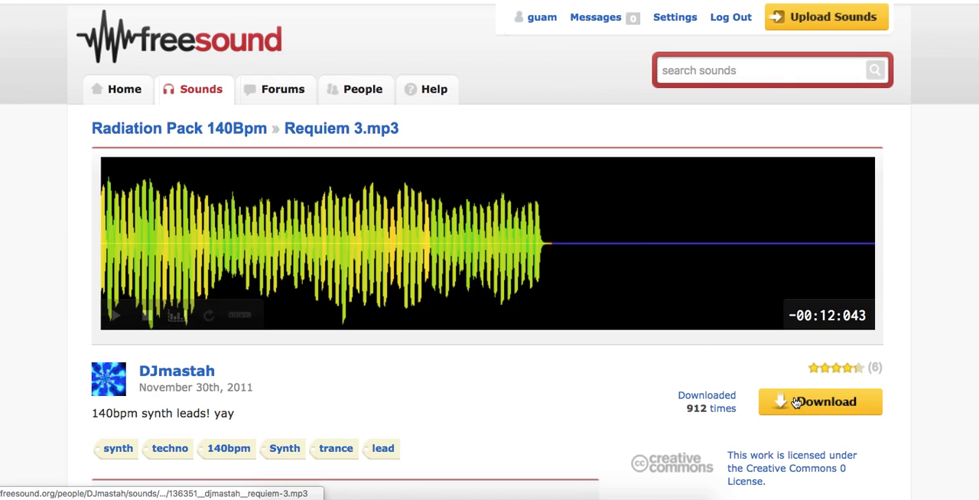
{"action": "mouse_move", "coordinate": [819, 401]}
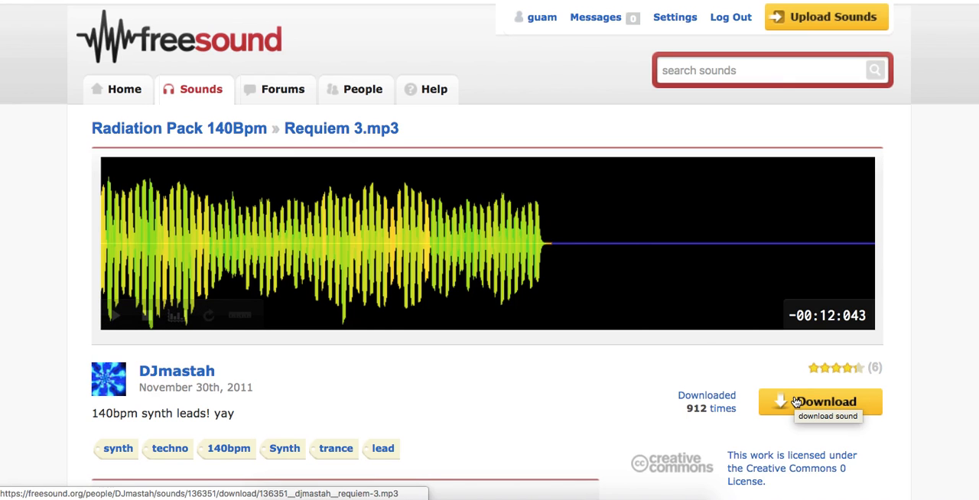
Download Requiem 3.mp3 and reveal the file in Finder's Downloads folder.
{"action": "left_click", "coordinate": [820, 401]}
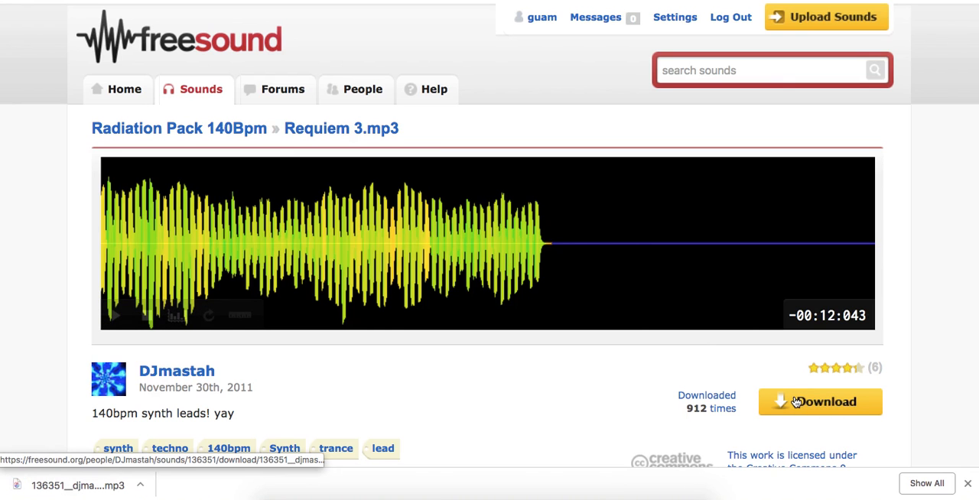
{"action": "mouse_move", "coordinate": [231, 440]}
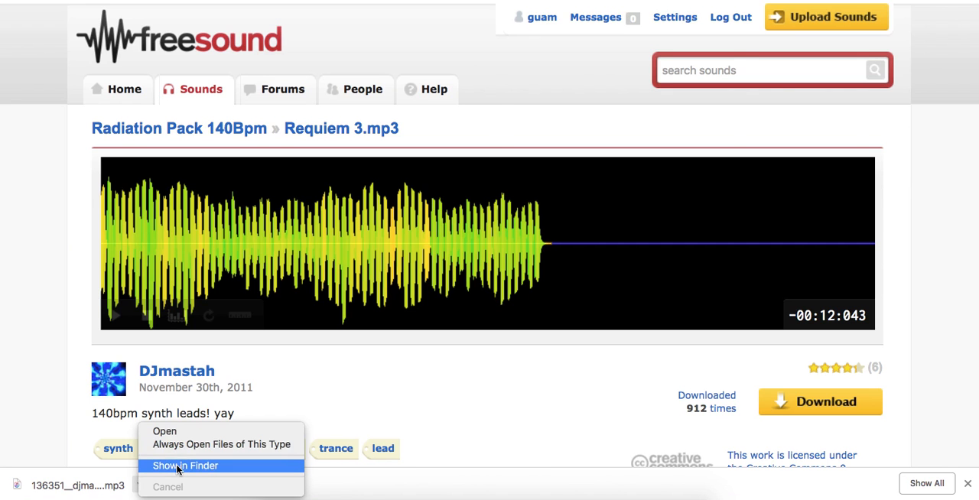
{"action": "left_click", "coordinate": [185, 466]}
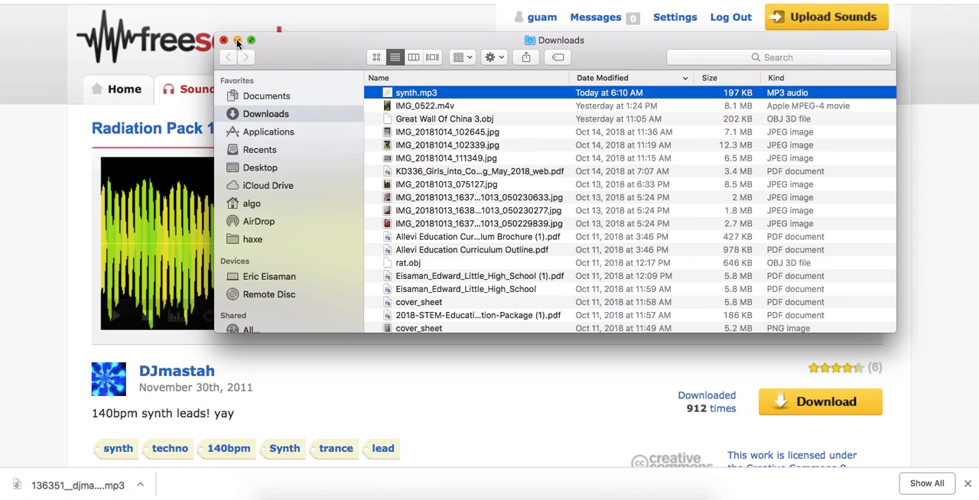
{"action": "mouse_move", "coordinate": [245, 52]}
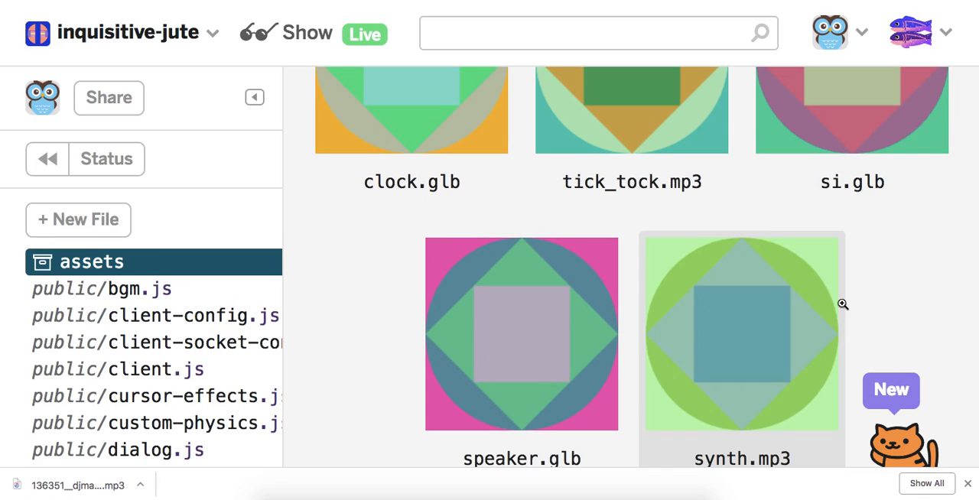
Scroll the project's assets to confirm synth.mp3 sits beside speaker.glb.
{"action": "scroll", "scroll_direction": "down", "scroll_amount": 3}
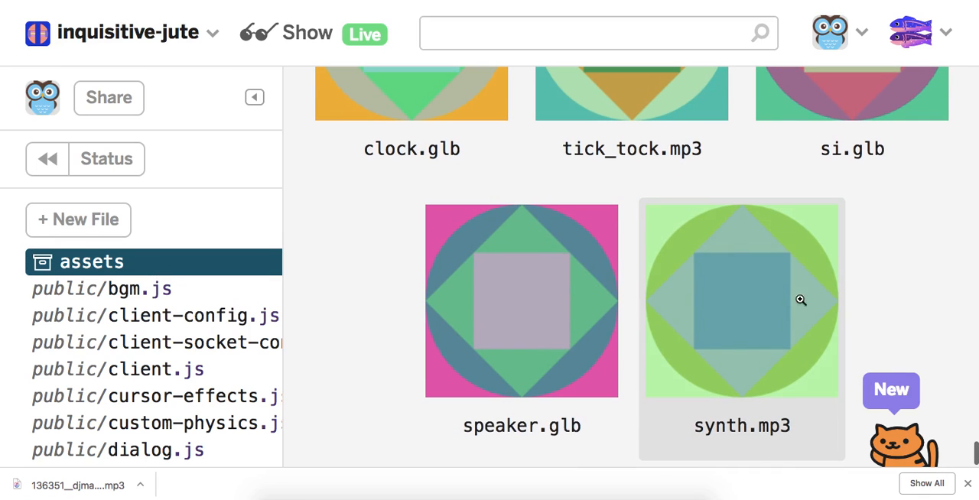
{"action": "mouse_move", "coordinate": [487, 291]}
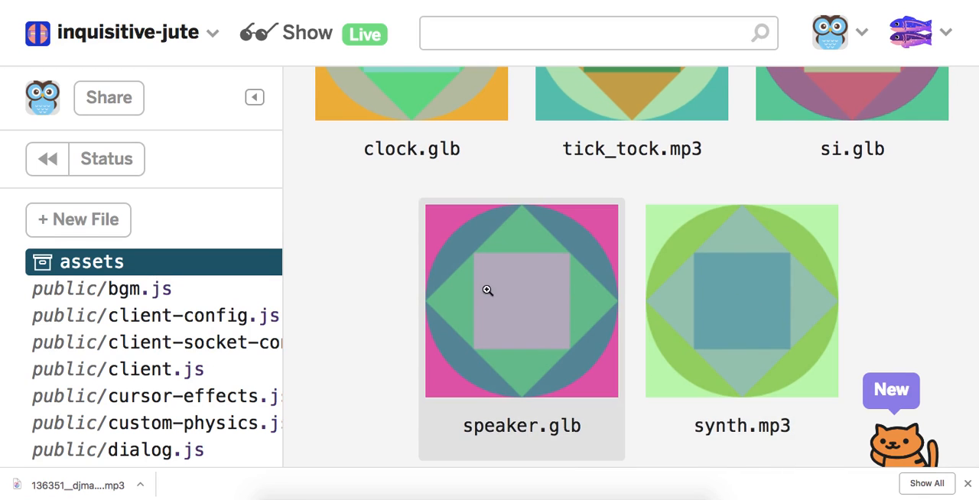
{"action": "mouse_move", "coordinate": [528, 341]}
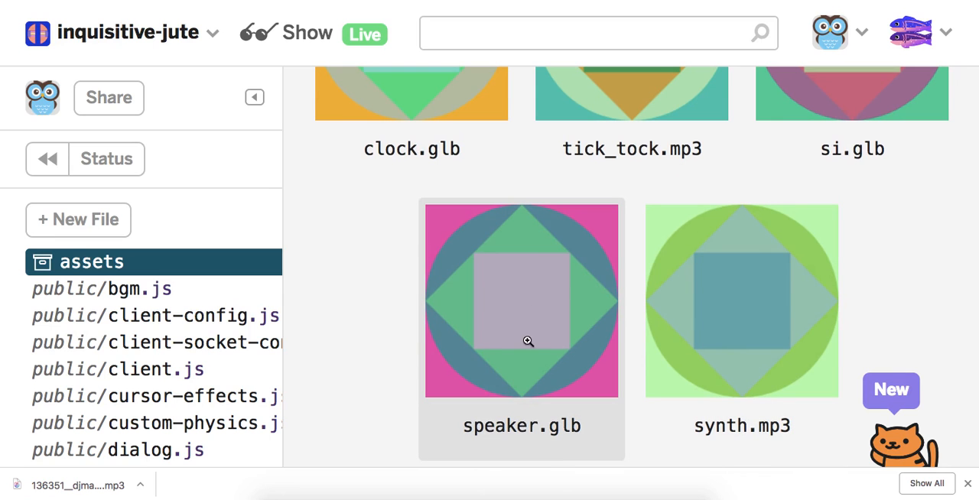
{"action": "mouse_move", "coordinate": [454, 335]}
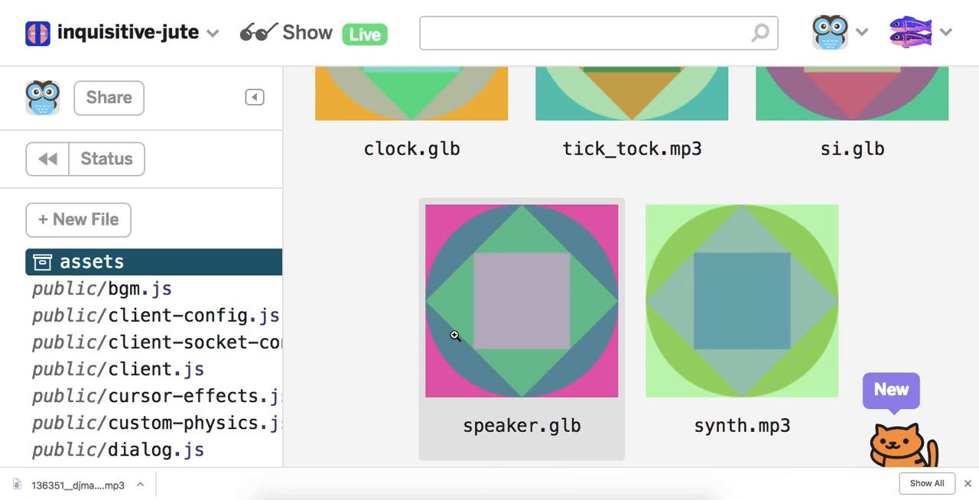
{"action": "mouse_move", "coordinate": [564, 242]}
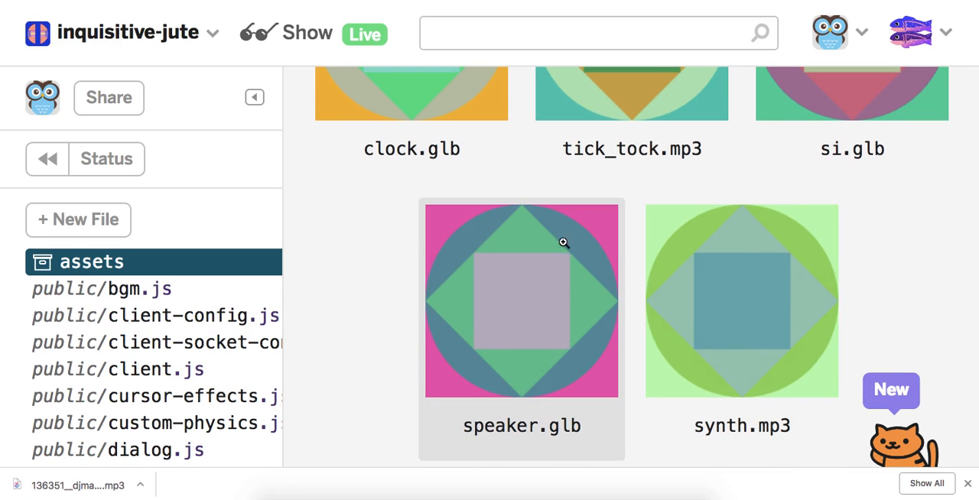
{"action": "mouse_move", "coordinate": [384, 255]}
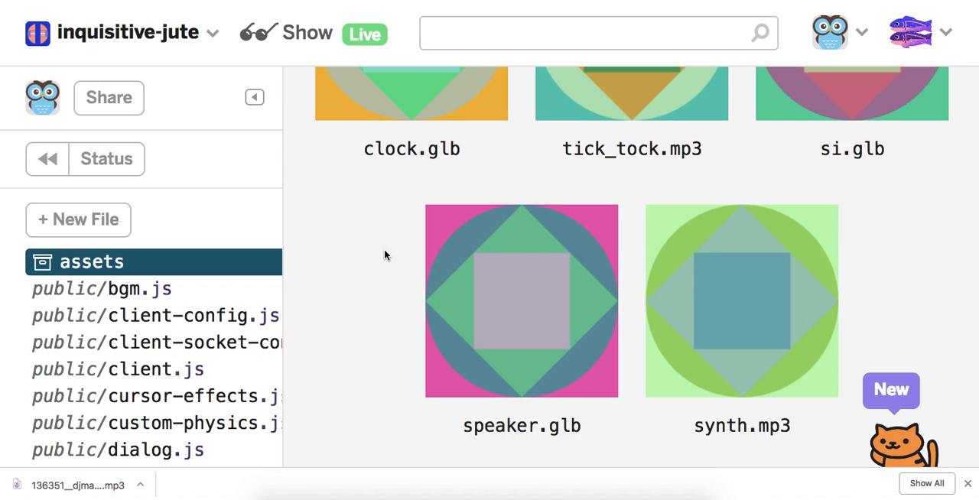
{"action": "mouse_move", "coordinate": [333, 249]}
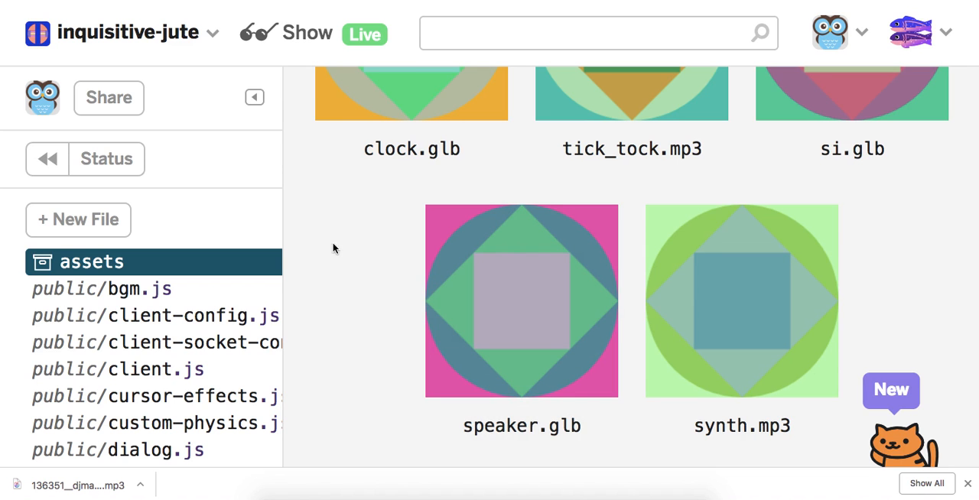
{"action": "mouse_move", "coordinate": [241, 275]}
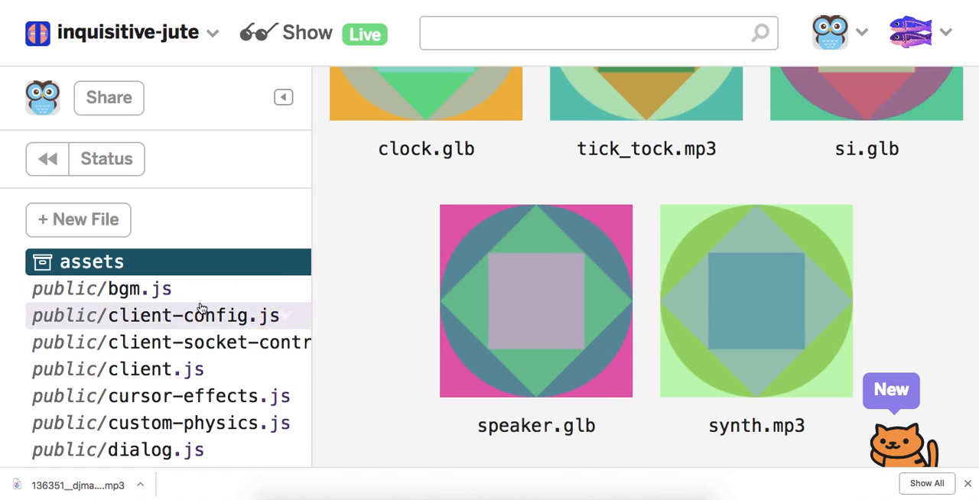
Open client-config.js, hide the file list, and scroll down to the Bull Pug entry.
{"action": "left_click", "coordinate": [155, 315]}
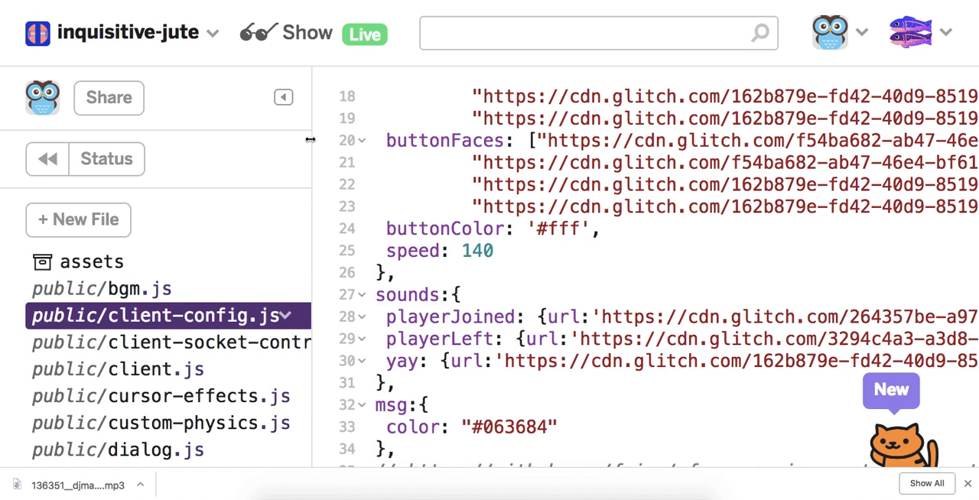
{"action": "scroll", "scroll_direction": "down", "scroll_amount": 3}
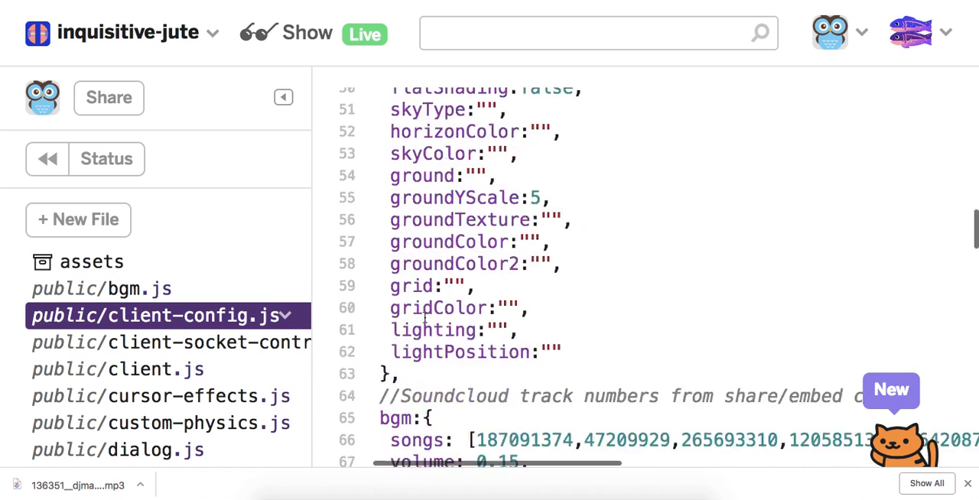
{"action": "scroll", "scroll_direction": "down", "scroll_amount": 3}
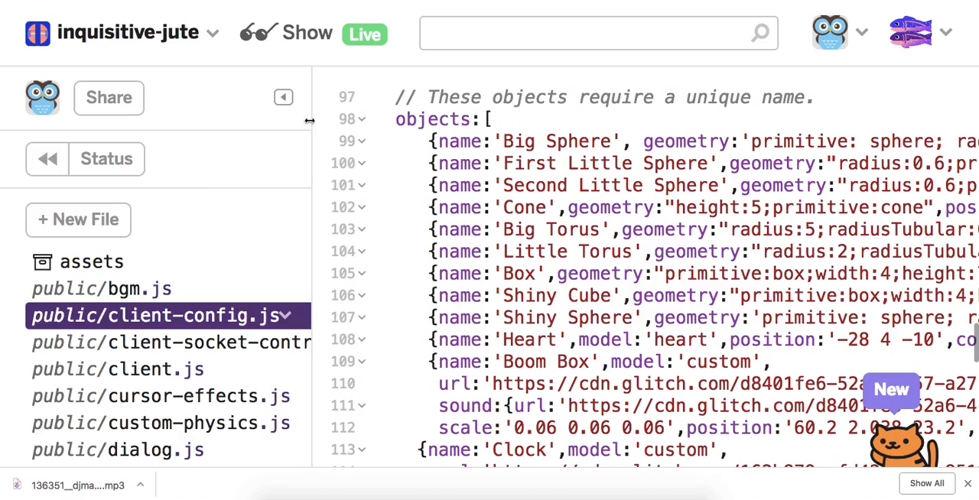
{"action": "left_click", "coordinate": [283, 97]}
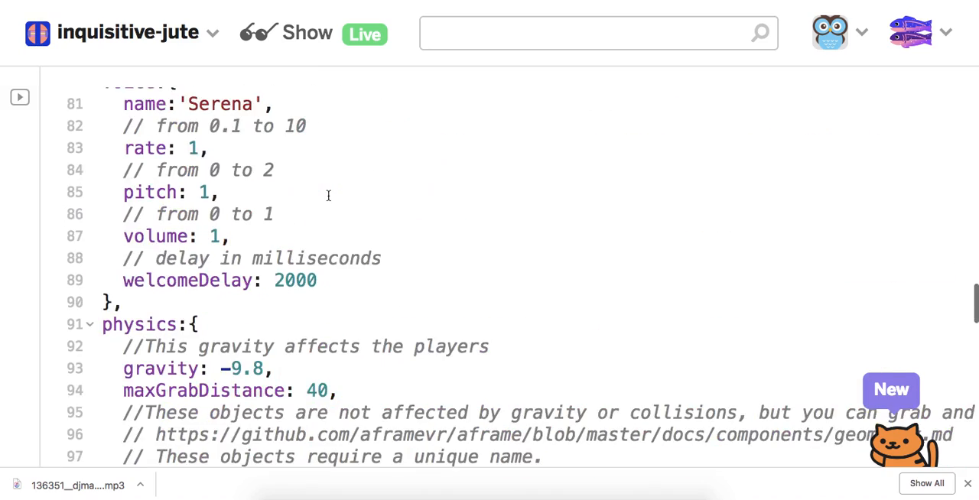
{"action": "scroll", "scroll_direction": "down", "scroll_amount": 3}
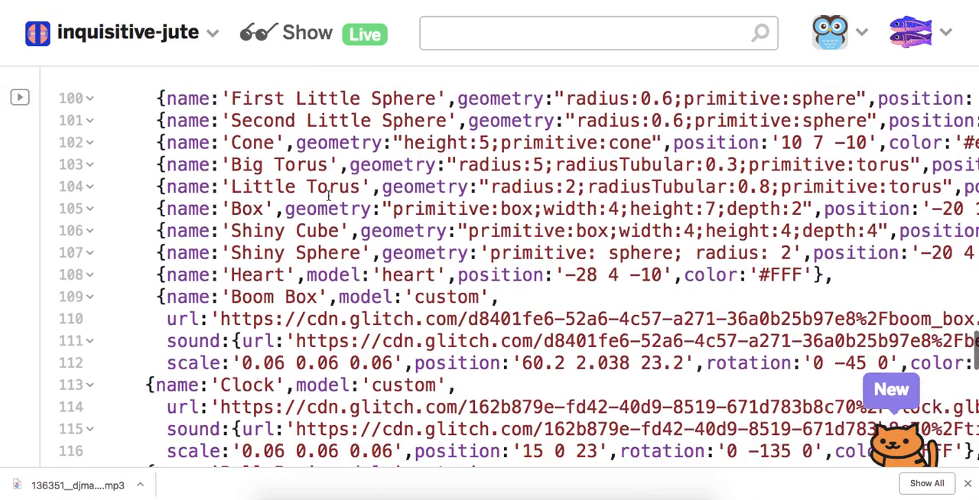
{"action": "scroll", "scroll_direction": "down", "scroll_amount": 3}
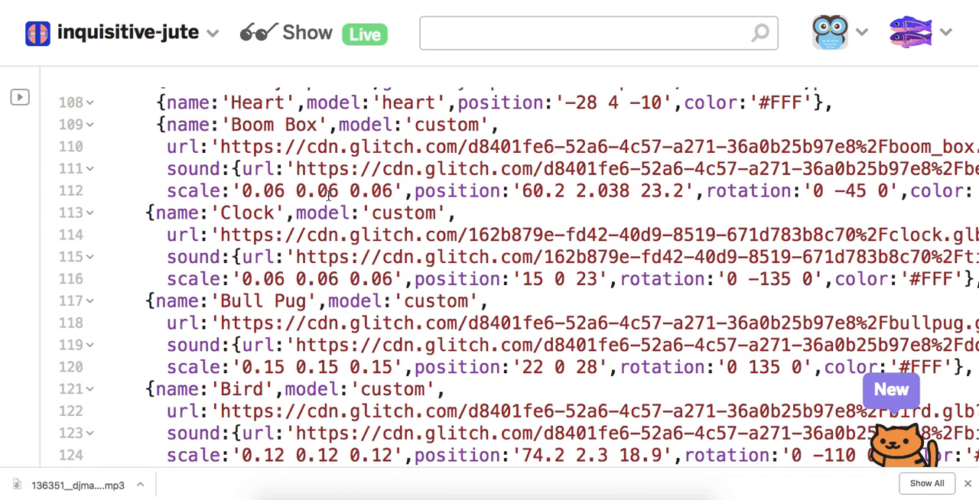
{"action": "scroll", "scroll_direction": "down", "scroll_amount": 3}
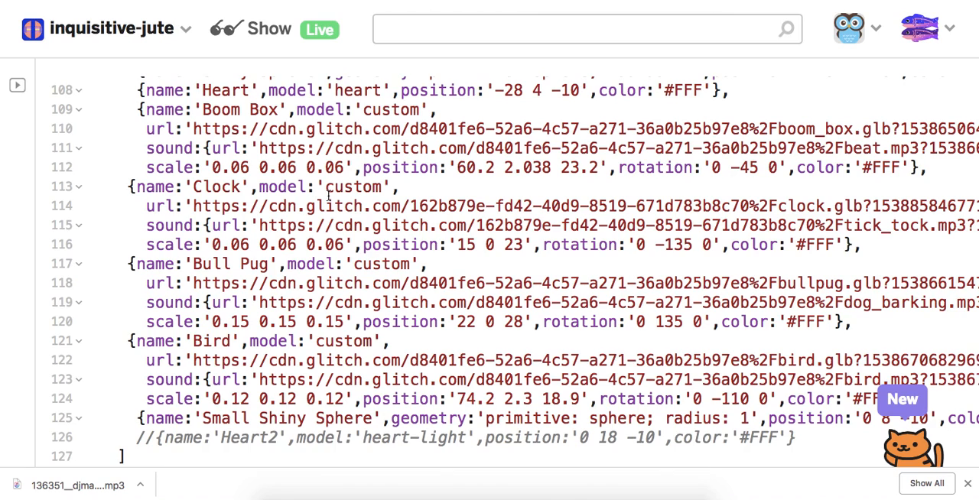
{"action": "scroll", "scroll_direction": "down", "scroll_amount": 3}
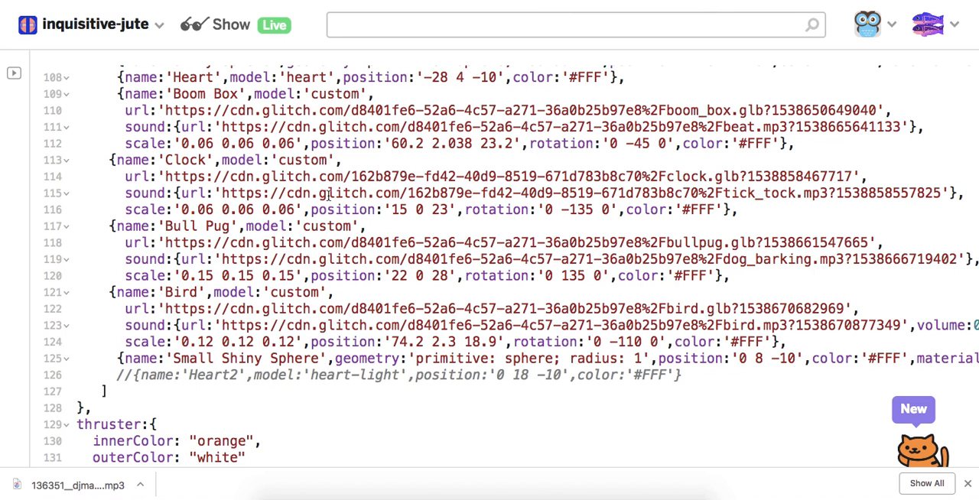
{"action": "mouse_move", "coordinate": [128, 215]}
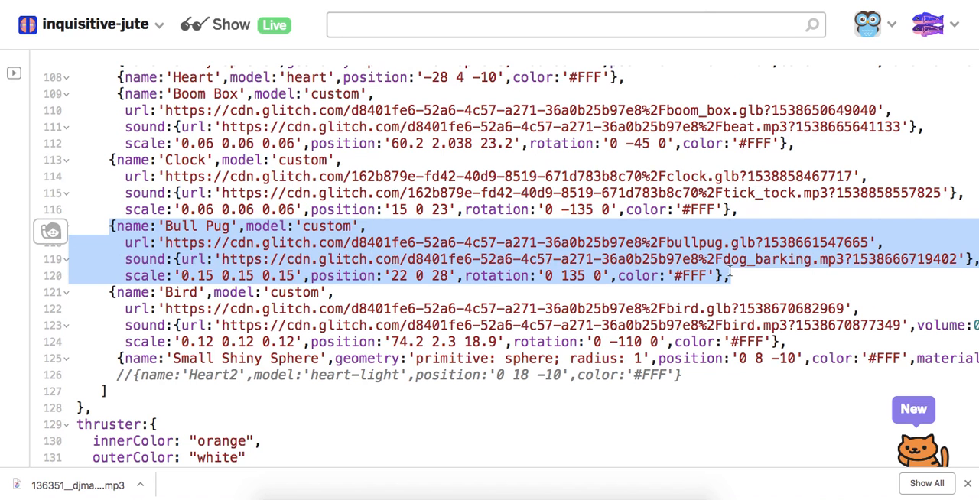
Paste a duplicate Bull Pug entry, rename it 'Speaker', and set position 15 0 20.
{"action": "left_click", "coordinate": [732, 276]}
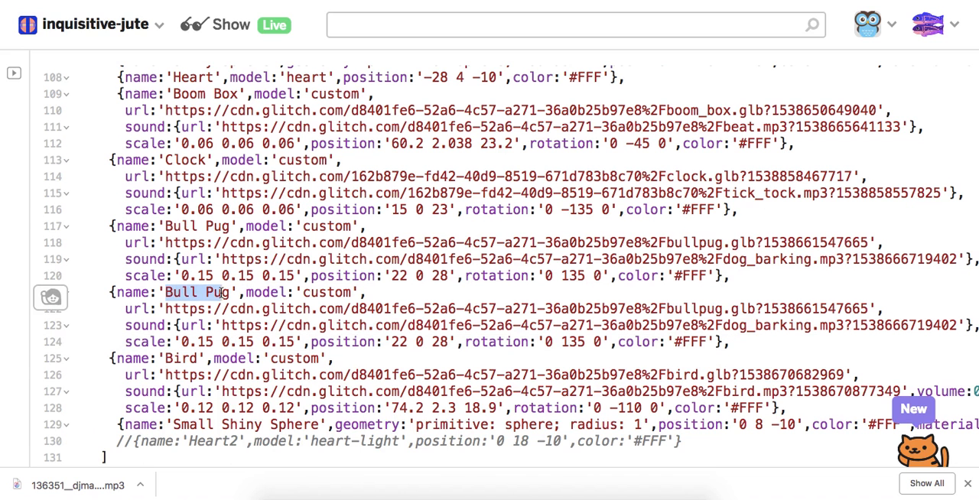
{"action": "type", "text": "Speak"}
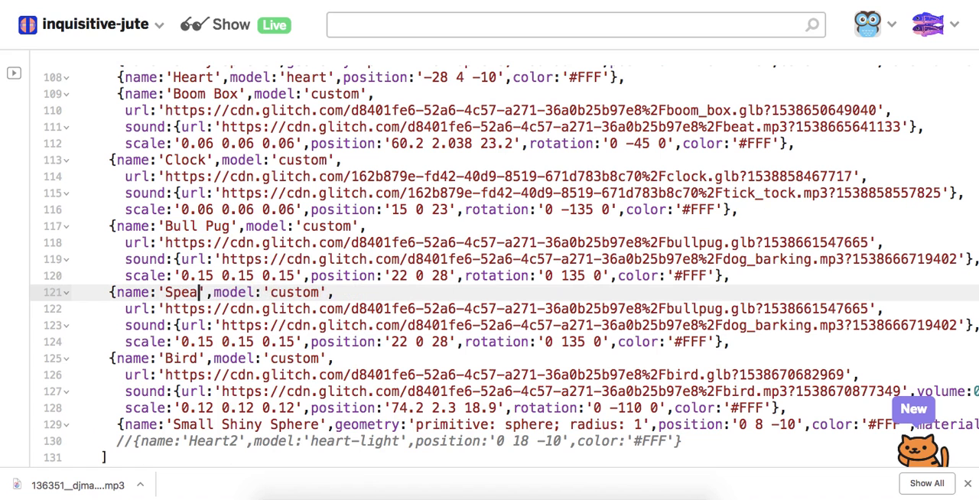
{"action": "type", "text": "ker"}
{"action": "left_click", "coordinate": [428, 342]}
{"action": "type", "text": "15"}
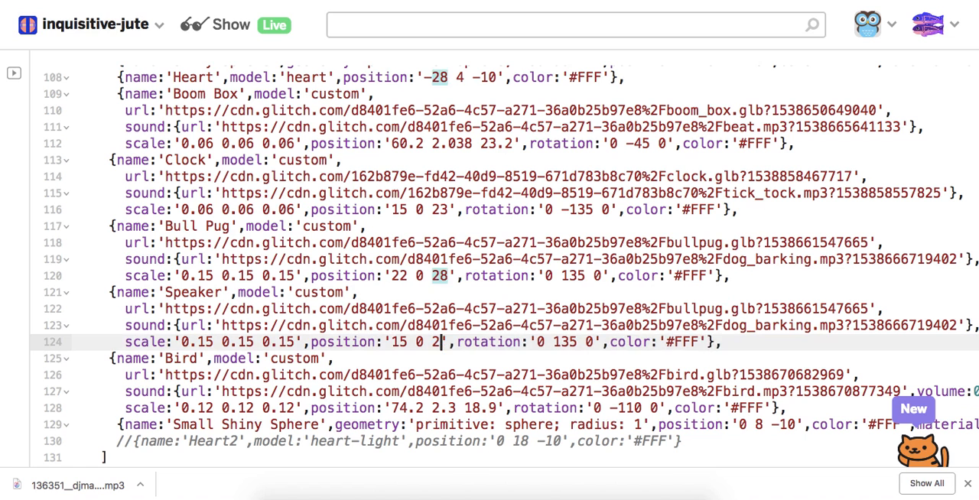
{"action": "type", "text": "0"}
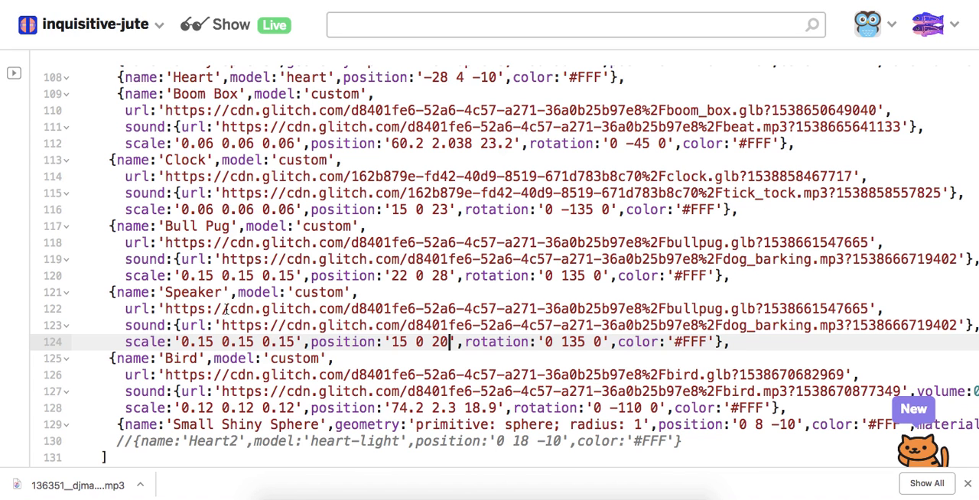
{"action": "double_click", "coordinate": [184, 309]}
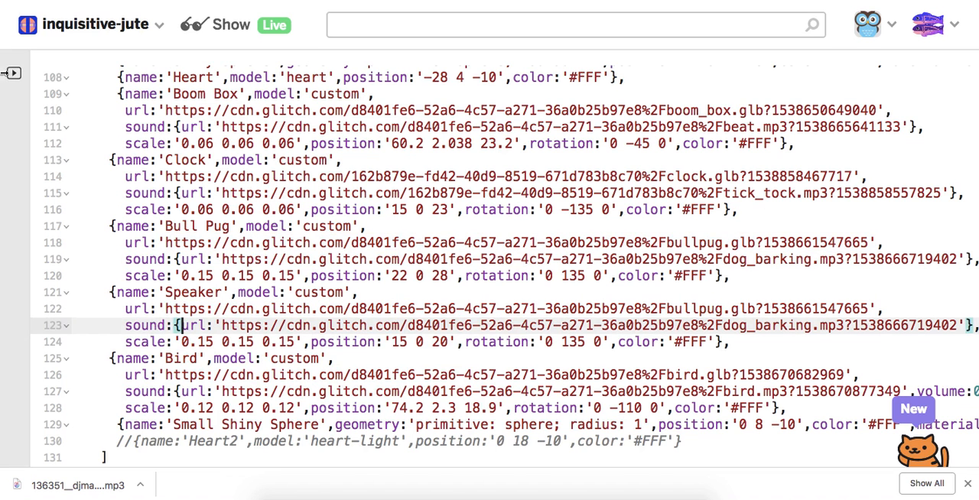
{"action": "left_click", "coordinate": [10, 72]}
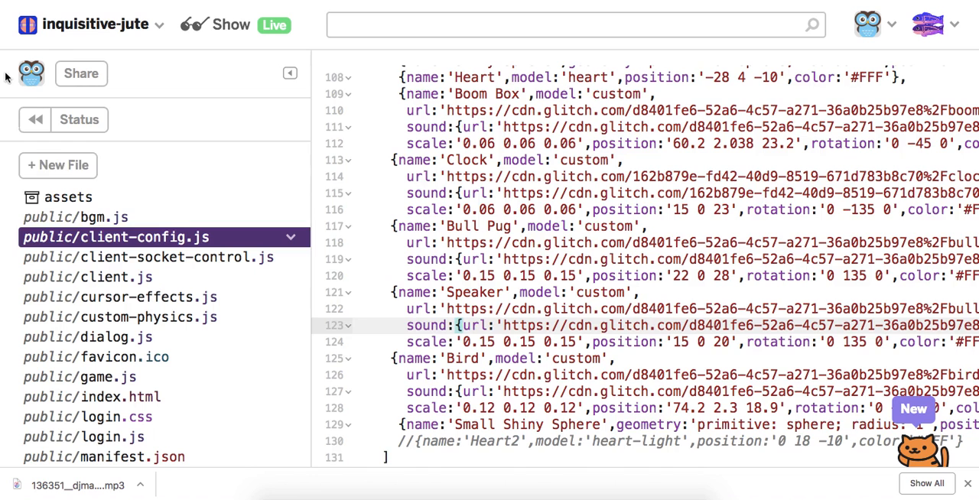
Copy speaker.glb's asset URL and scroll back to the Speaker entry in client-config.js.
{"action": "left_click", "coordinate": [67, 196]}
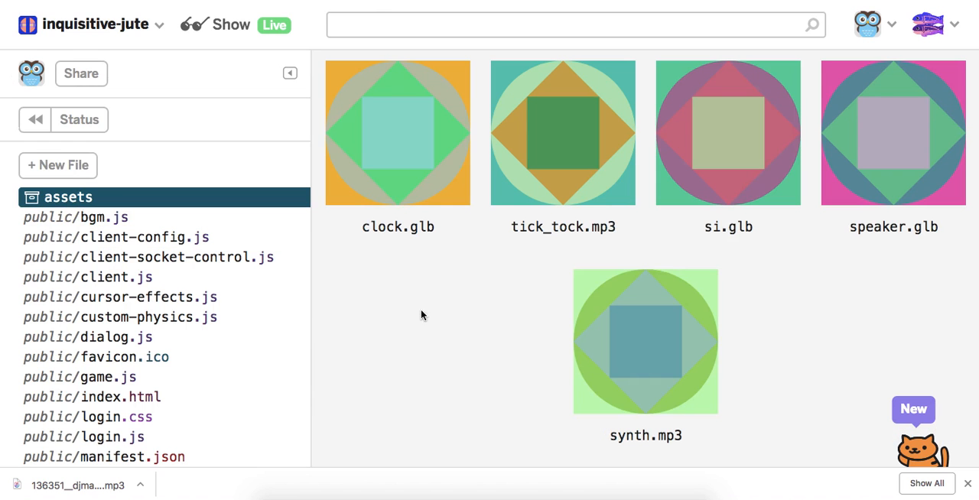
{"action": "mouse_move", "coordinate": [879, 151]}
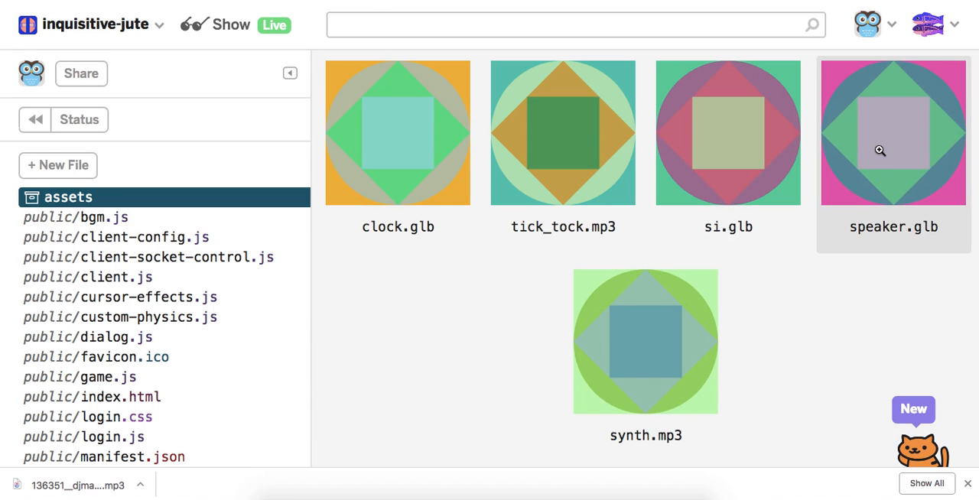
{"action": "left_click", "coordinate": [893, 132]}
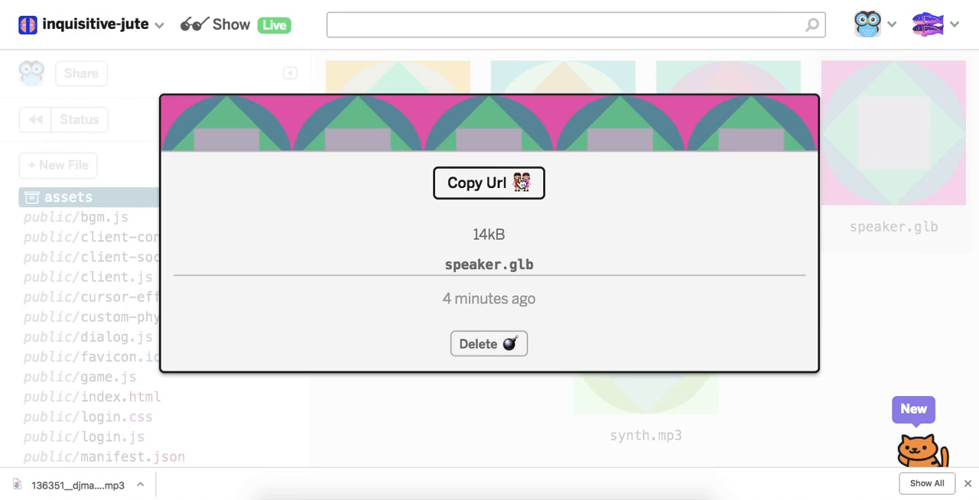
{"action": "left_click", "coordinate": [488, 183]}
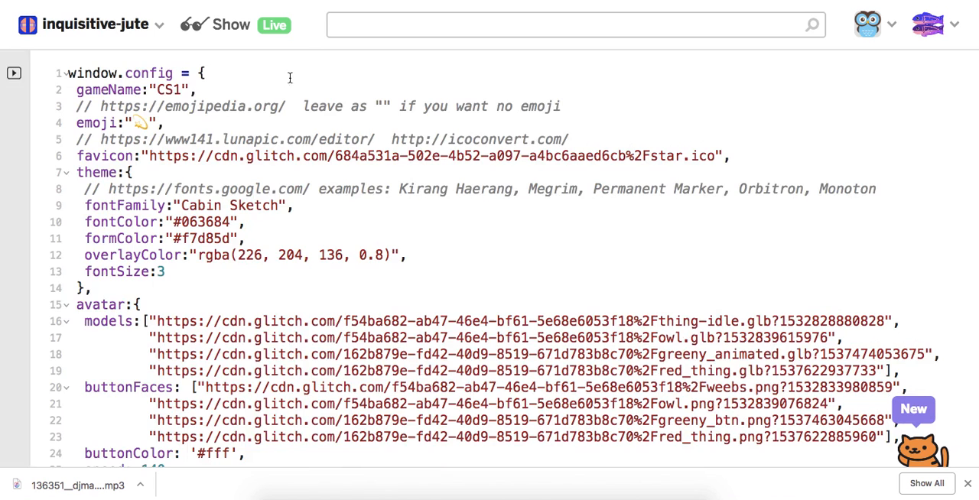
{"action": "scroll", "scroll_direction": "down", "scroll_amount": 3}
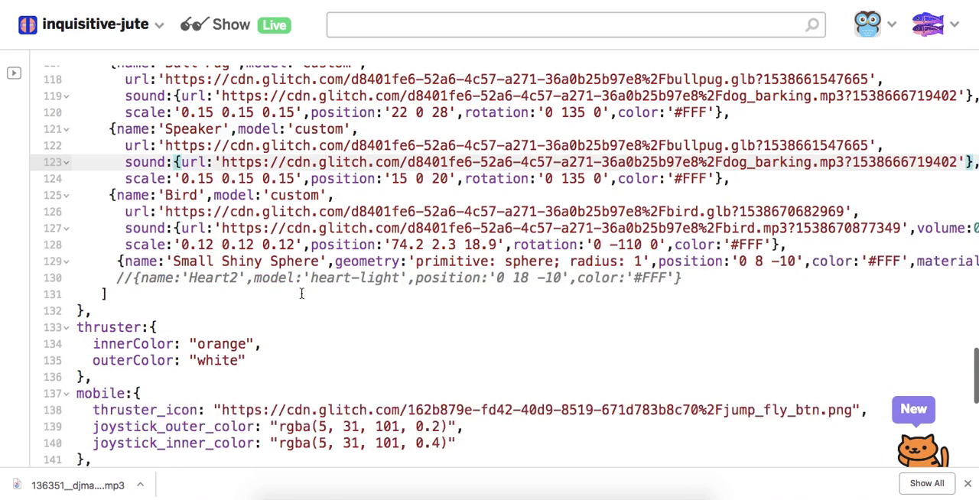
Set the Speaker's model url to the speaker.glb link and return to the assets list.
{"action": "scroll", "scroll_direction": "up", "scroll_amount": 3}
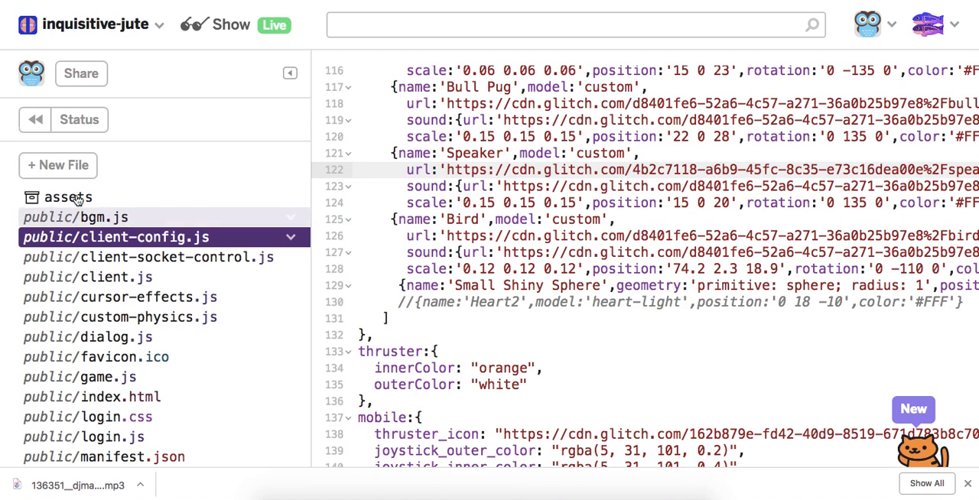
{"action": "left_click", "coordinate": [67, 198]}
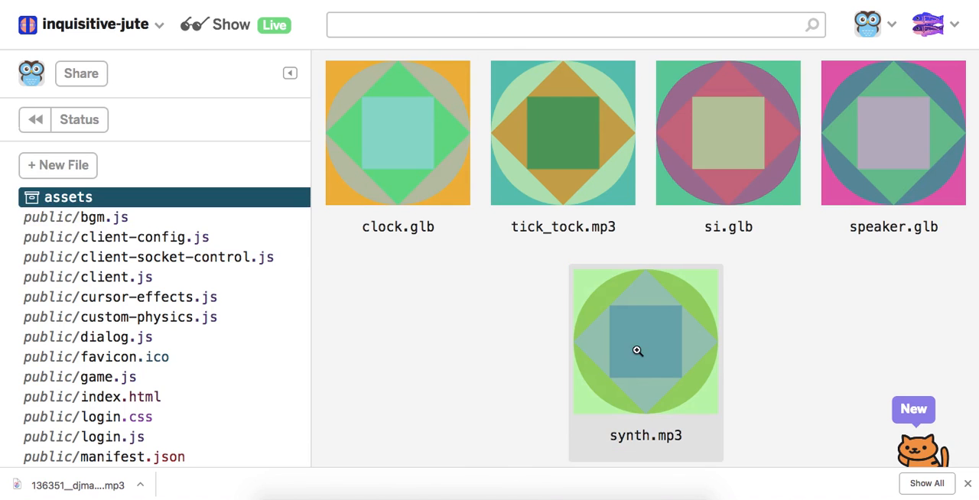
Copy the synth.mp3 asset link into the Speaker's sound url in client-config.js.
{"action": "left_click", "coordinate": [646, 342]}
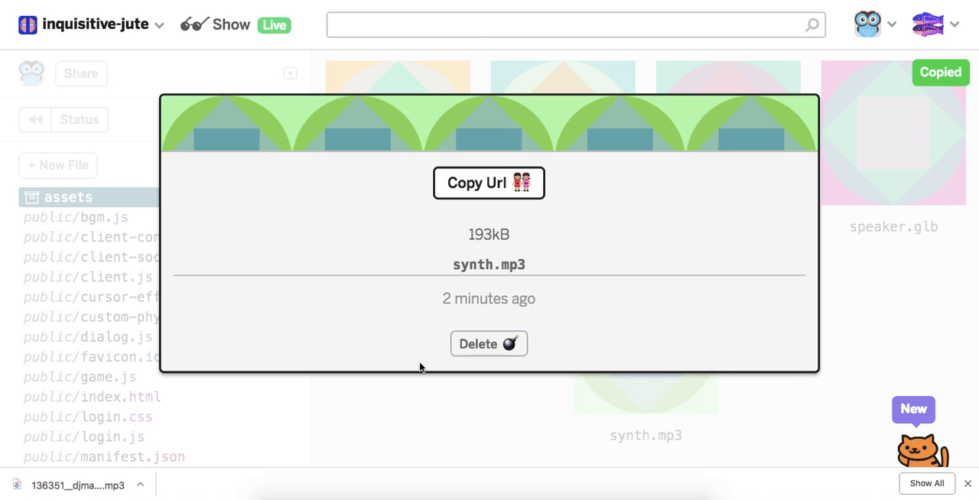
{"action": "left_click", "coordinate": [116, 236]}
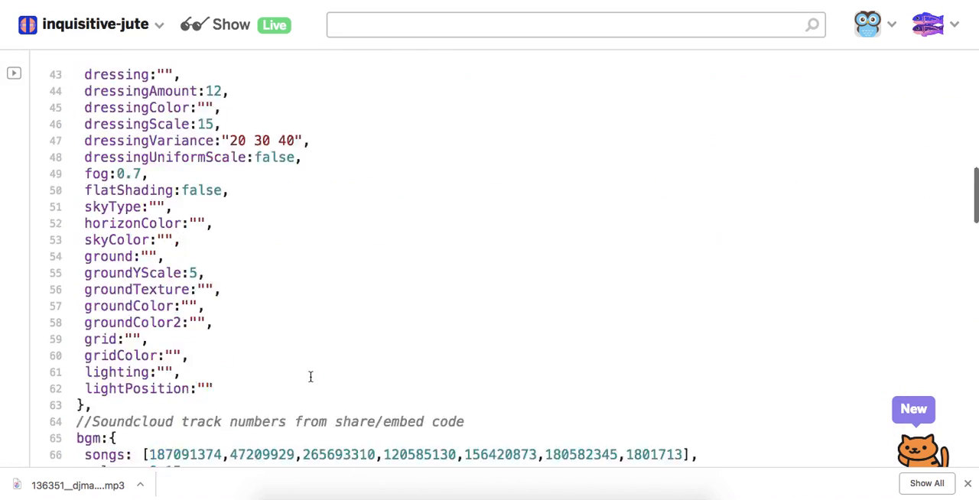
{"action": "scroll", "scroll_direction": "down", "scroll_amount": 3}
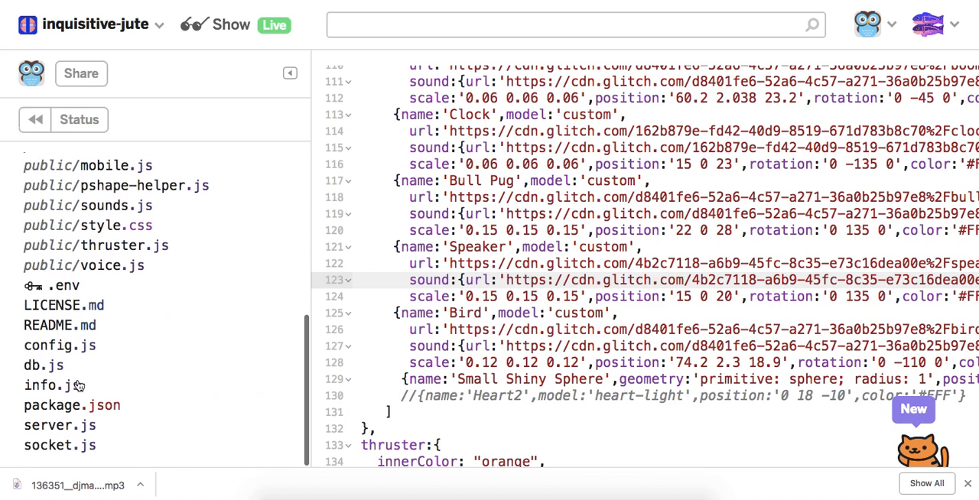
{"action": "left_click", "coordinate": [59, 285]}
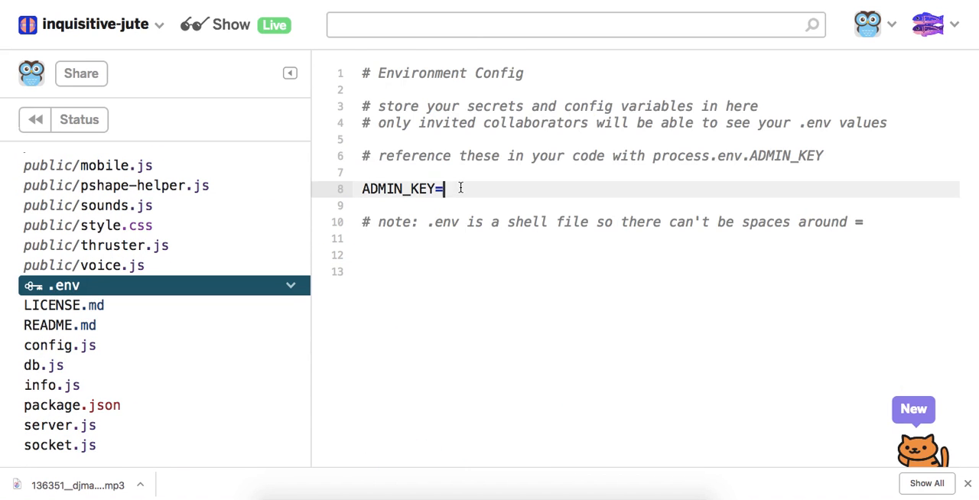
{"action": "type", "text": "\"999\""}
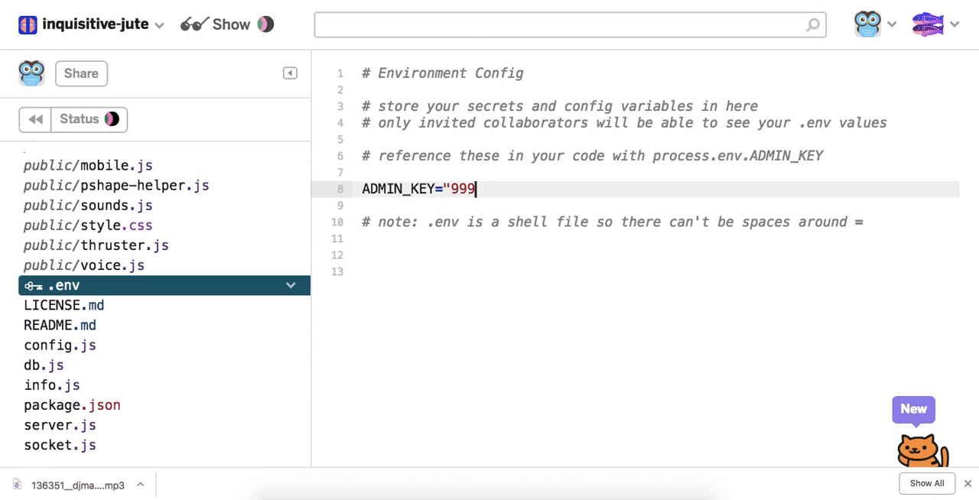
{"action": "type", "text": "\""}
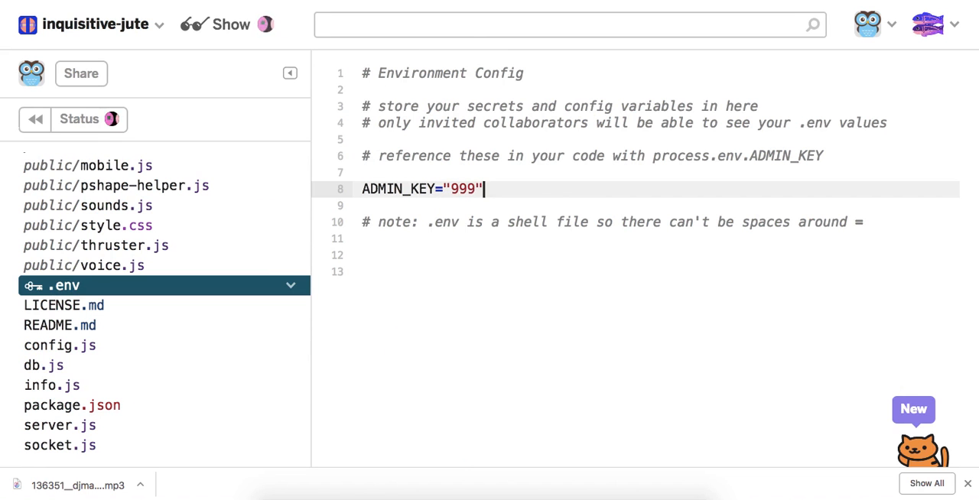
{"action": "mouse_move", "coordinate": [253, 165]}
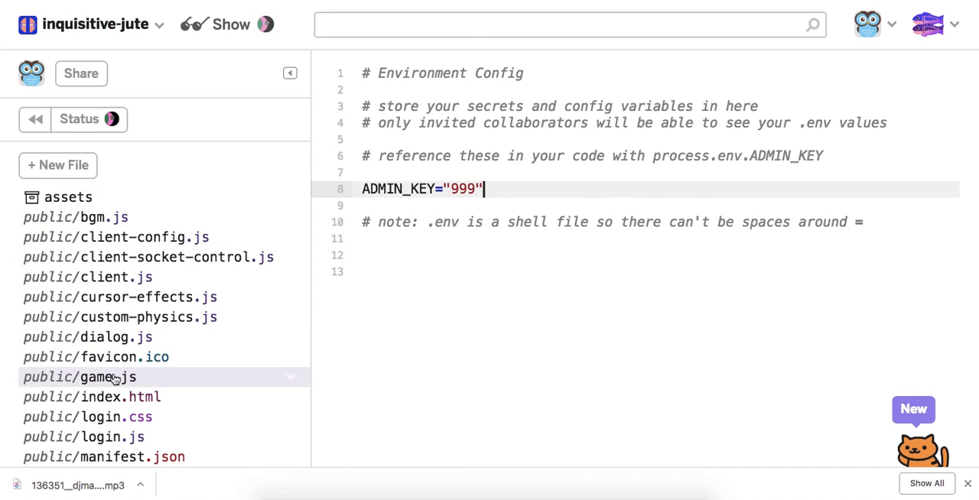
{"action": "left_click", "coordinate": [80, 376]}
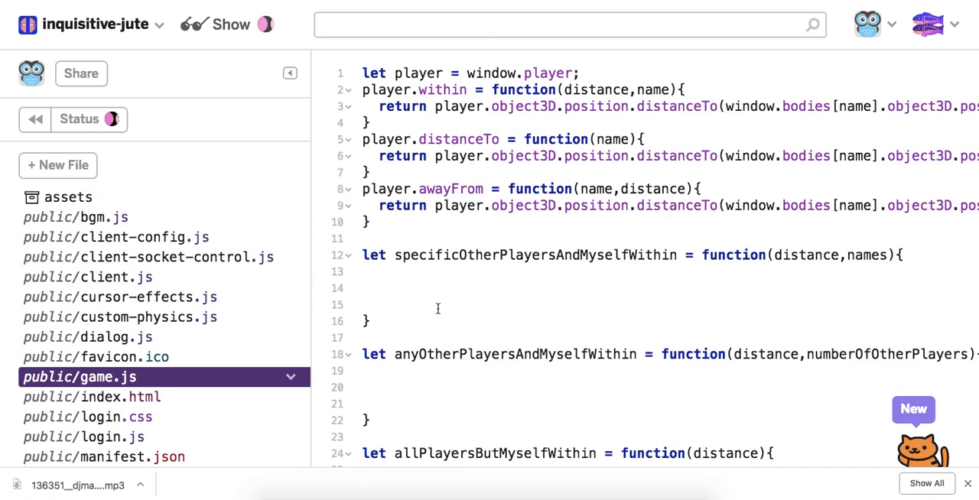
{"action": "scroll", "scroll_direction": "down", "scroll_amount": 3}
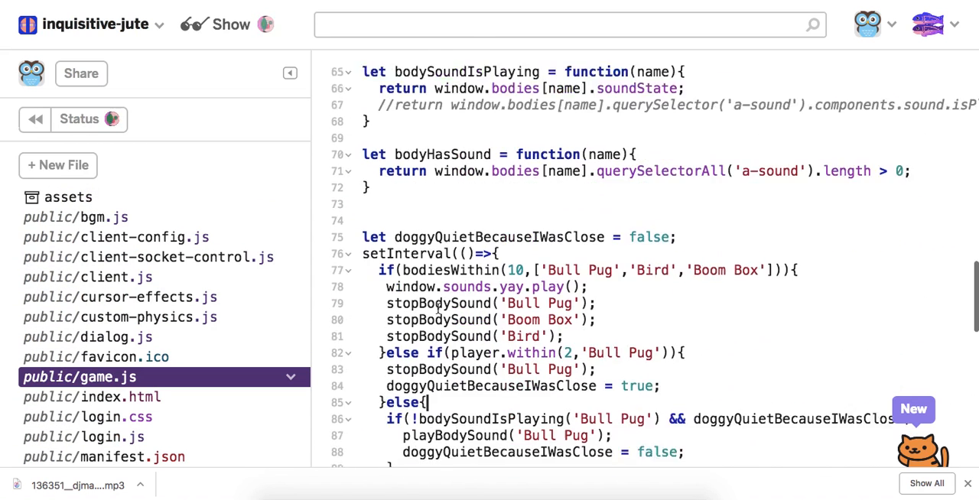
{"action": "scroll", "scroll_direction": "down", "scroll_amount": 3}
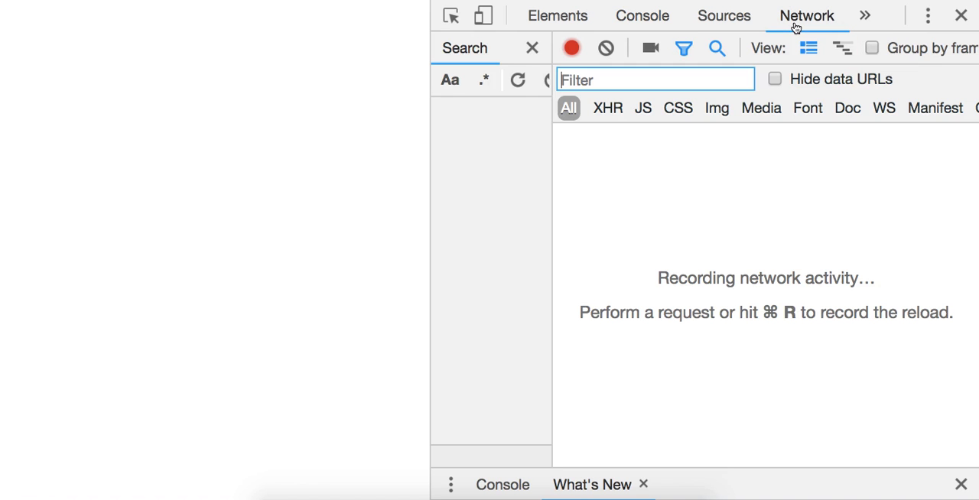
{"action": "mouse_move", "coordinate": [715, 42]}
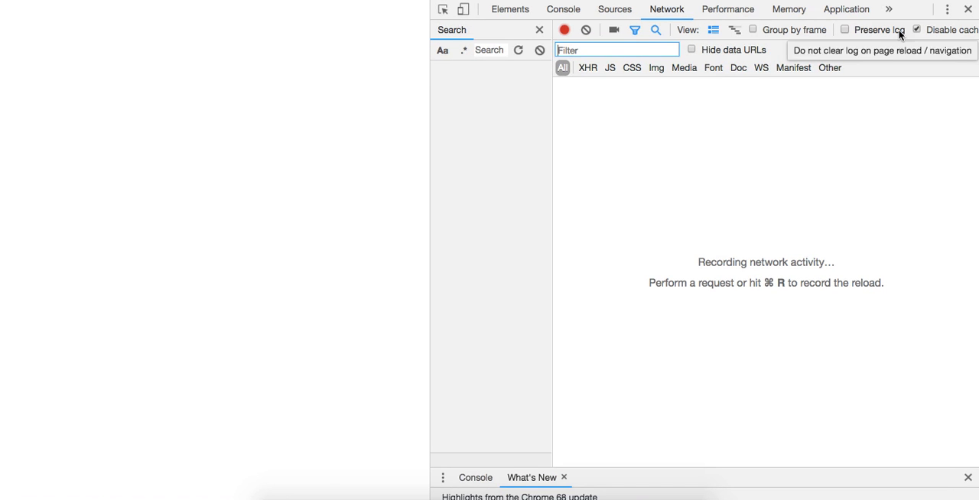
{"action": "mouse_move", "coordinate": [917, 30]}
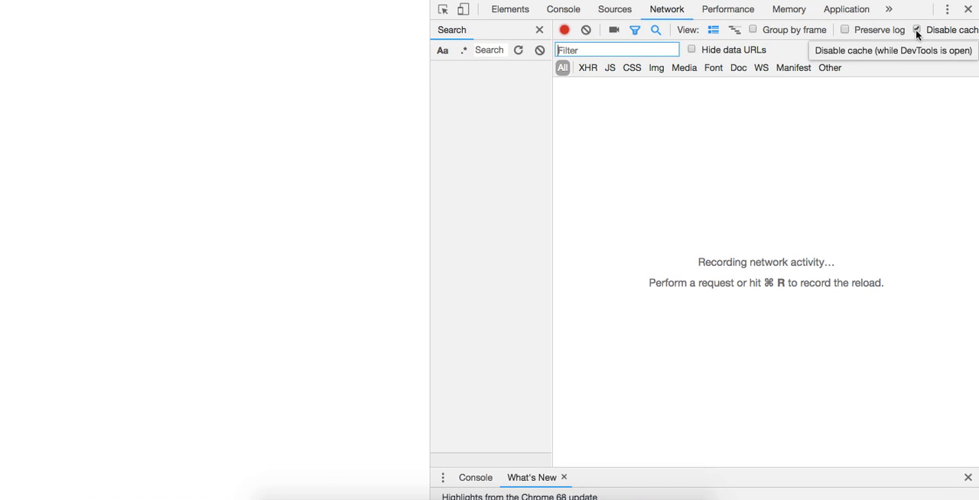
Switch DevTools from Network to Sources and reload the inquisitive-jute page.
{"action": "left_click", "coordinate": [917, 29]}
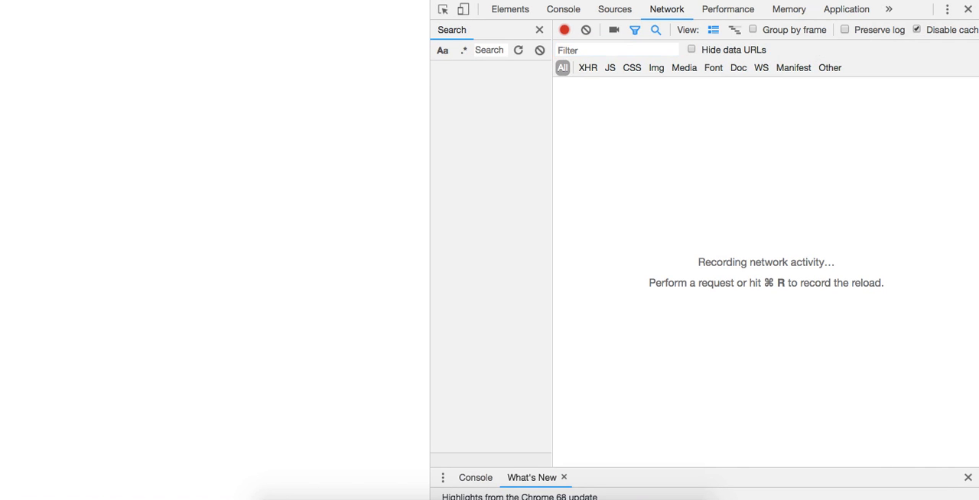
{"action": "left_click", "coordinate": [614, 8]}
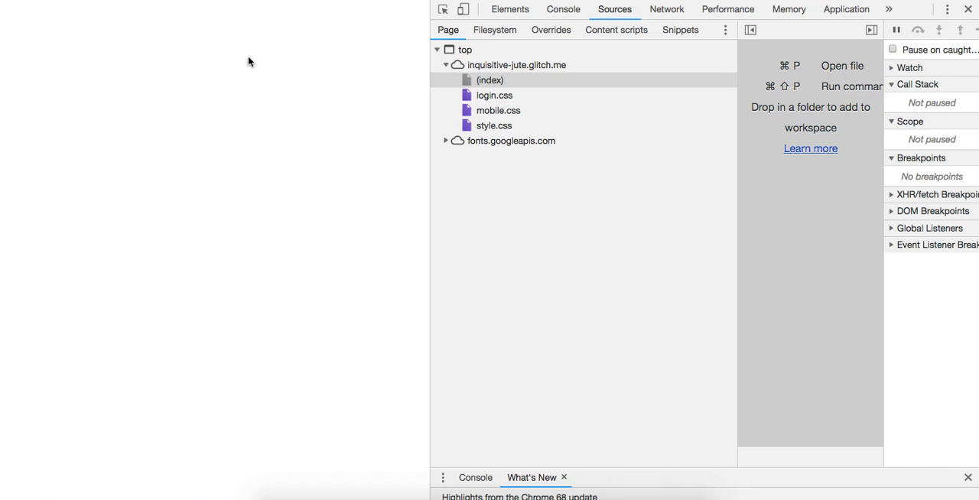
{"action": "mouse_move", "coordinate": [299, 89]}
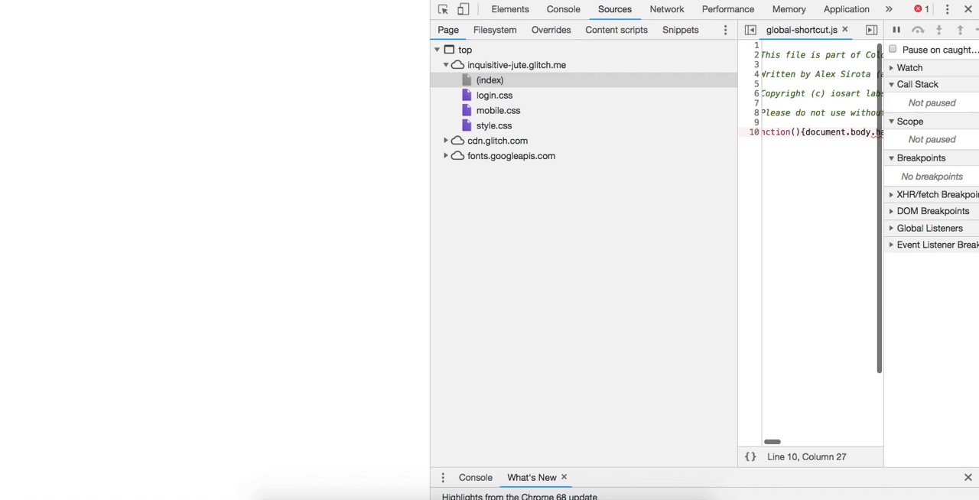
{"action": "left_click", "coordinate": [845, 29]}
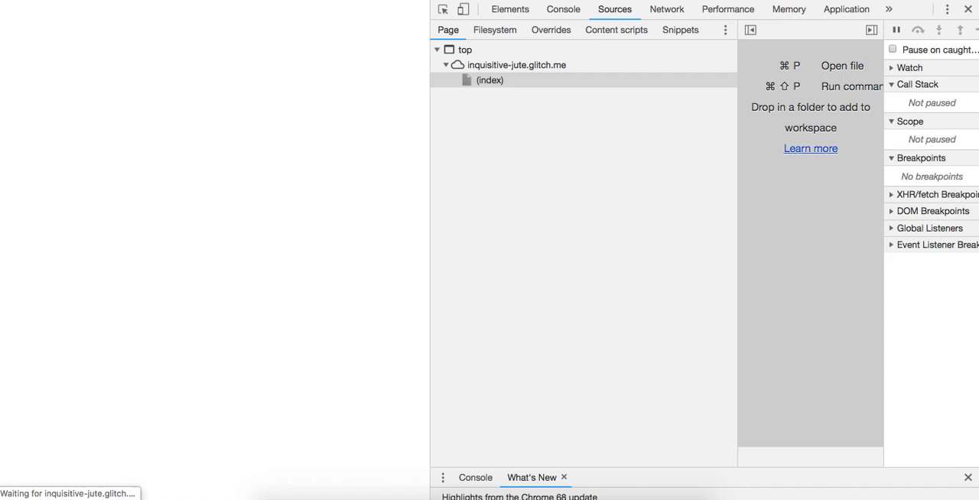
{"action": "mouse_move", "coordinate": [973, 24]}
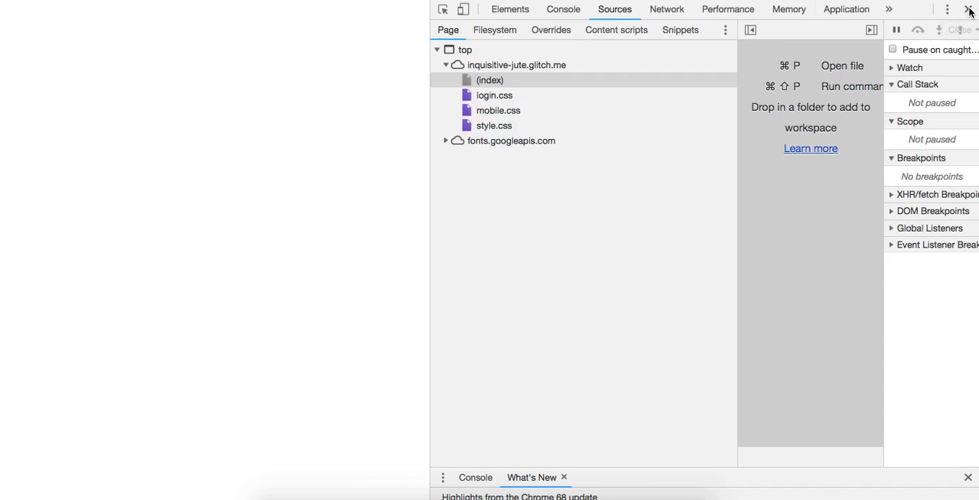
Close DevTools and collapse Glitch's file list so game.js fills the editor.
{"action": "left_click", "coordinate": [969, 9]}
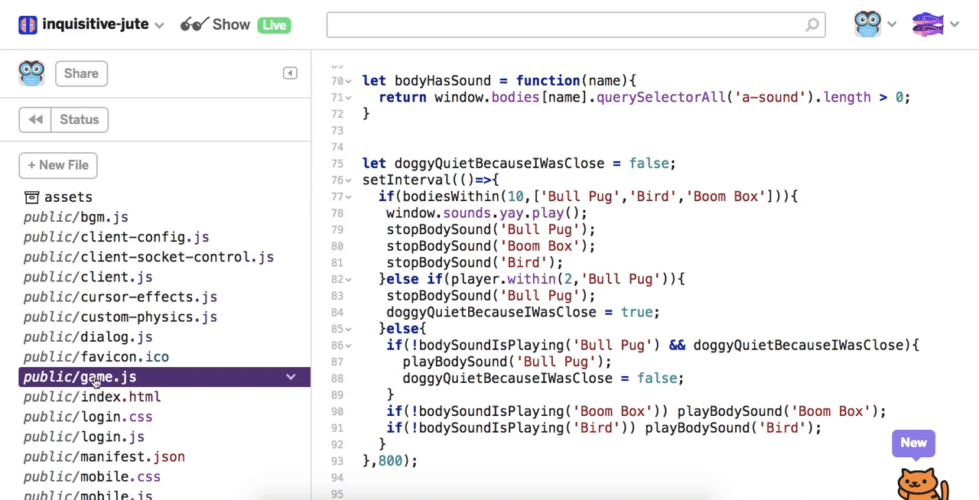
{"action": "mouse_move", "coordinate": [198, 335]}
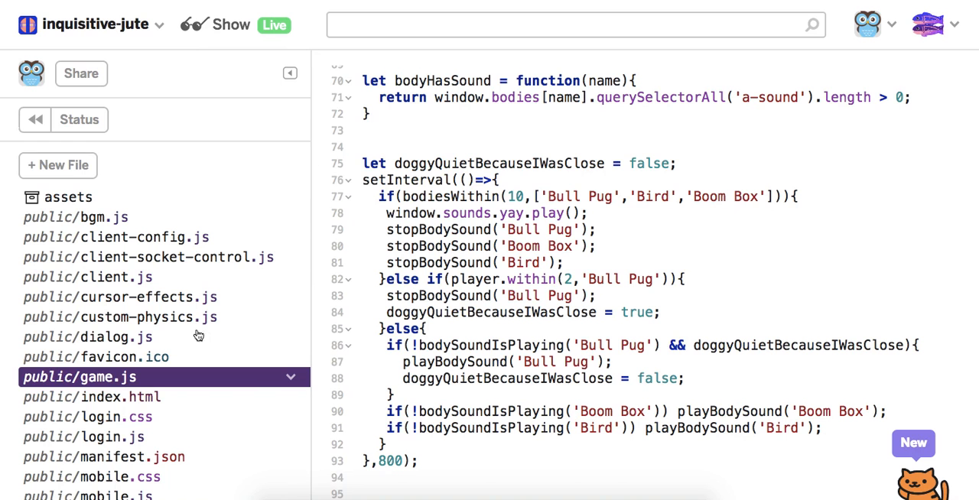
{"action": "mouse_move", "coordinate": [290, 73]}
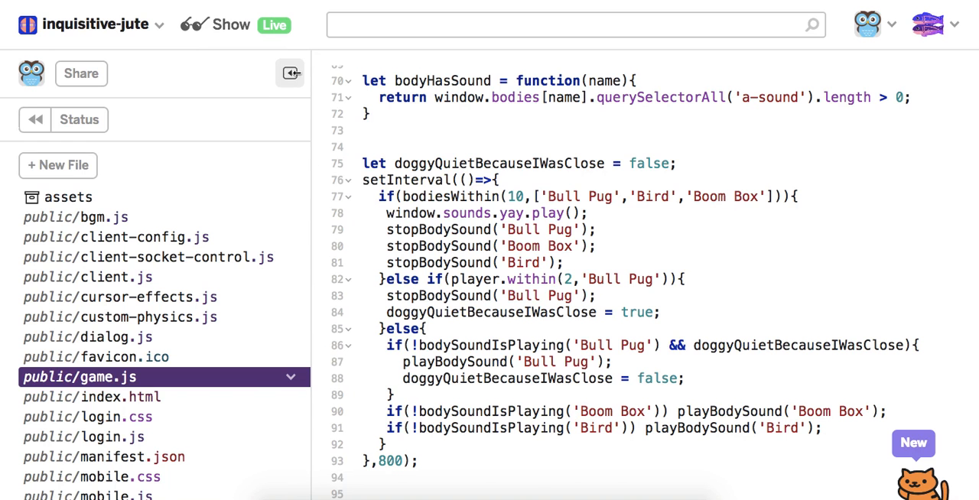
{"action": "left_click", "coordinate": [290, 72]}
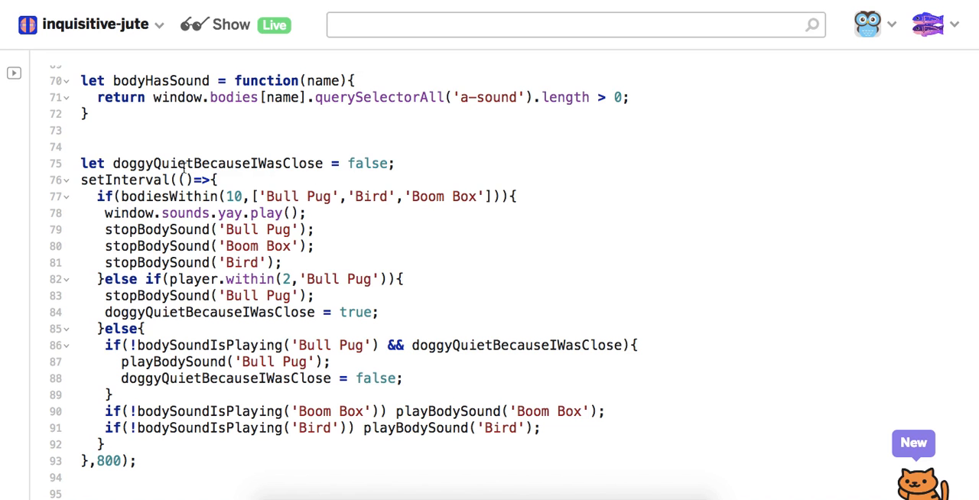
Replace 'doggy' with 'speaker' in the doggyQuietBecauseIWasClose flag name.
{"action": "double_click", "coordinate": [128, 163]}
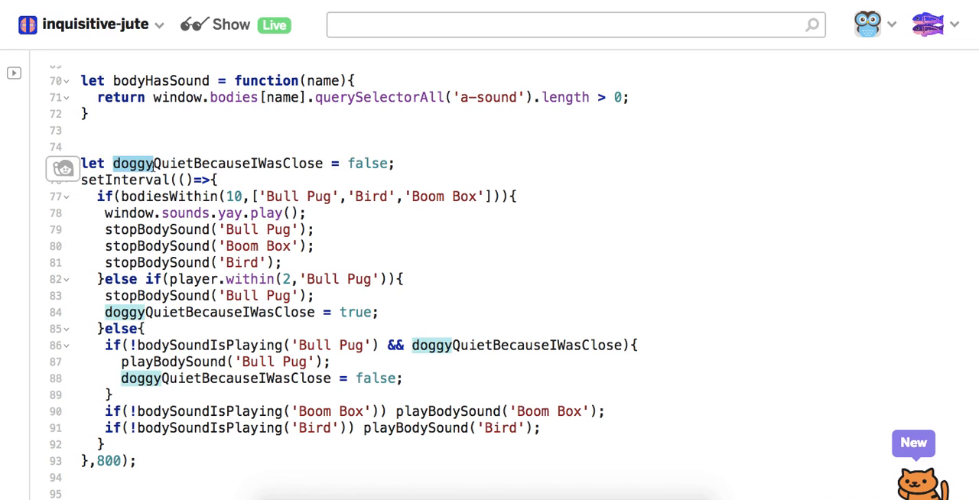
{"action": "type", "text": "speaker"}
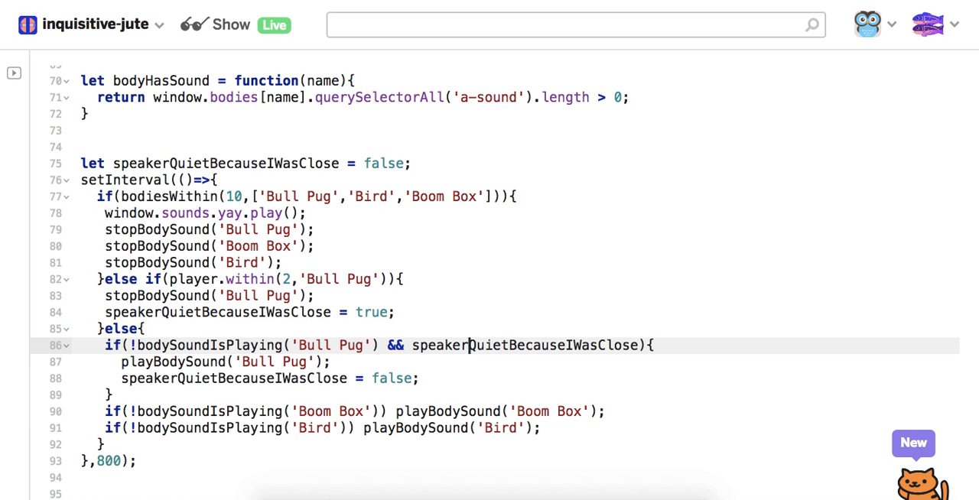
{"action": "mouse_move", "coordinate": [169, 283]}
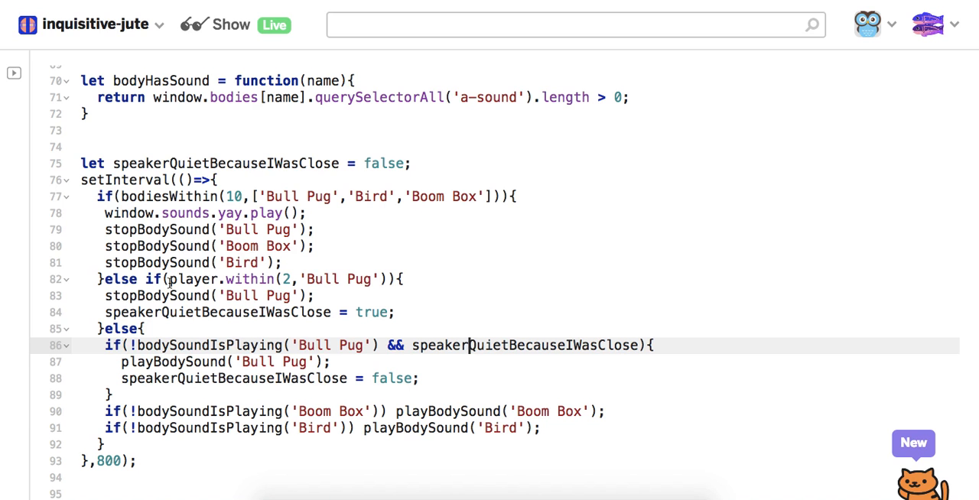
Change within(2,'Bull Pug') to within(4,'Speaker') and use 'Speaker' in the stop and play calls.
{"action": "double_click", "coordinate": [337, 279]}
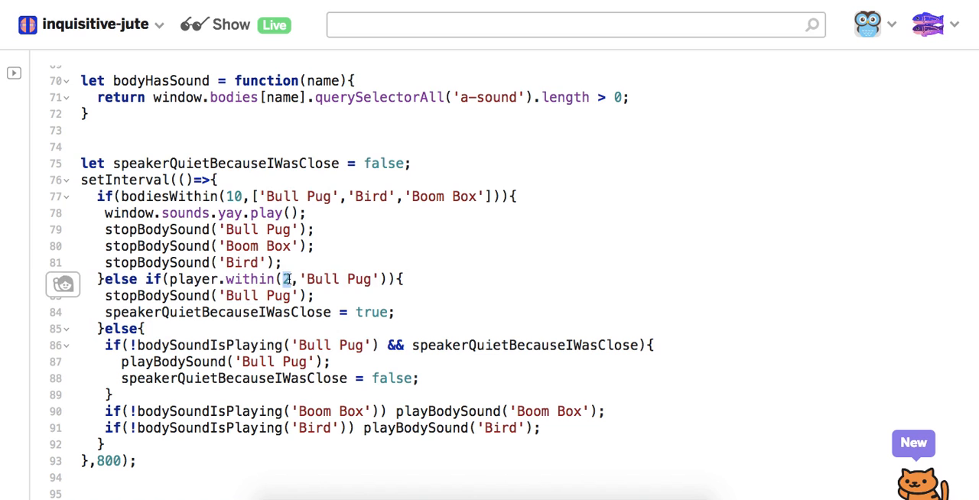
{"action": "type", "text": "4"}
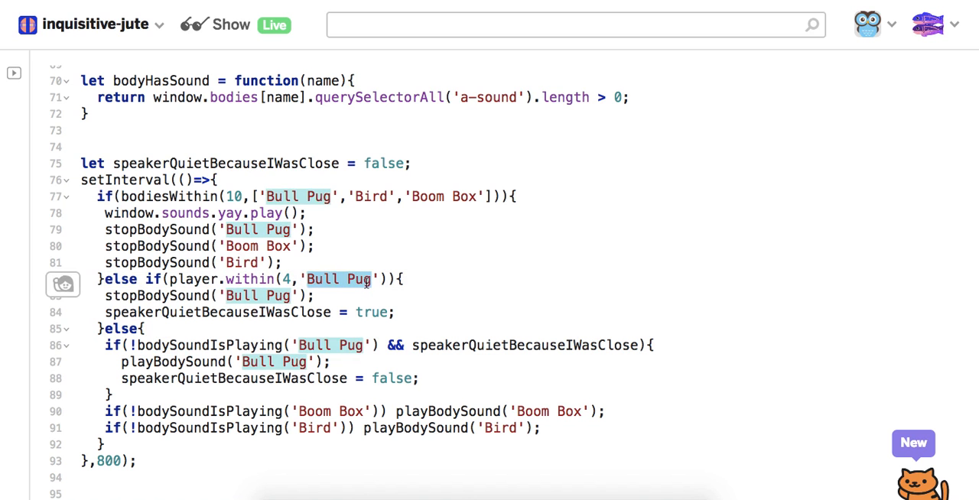
{"action": "type", "text": "Speaker"}
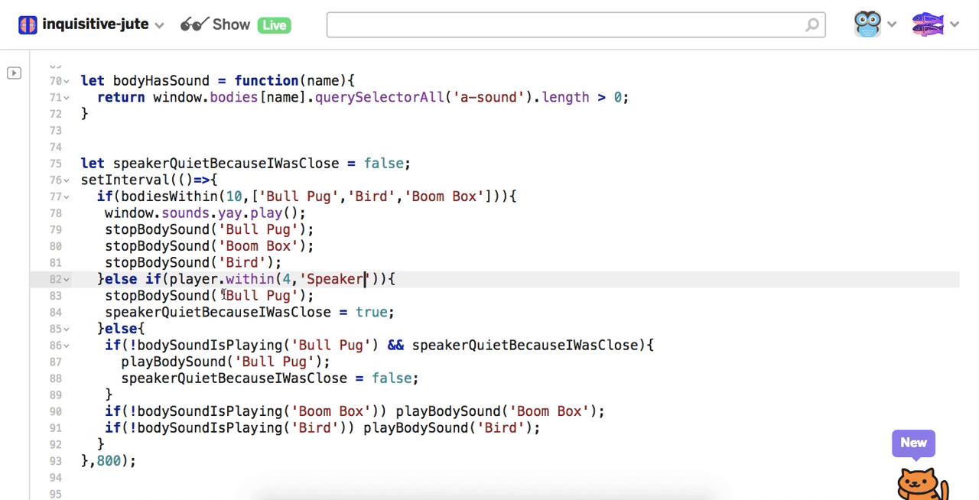
{"action": "double_click", "coordinate": [260, 296]}
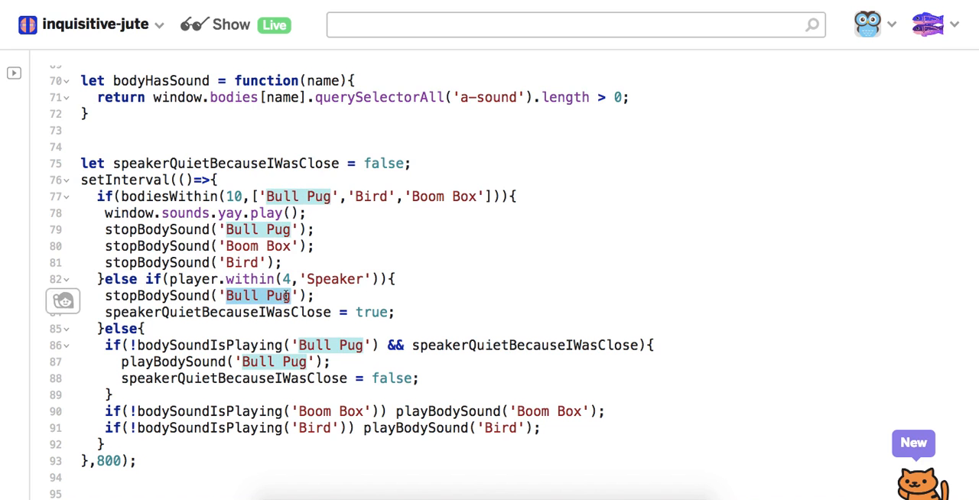
{"action": "type", "text": "Speaker"}
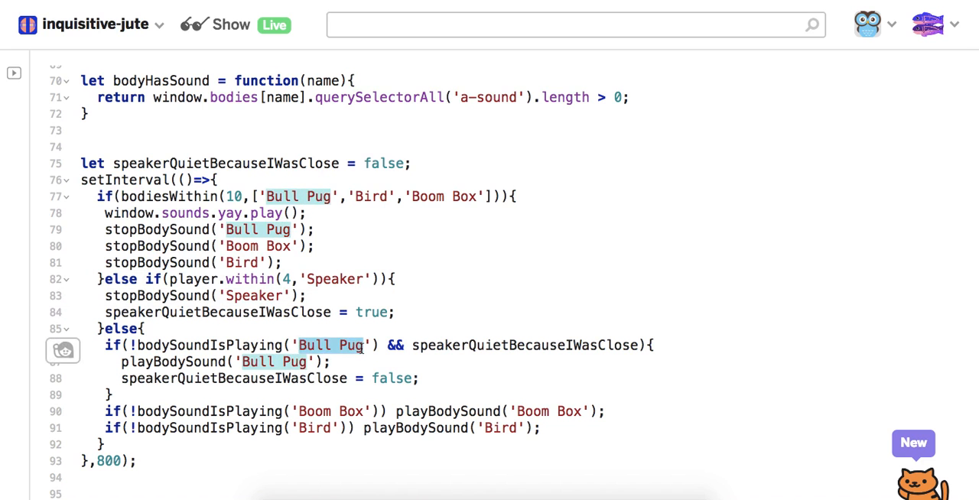
{"action": "type", "text": "Speaker"}
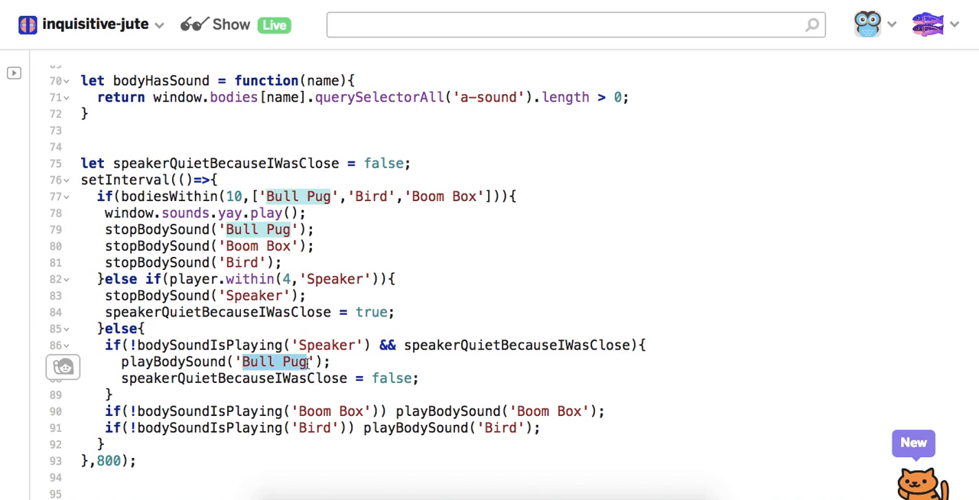
{"action": "type", "text": "Speaker"}
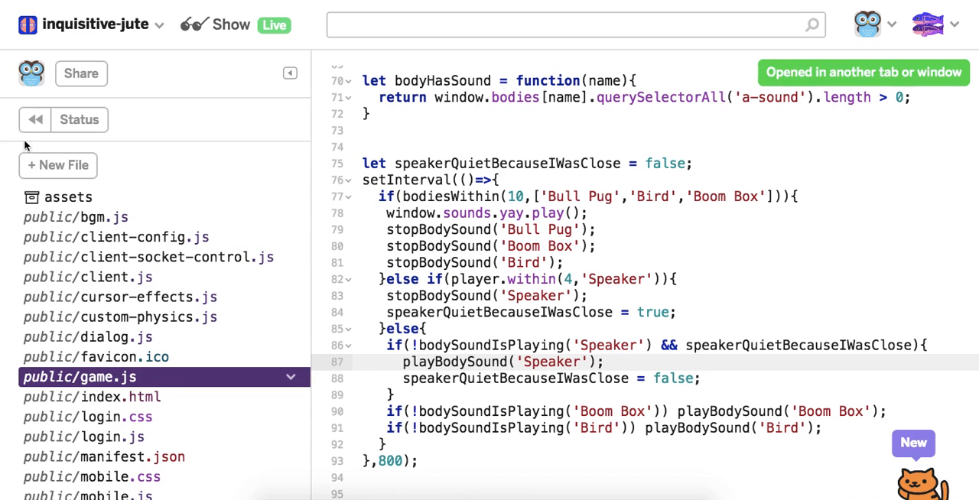
Open the project's Status log and scroll through its server output.
{"action": "left_click", "coordinate": [79, 119]}
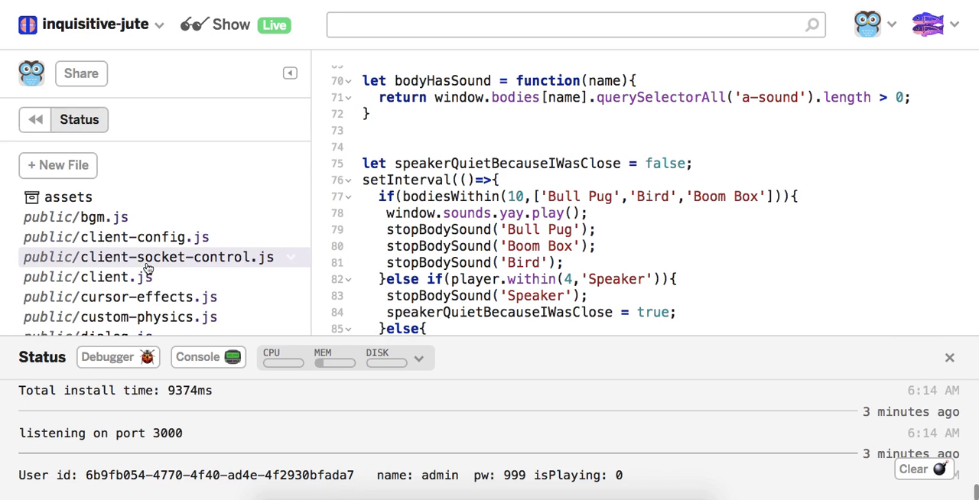
{"action": "mouse_move", "coordinate": [383, 449]}
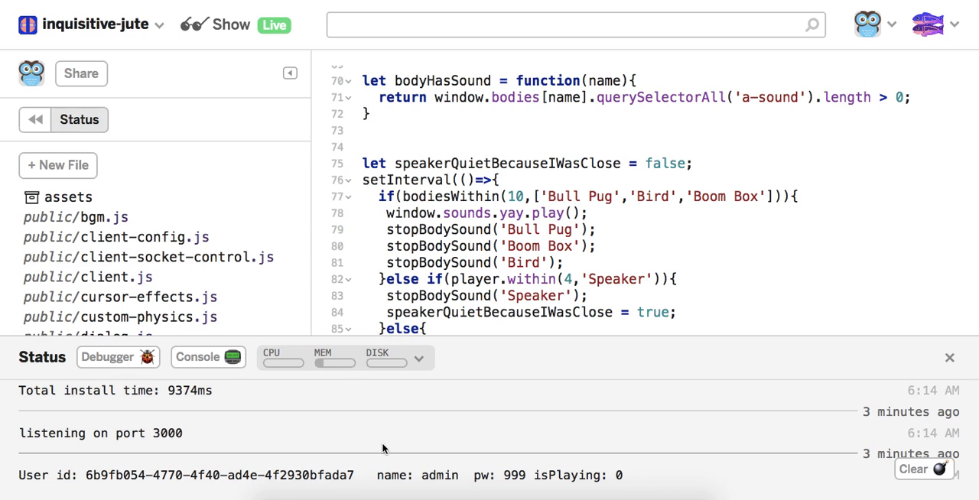
{"action": "mouse_move", "coordinate": [474, 339]}
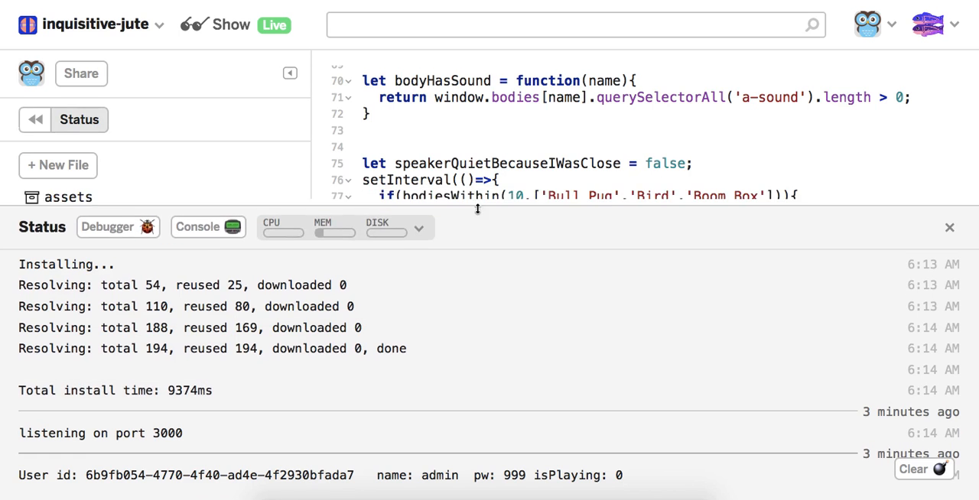
{"action": "scroll", "scroll_direction": "down", "scroll_amount": 3}
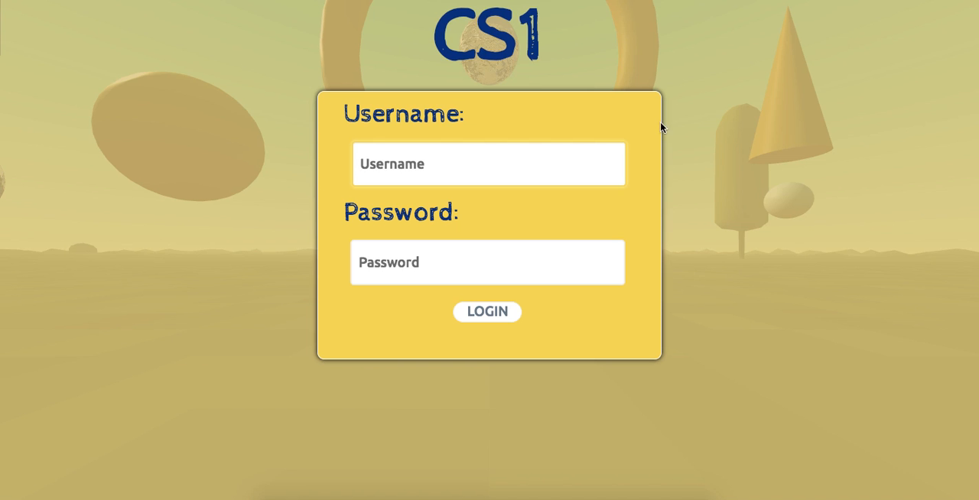
Log into the CS1 game as admin to enter the 3D world.
{"action": "type", "text": "0"}
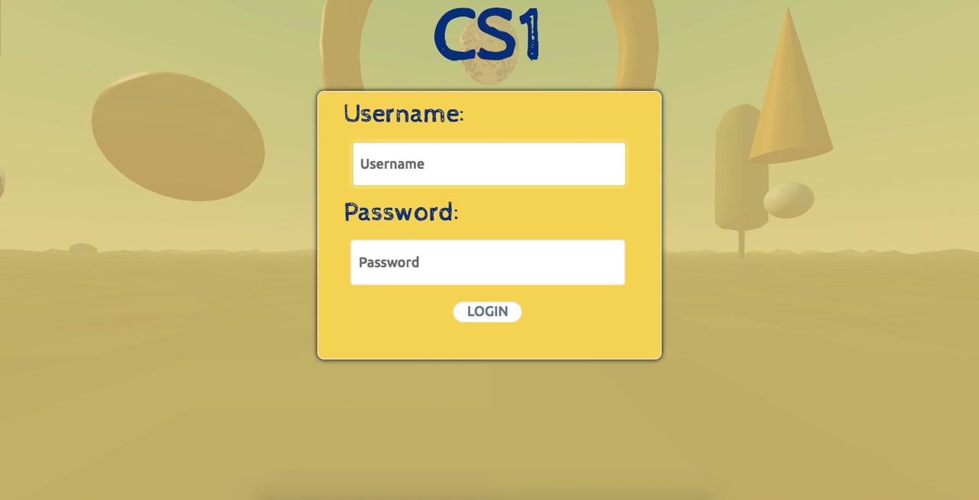
{"action": "type", "text": "admin"}
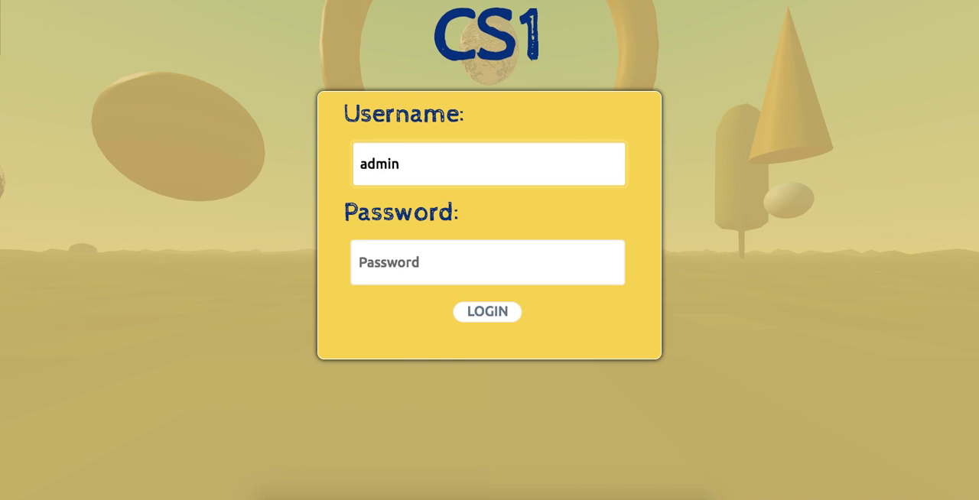
{"action": "left_click", "coordinate": [487, 312]}
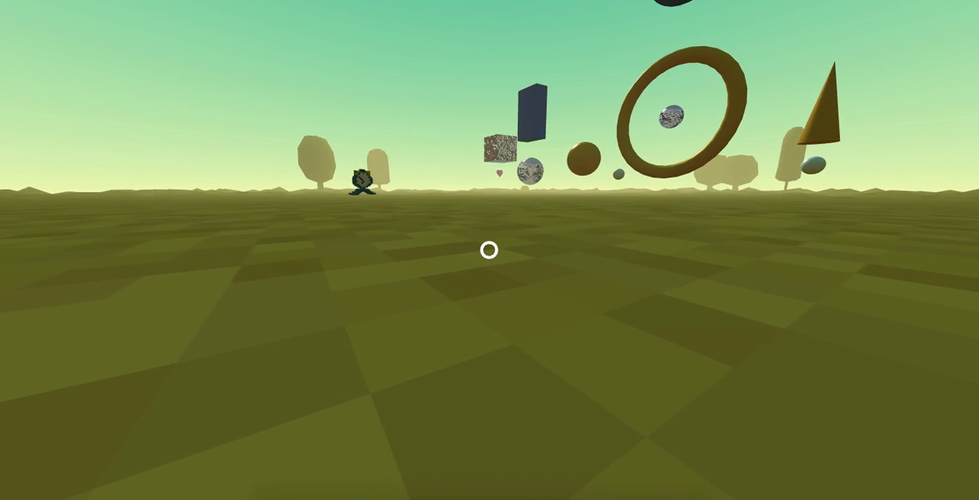
{"action": "mouse_move", "coordinate": [490, 250]}
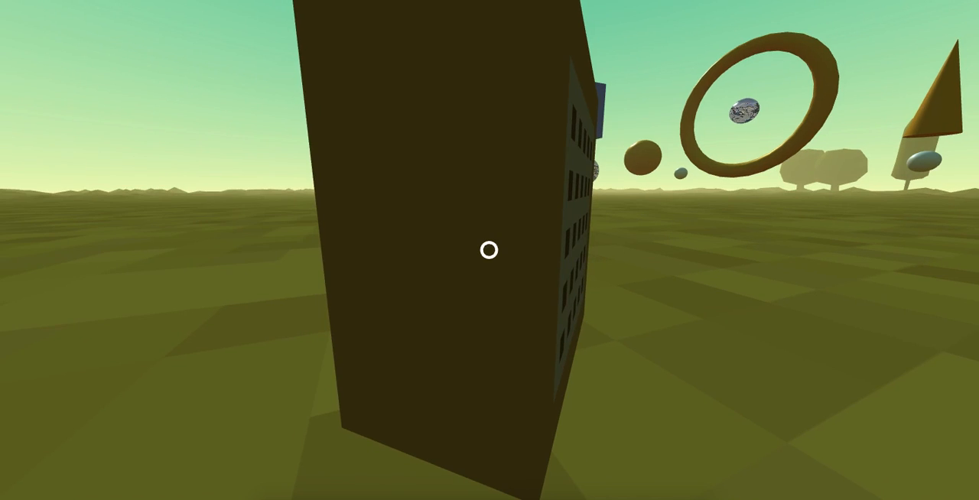